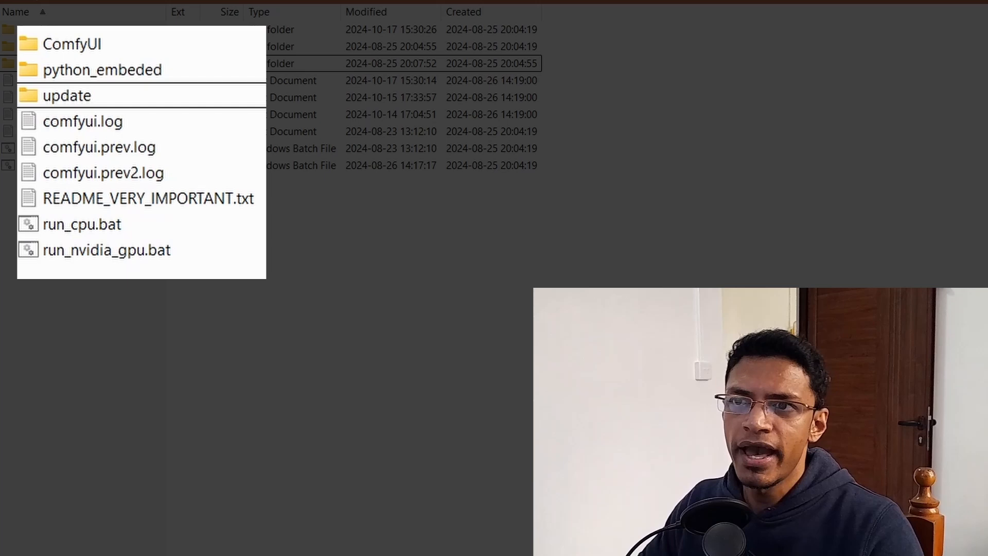
pyautogui.moveTo(717, 217)
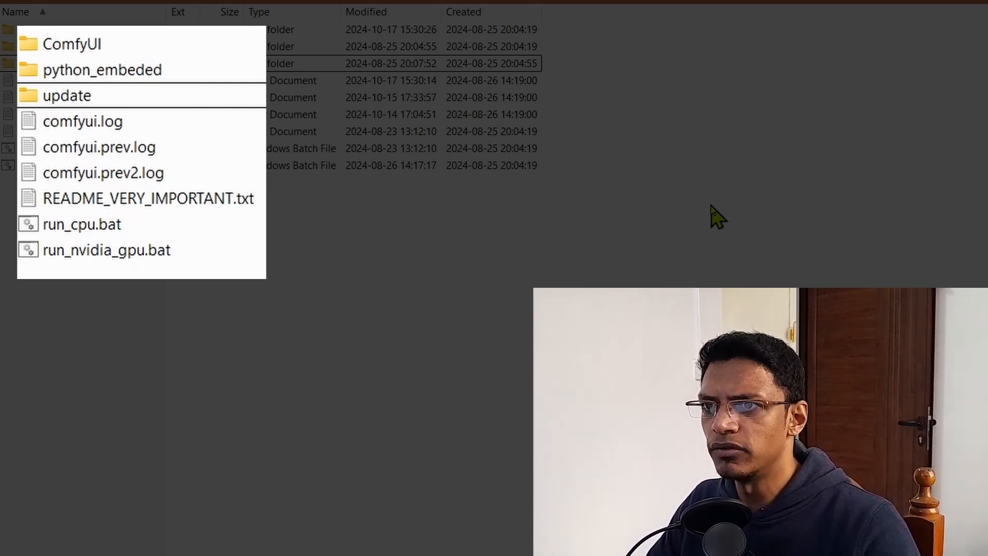
pyautogui.moveTo(66, 95)
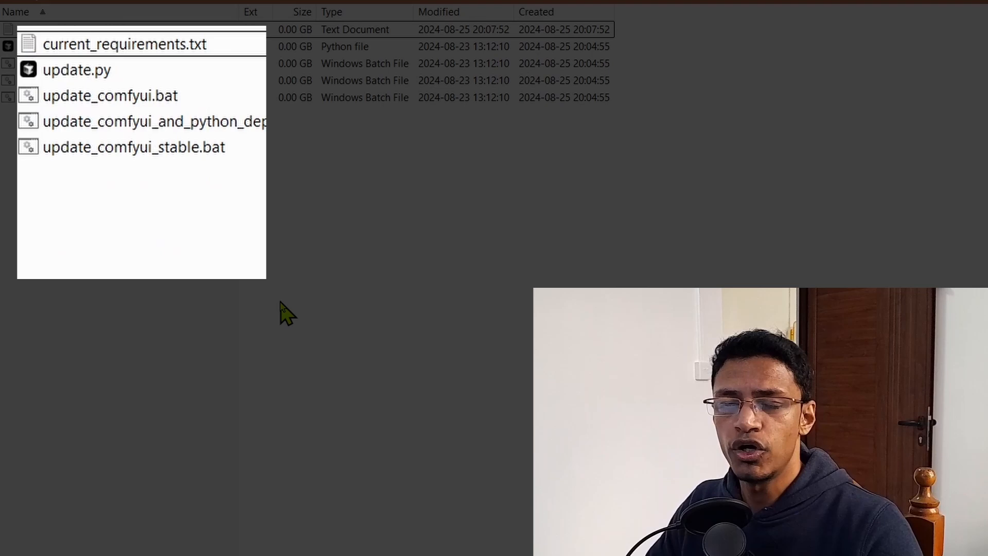
pyautogui.moveTo(95, 117)
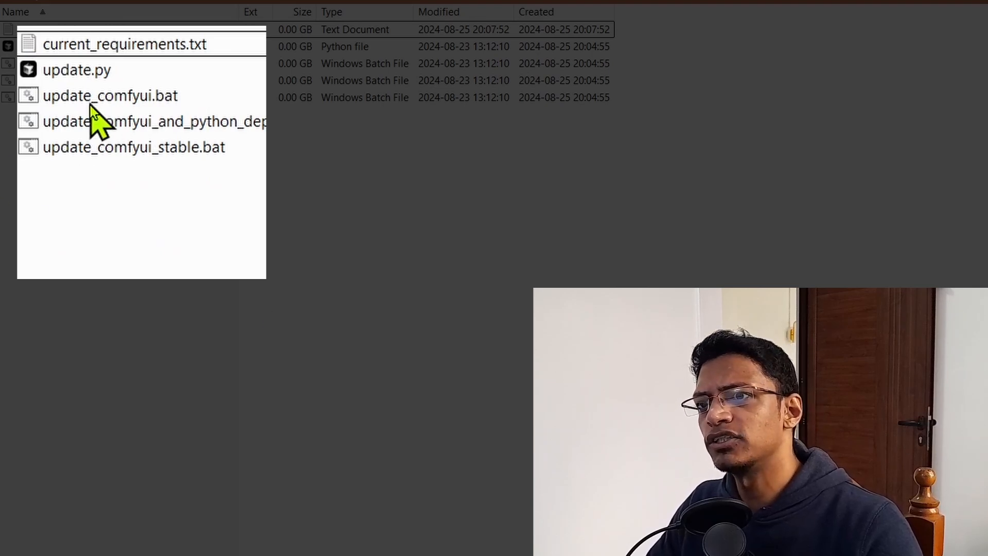
pyautogui.moveTo(155, 121)
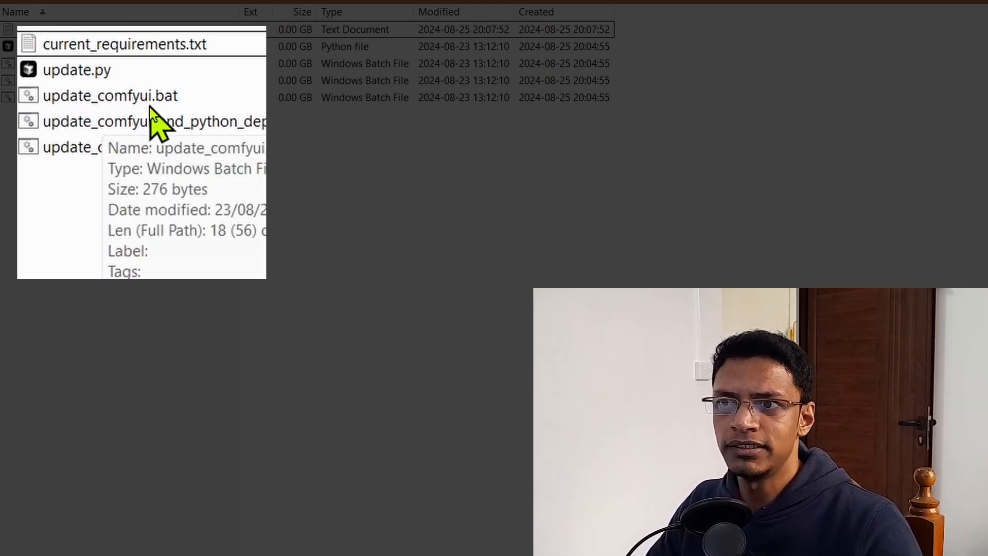
pyautogui.moveTo(179, 123)
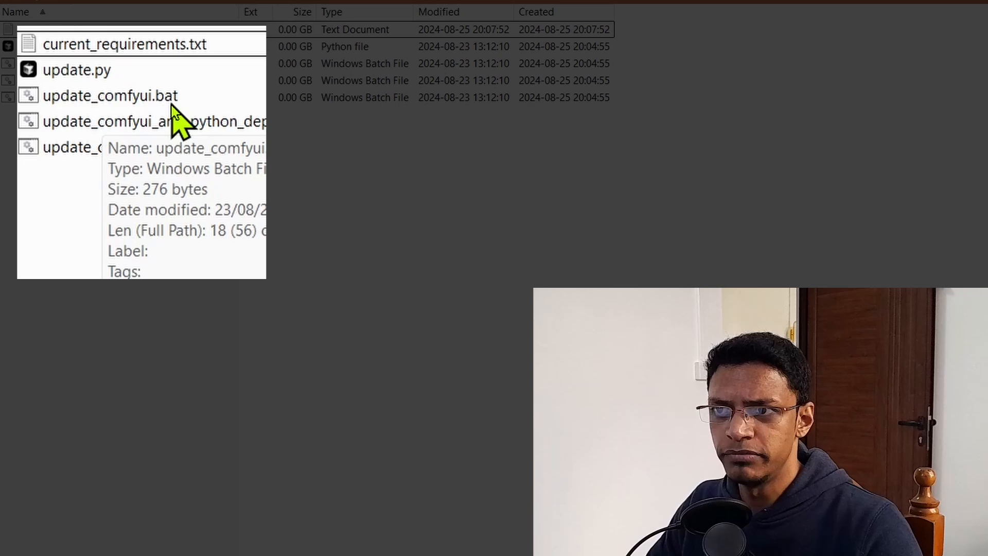
# Select update_comfyui.bat among ComfyUI's update scripts in XYplorer.
pyautogui.click(110, 94)
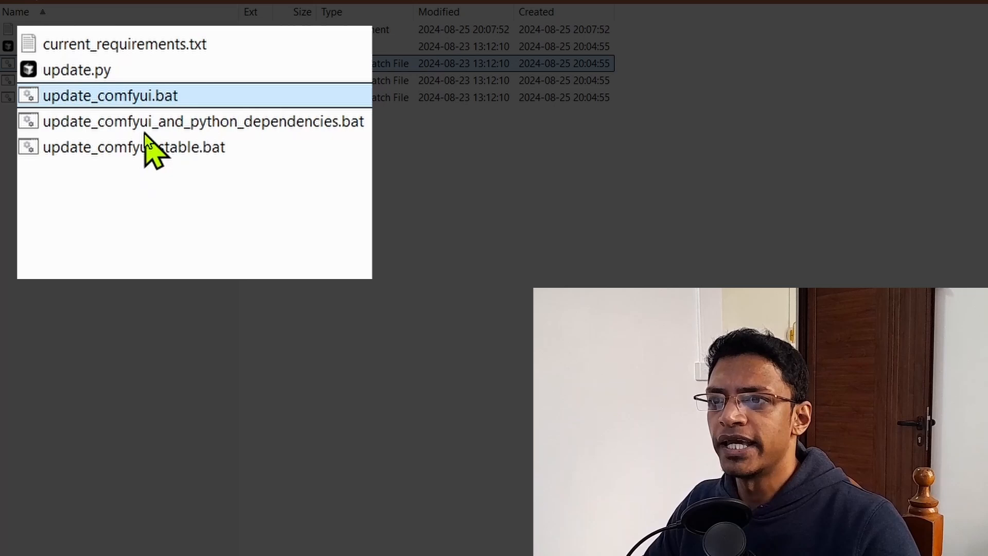
pyautogui.click(204, 122)
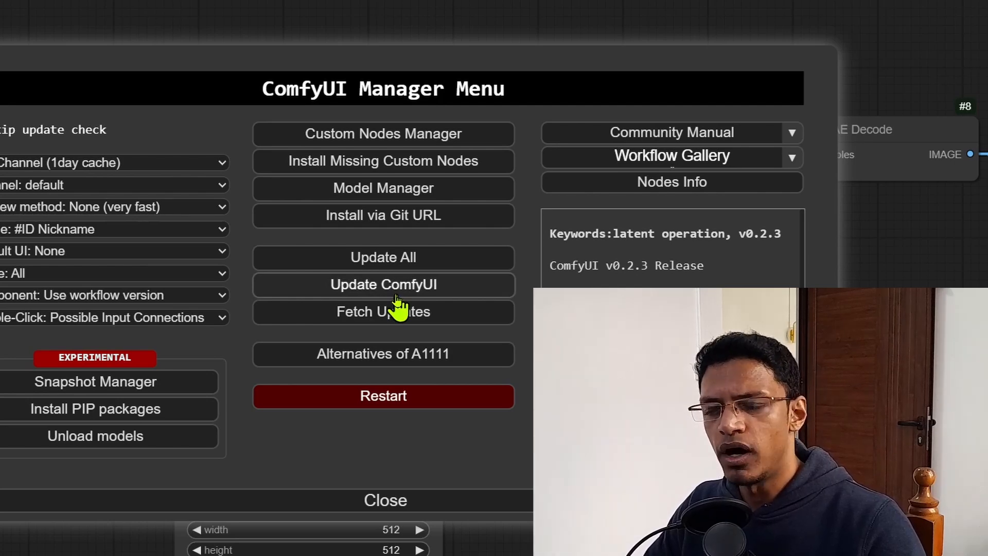
pyautogui.moveTo(441, 507)
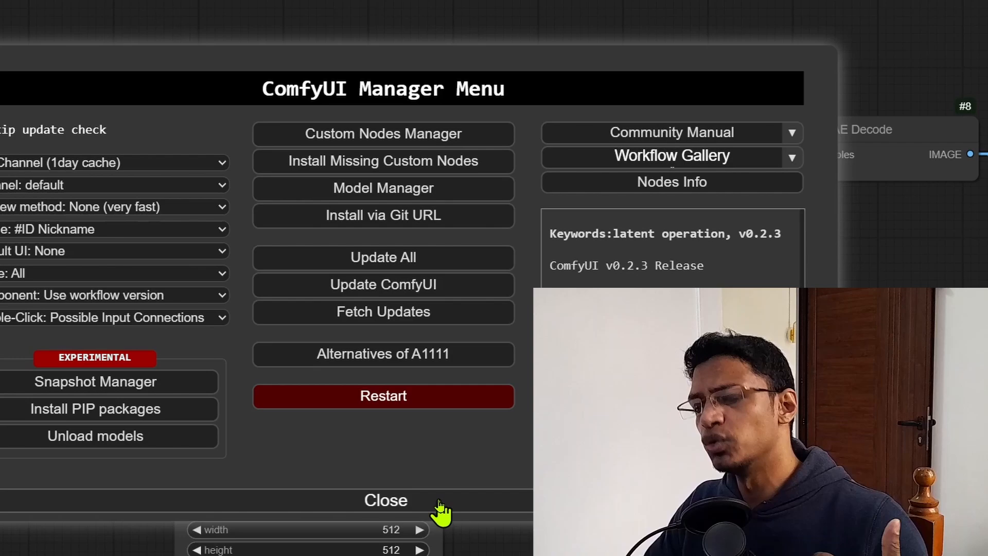
pyautogui.click(385, 500)
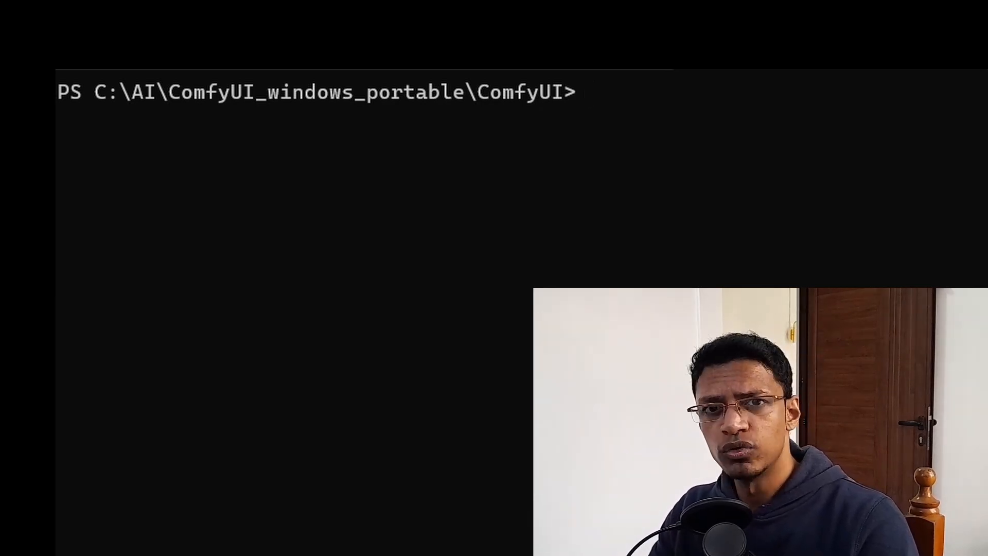
# Enter 'git pull' in PowerShell to fetch the latest ComfyUI code.
pyautogui.write('git pu')
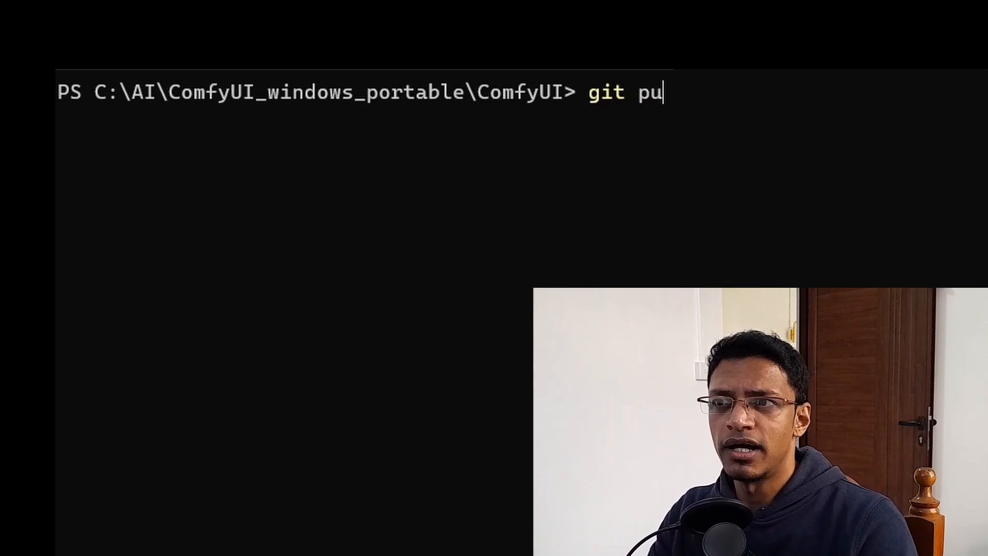
pyautogui.write('ll')
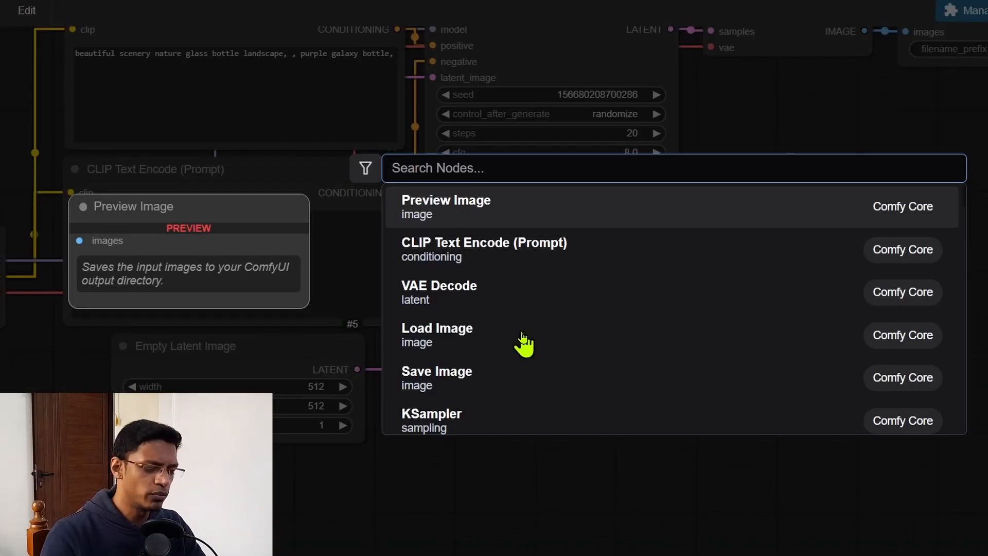
pyautogui.write('alima')
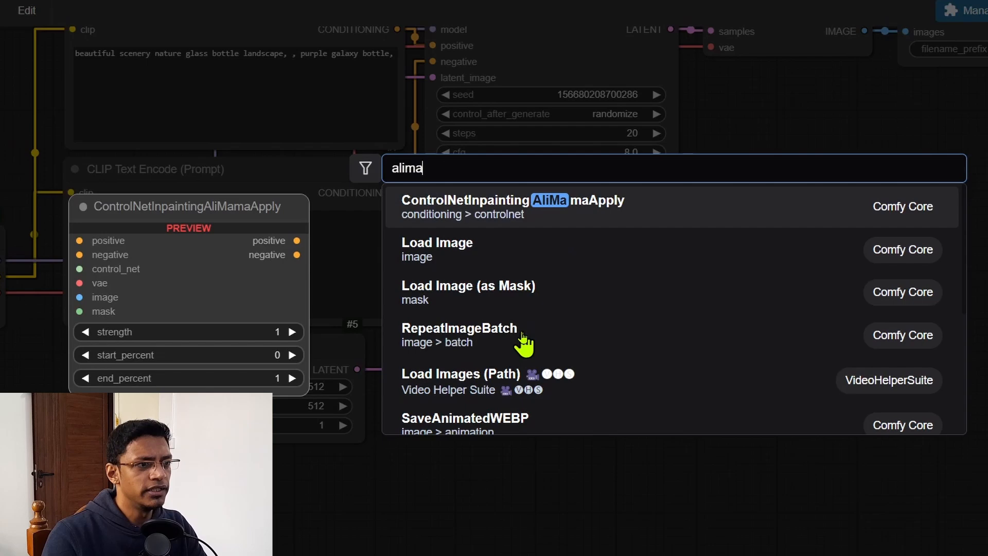
pyautogui.write('ma')
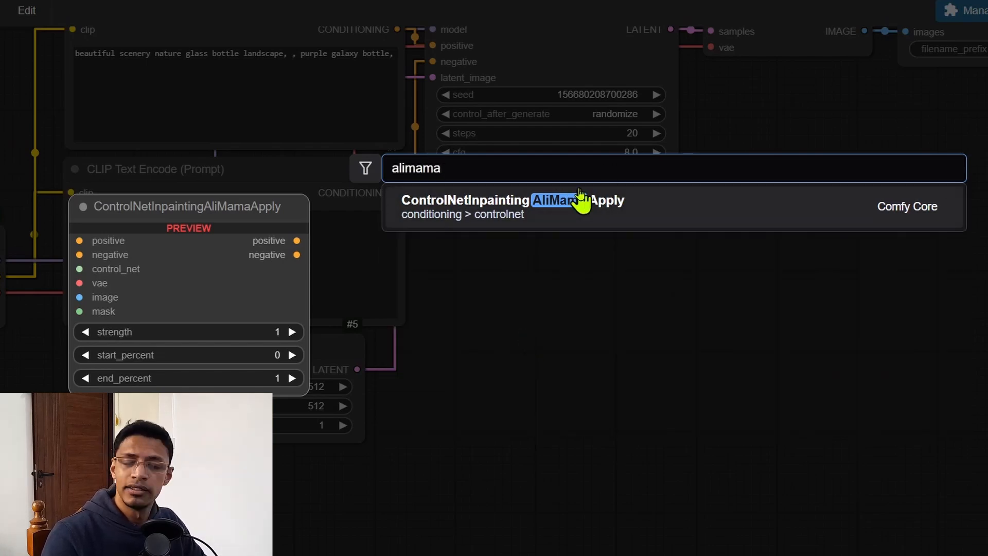
pyautogui.moveTo(597, 233)
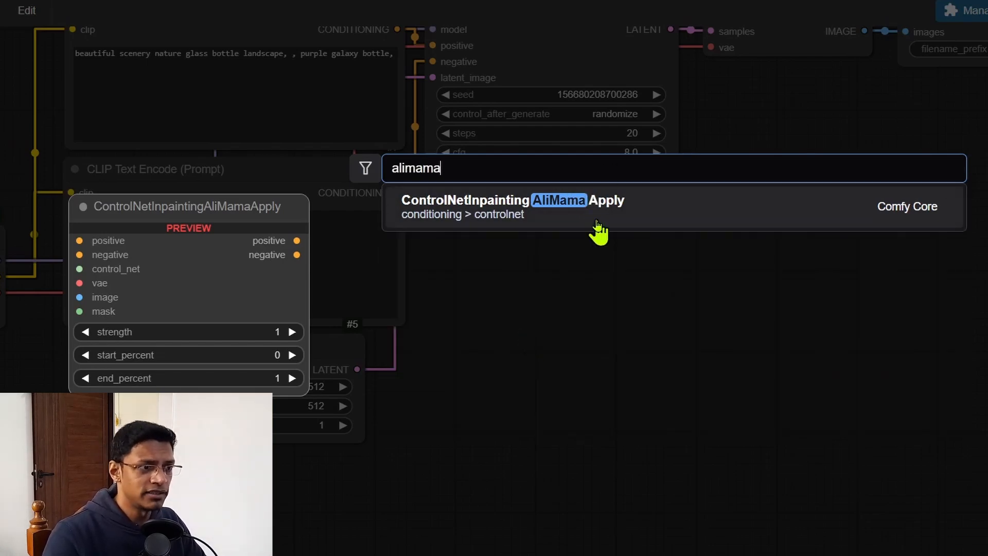
pyautogui.moveTo(611, 223)
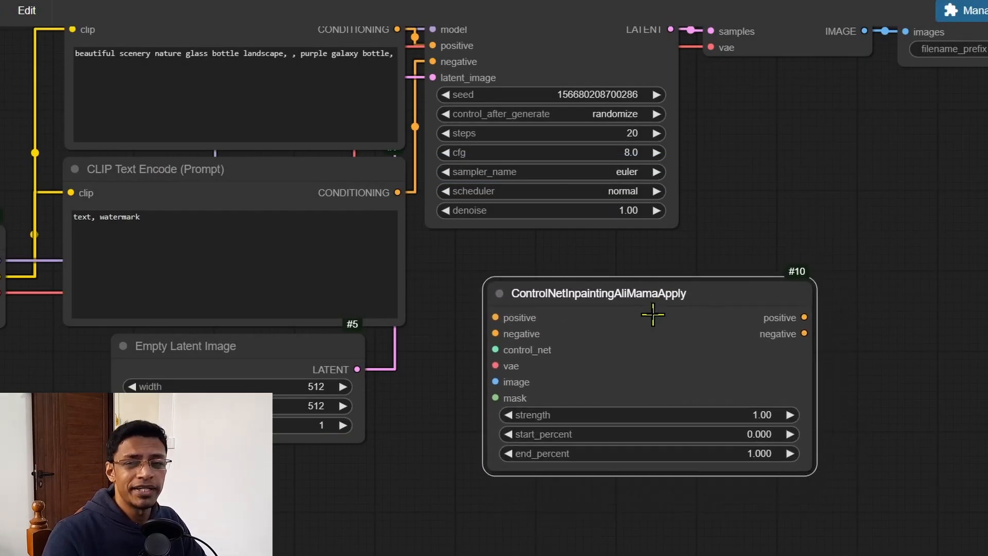
pyautogui.moveTo(686, 514)
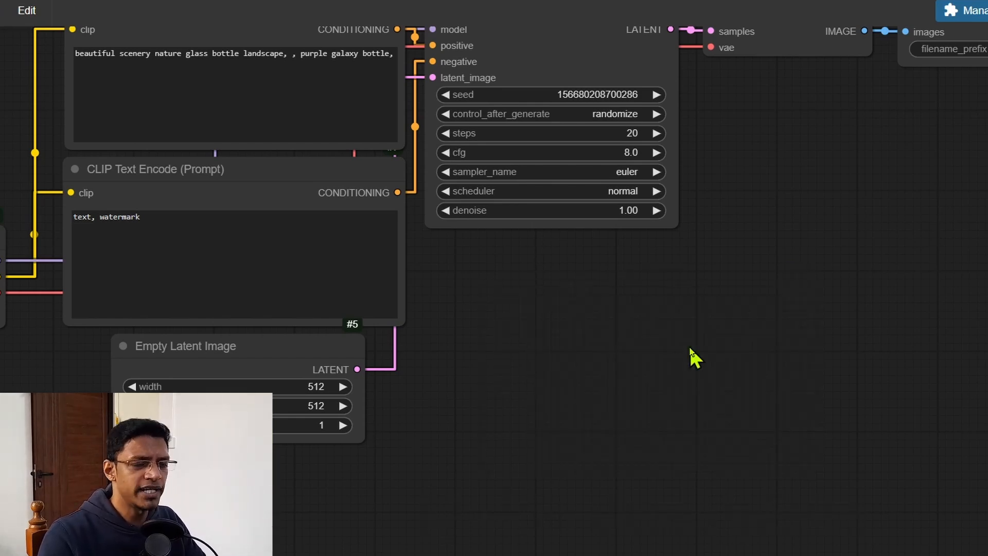
pyautogui.moveTo(666, 354)
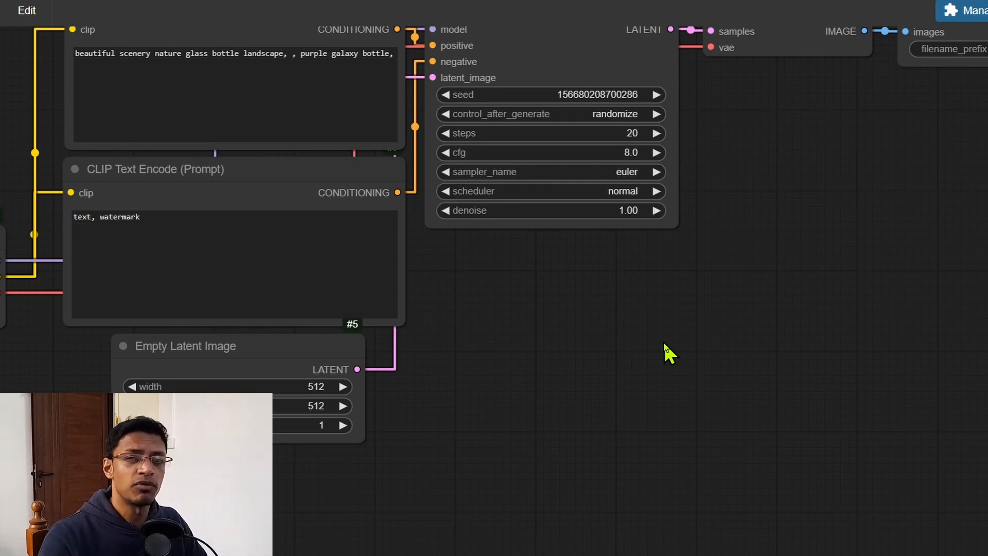
pyautogui.moveTo(643, 341)
pyautogui.write('controlnet')
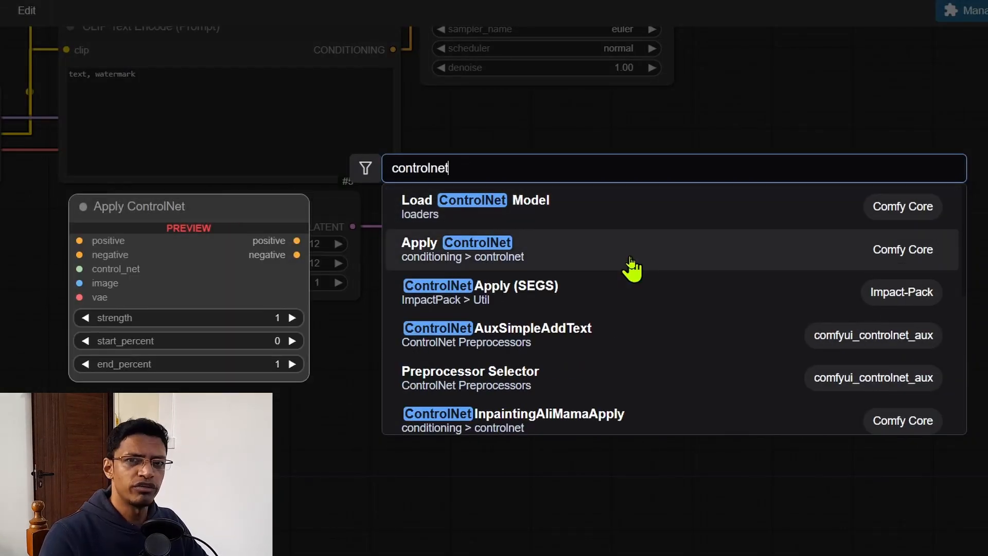
pyautogui.moveTo(609, 267)
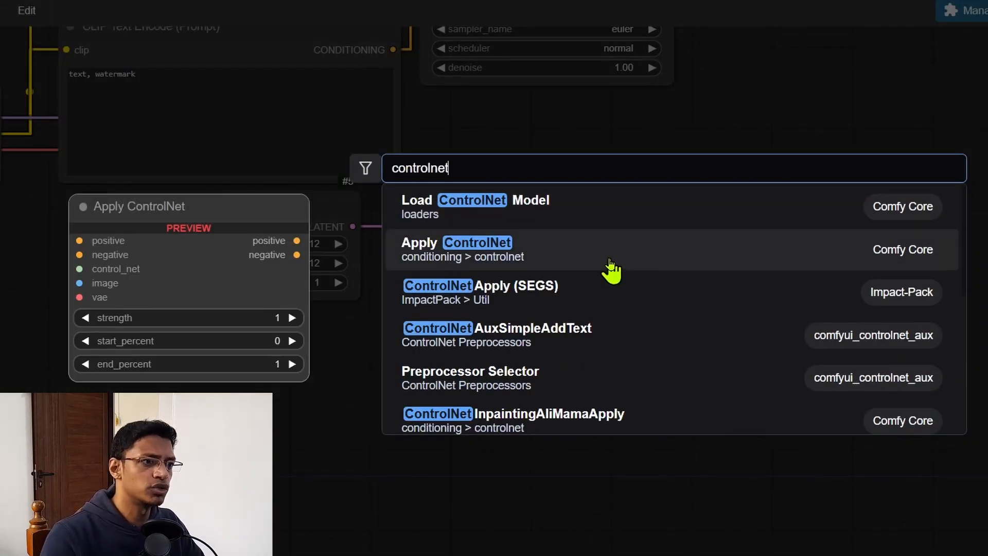
pyautogui.moveTo(507, 265)
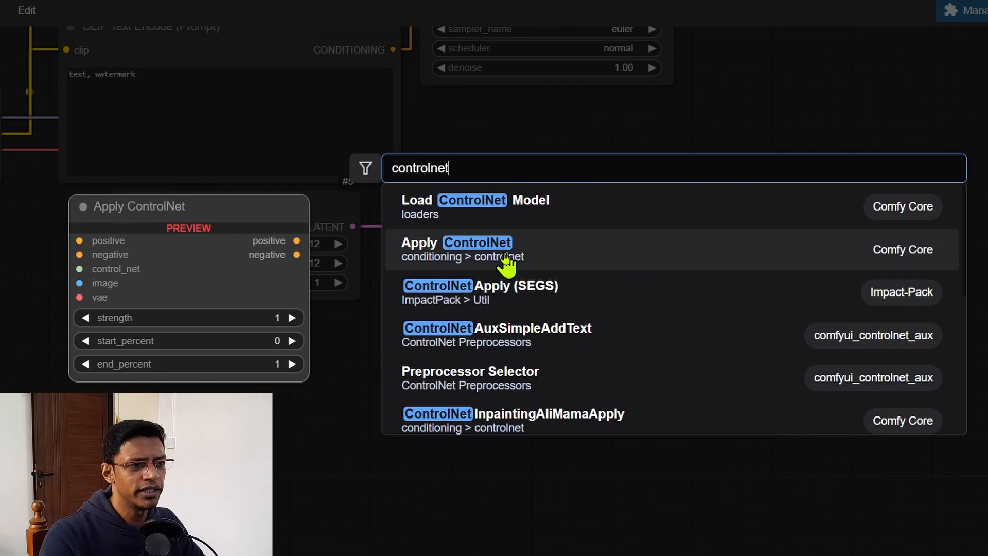
pyautogui.moveTo(574, 260)
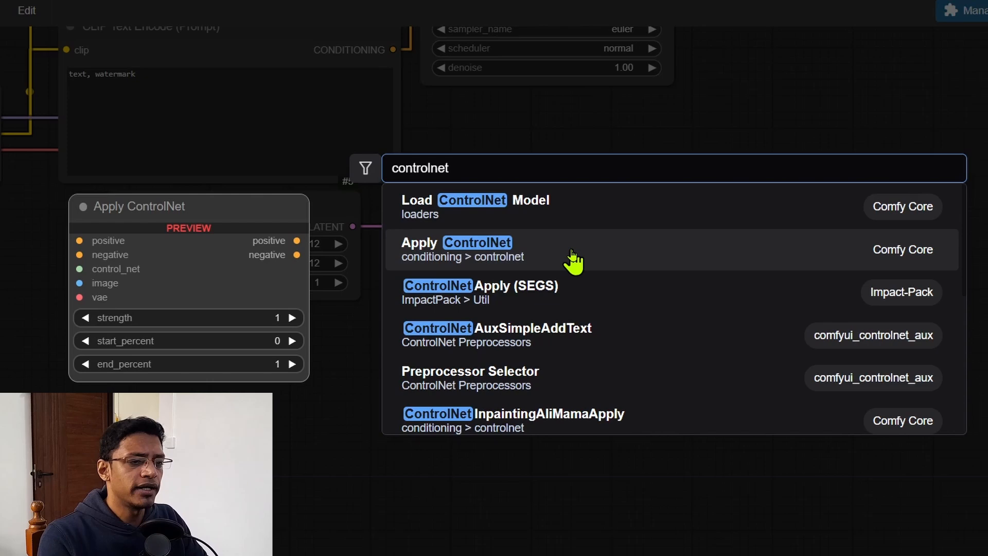
# Place an Apply ControlNet node on the canvas from the node search results.
pyautogui.click(455, 249)
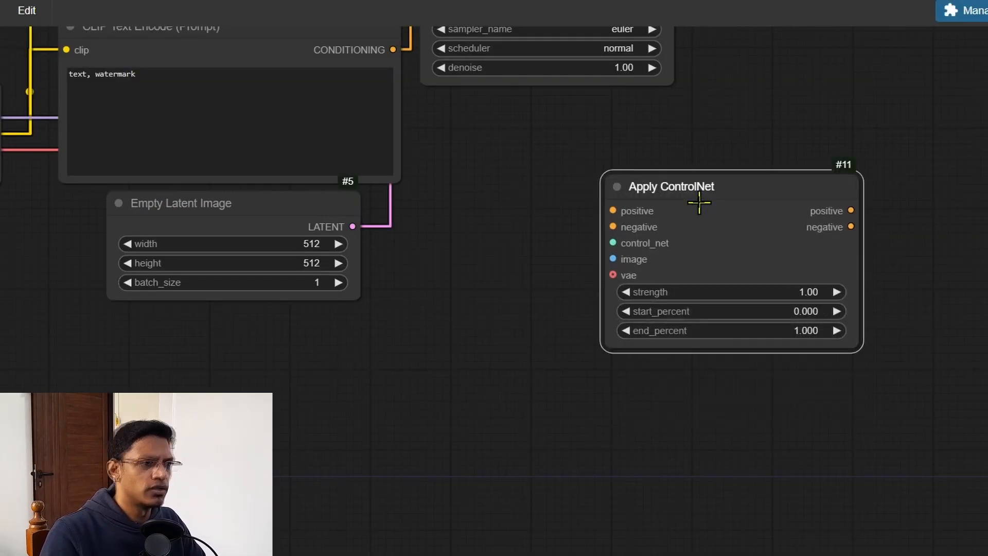
pyautogui.moveTo(723, 235)
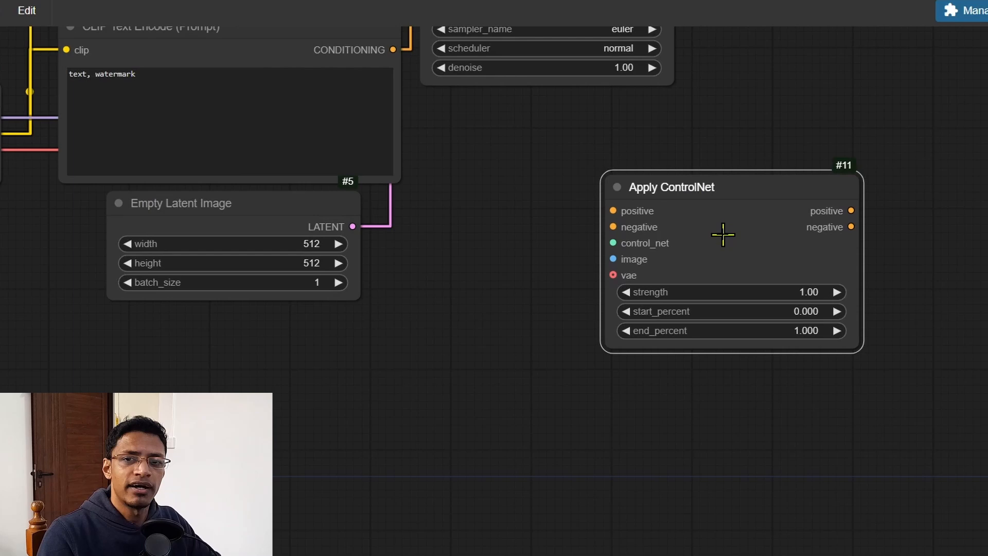
pyautogui.moveTo(860, 223)
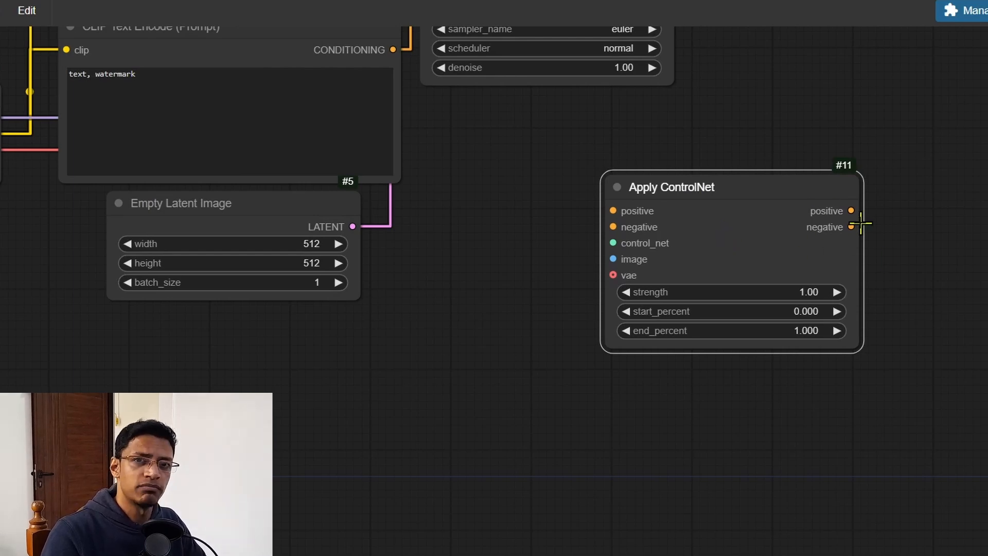
pyautogui.moveTo(894, 255)
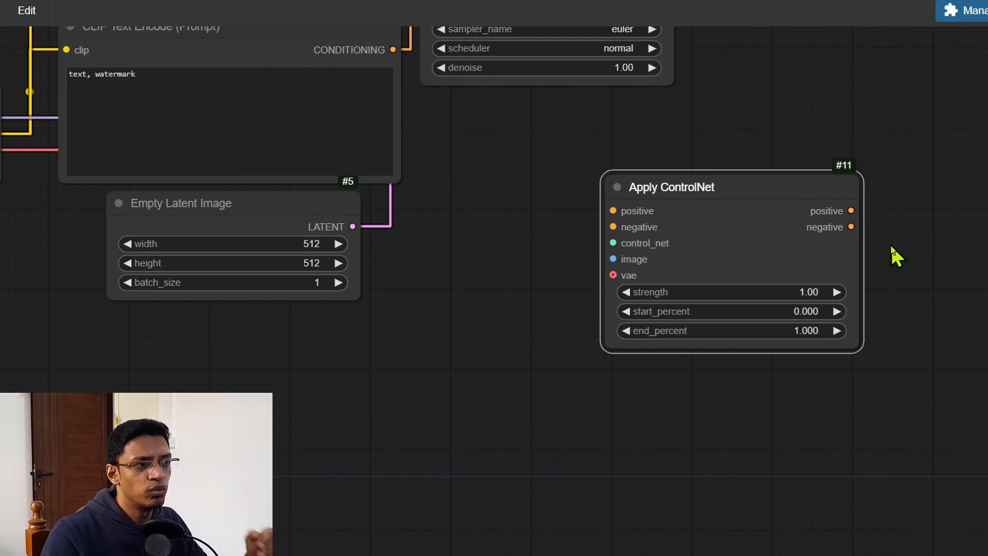
pyautogui.moveTo(923, 302)
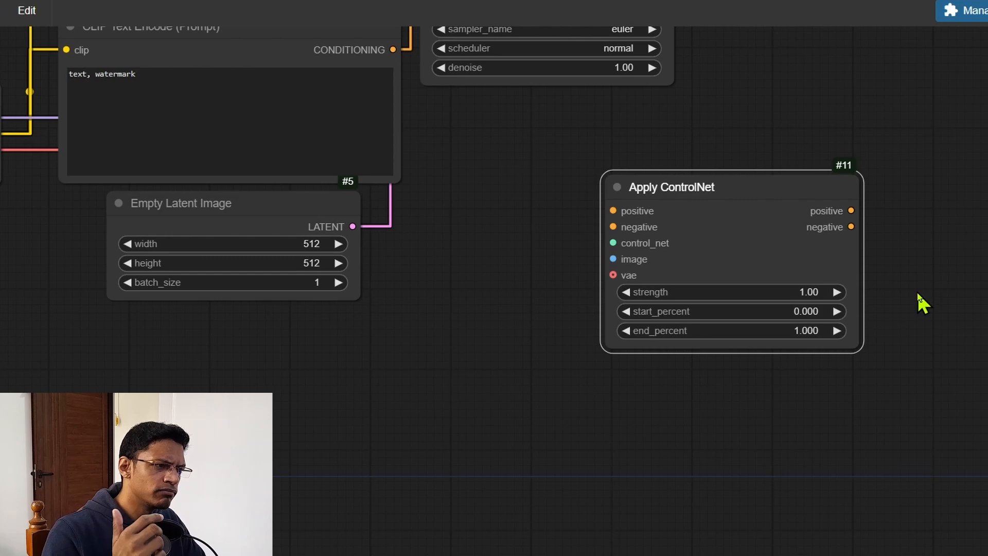
pyautogui.moveTo(608, 284)
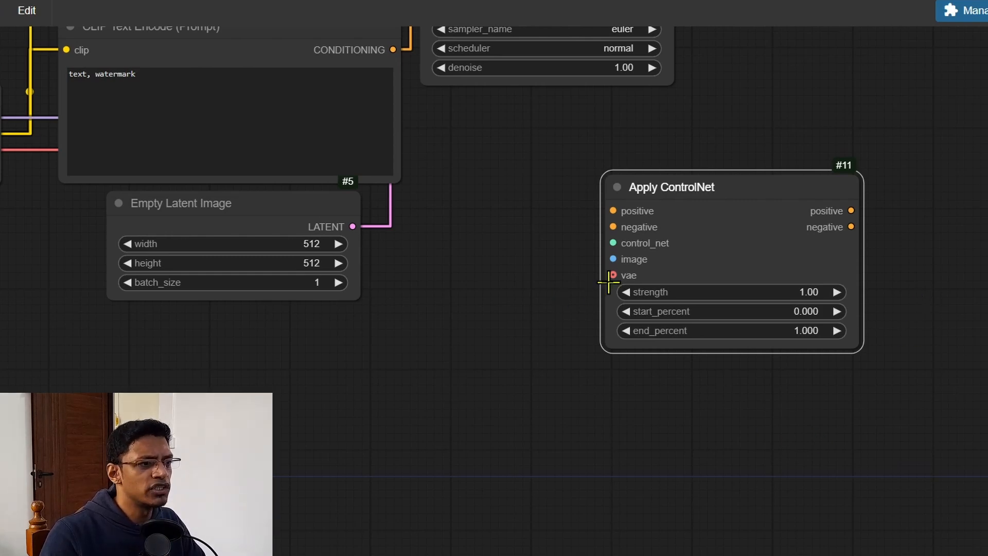
pyautogui.moveTo(580, 300)
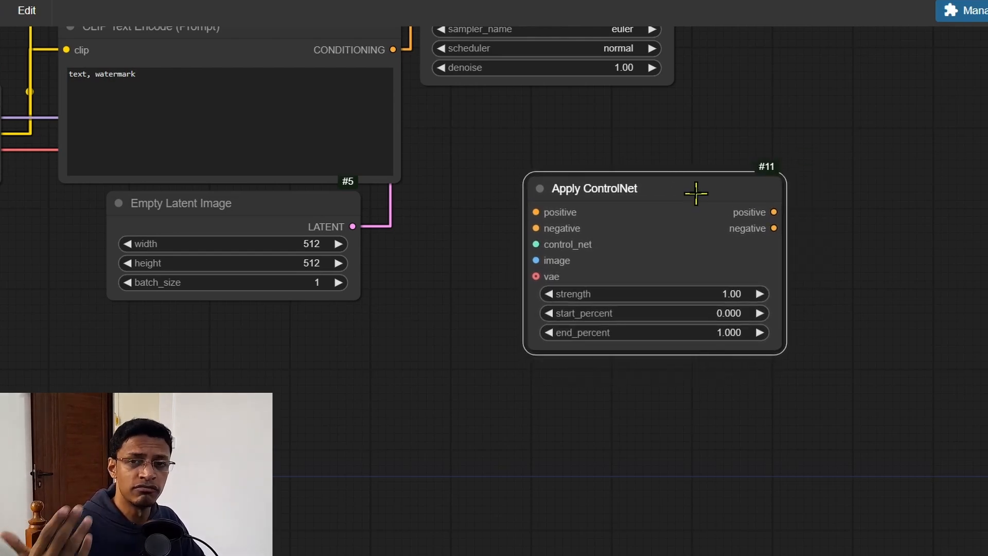
pyautogui.moveTo(661, 256)
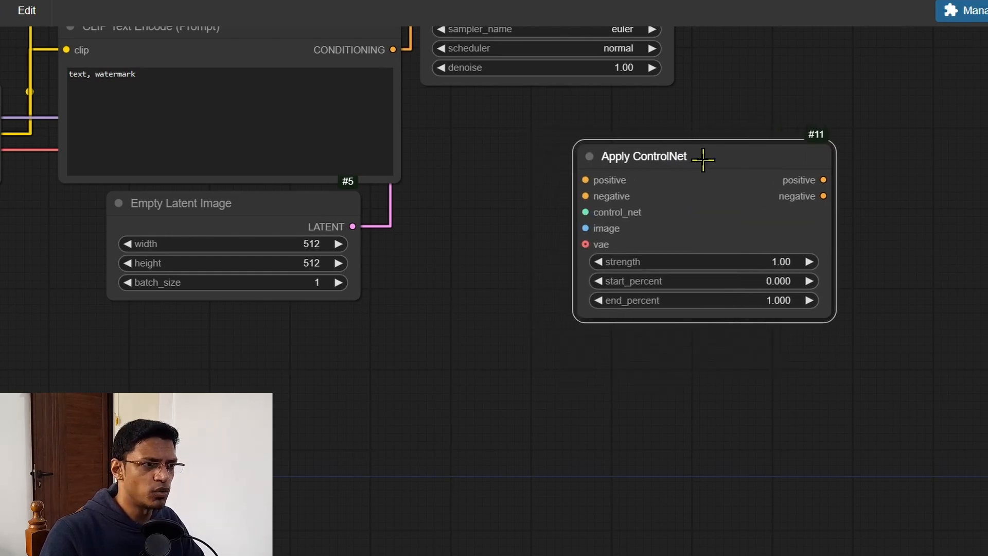
pyautogui.moveTo(620, 197)
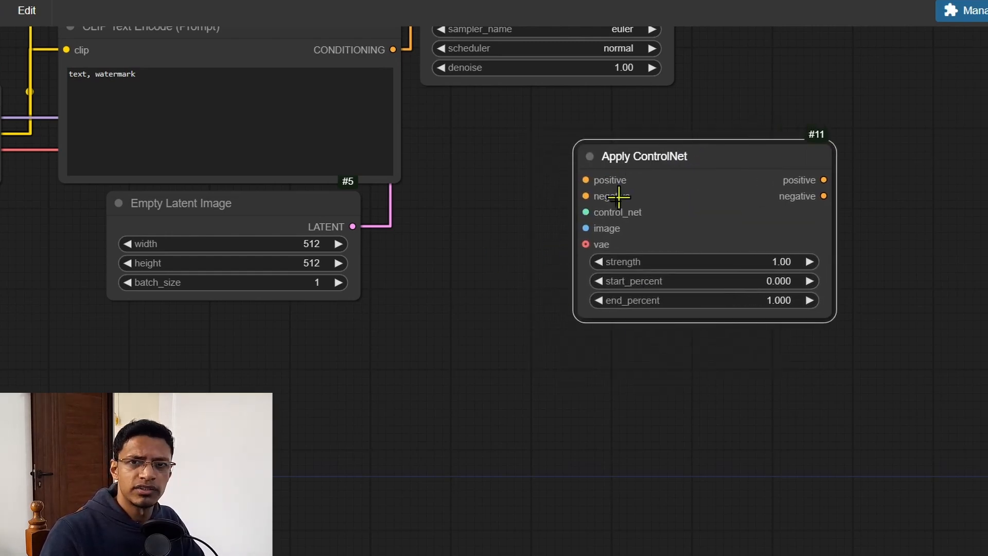
pyautogui.moveTo(663, 281)
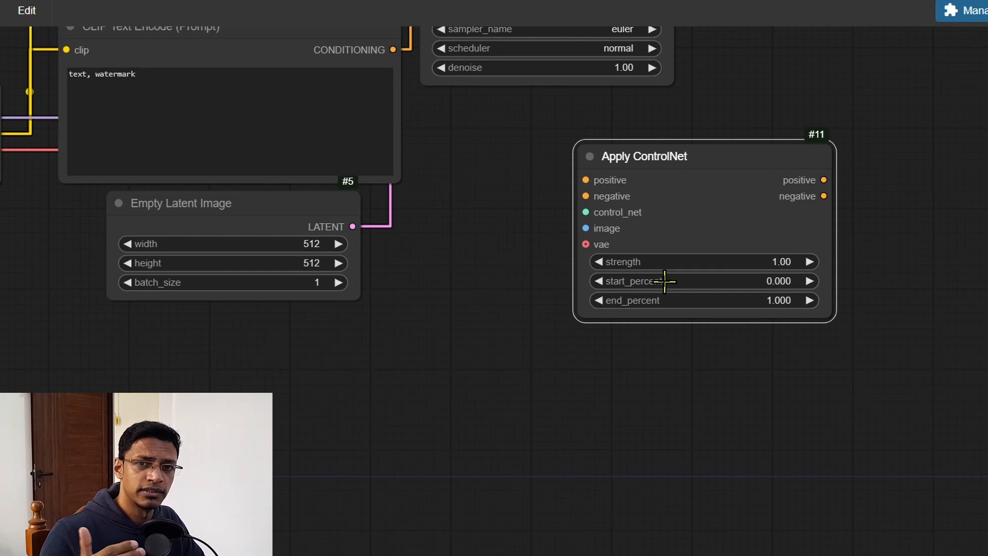
pyautogui.moveTo(636, 229)
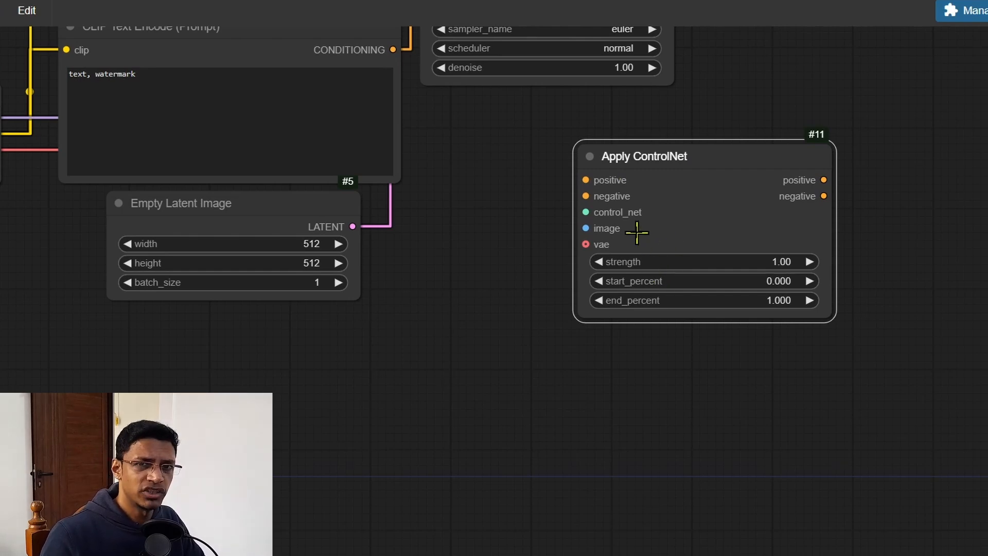
pyautogui.moveTo(641, 262)
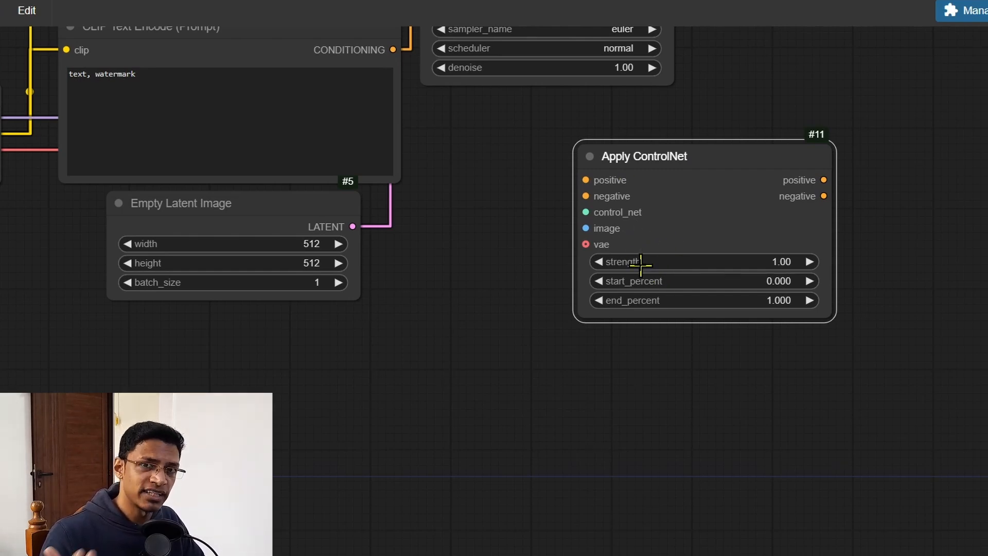
pyautogui.moveTo(564, 260)
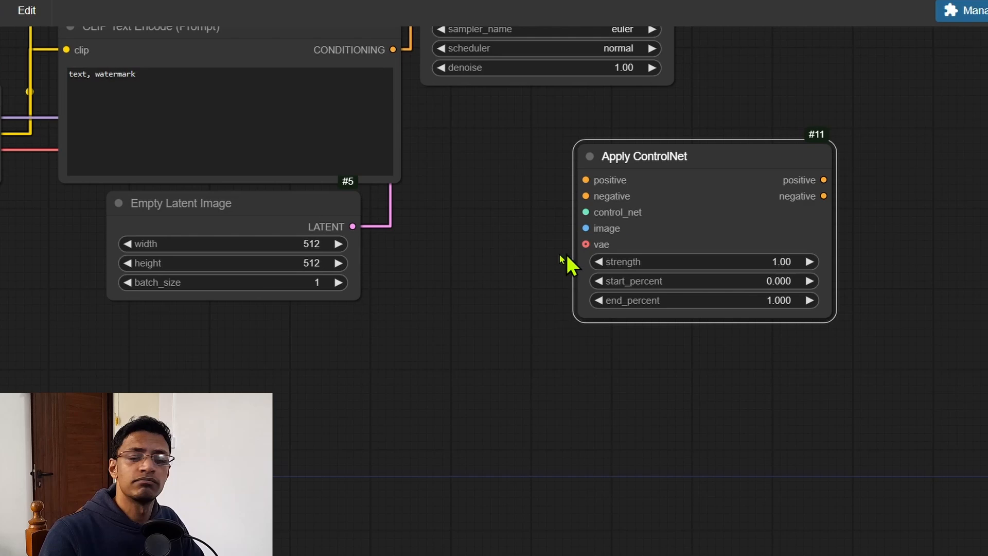
pyautogui.moveTo(573, 266)
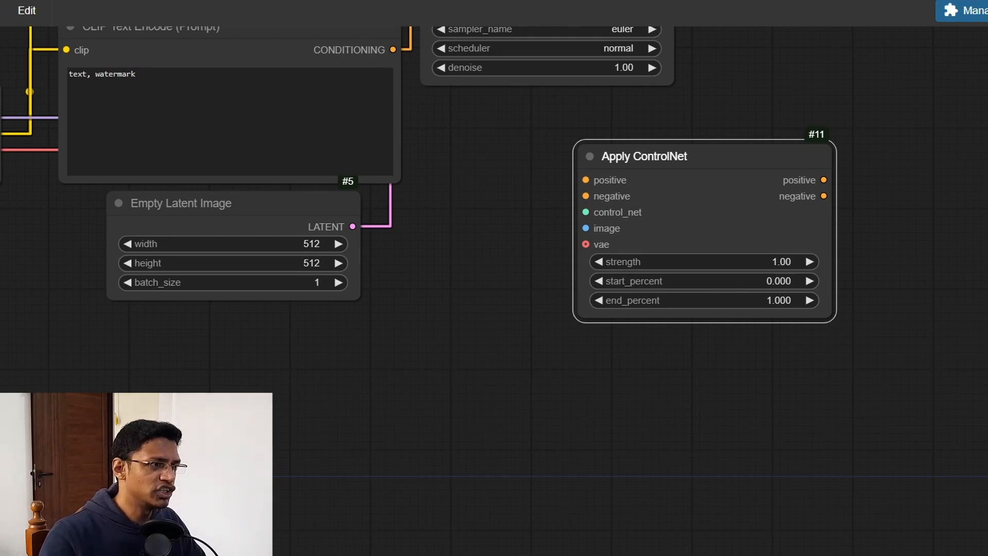
pyautogui.moveTo(815, 223)
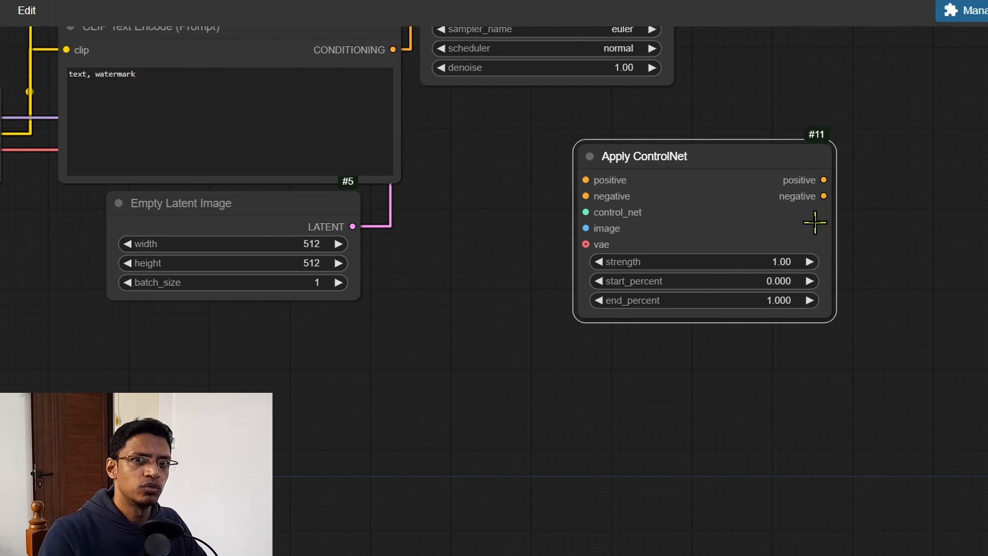
pyautogui.moveTo(826, 226)
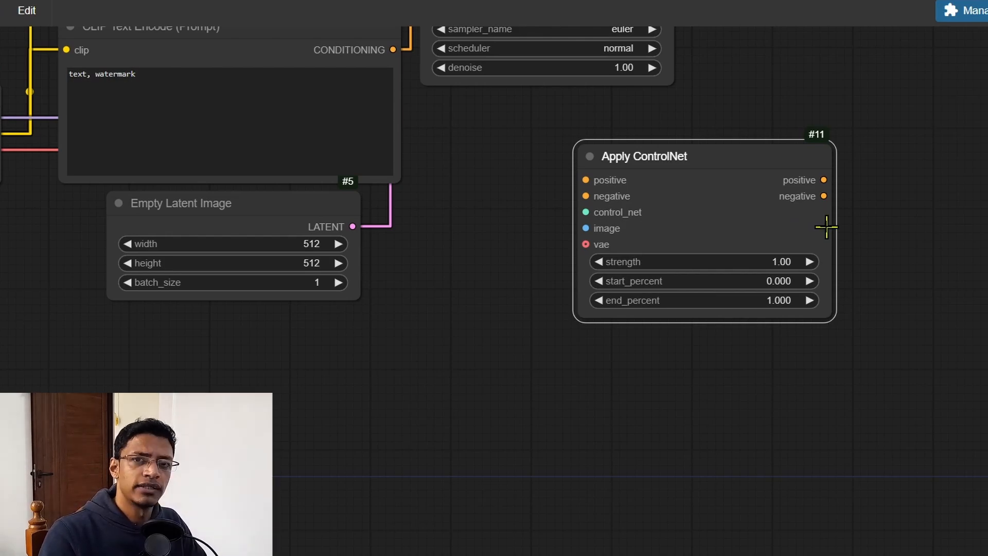
pyautogui.moveTo(781, 203)
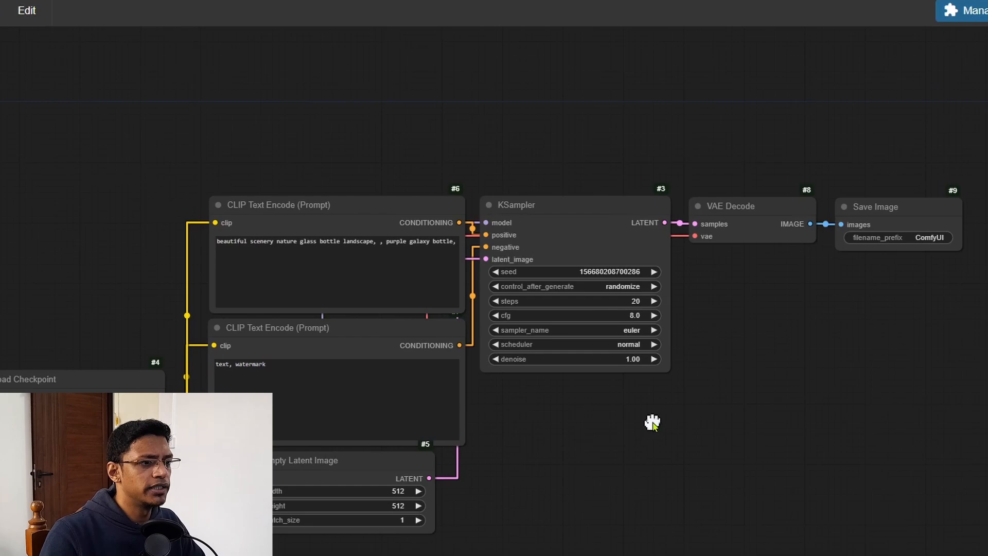
# Zoom the canvas in on the KSampler node's sampling widgets.
pyautogui.scroll(3)
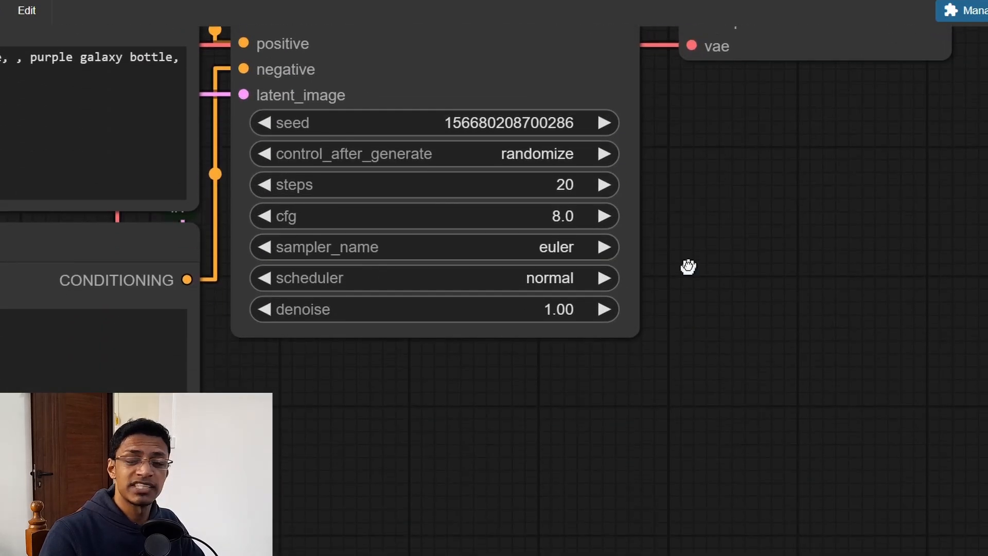
# Browse the KSampler's sampler_name choices, keeping euler selected.
pyautogui.click(555, 246)
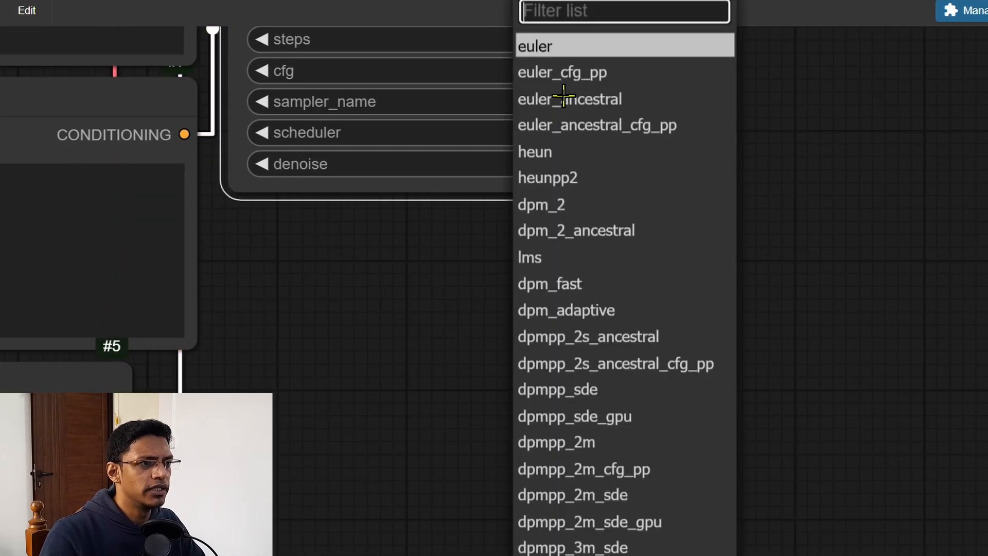
pyautogui.moveTo(655, 82)
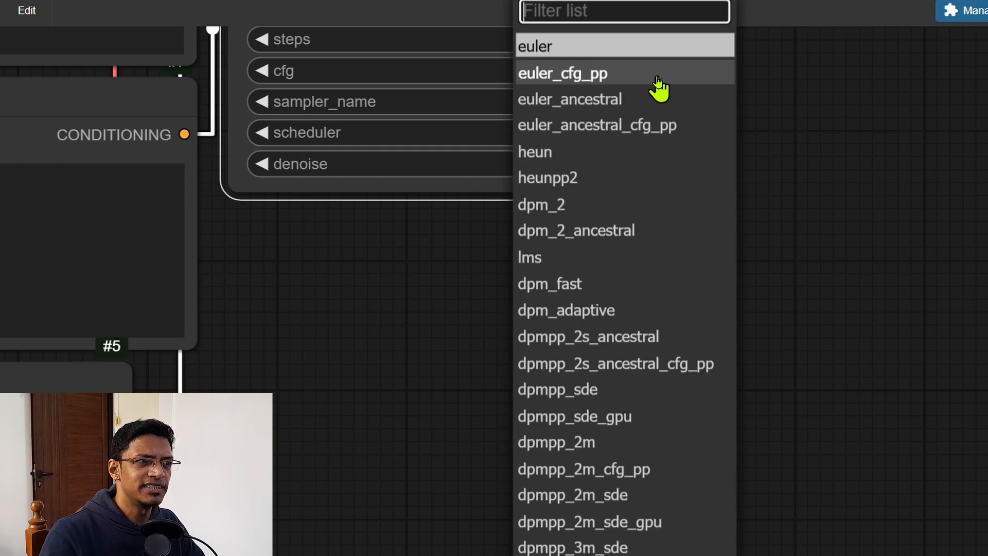
pyautogui.moveTo(564, 94)
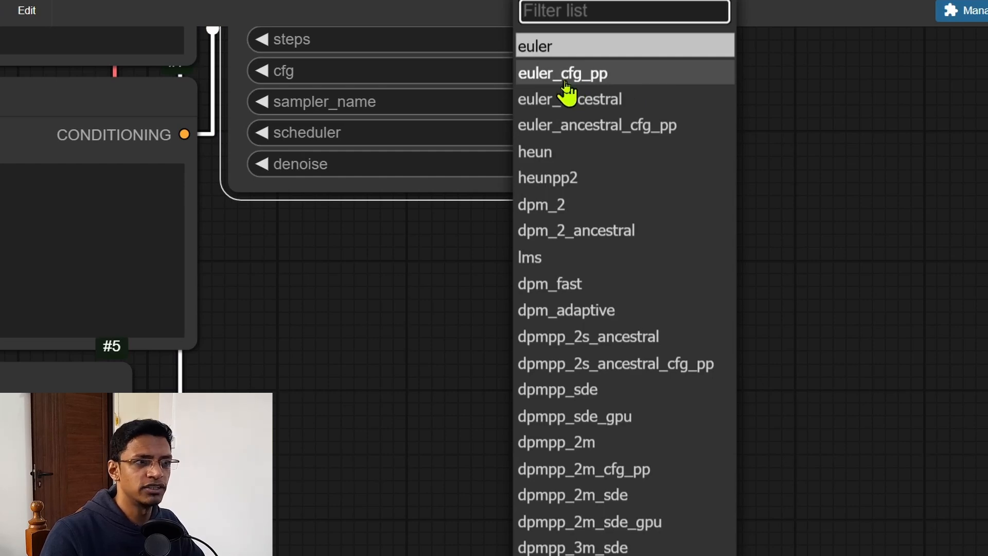
pyautogui.moveTo(627, 125)
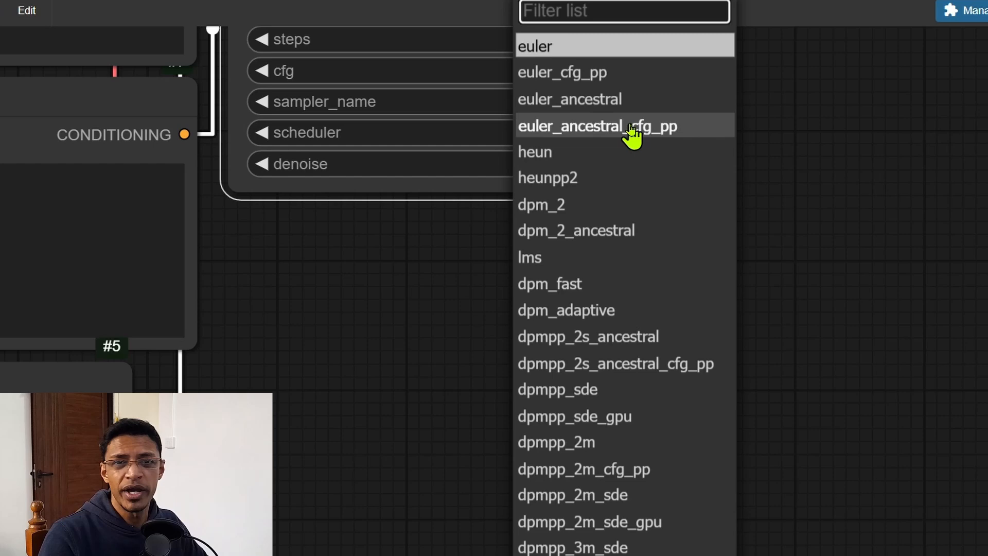
pyautogui.moveTo(539, 372)
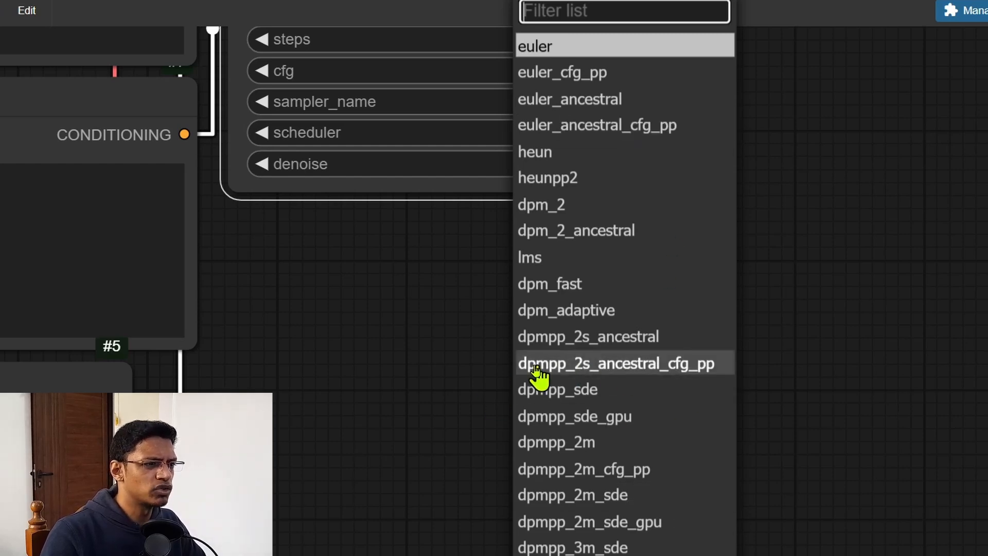
pyautogui.moveTo(653, 394)
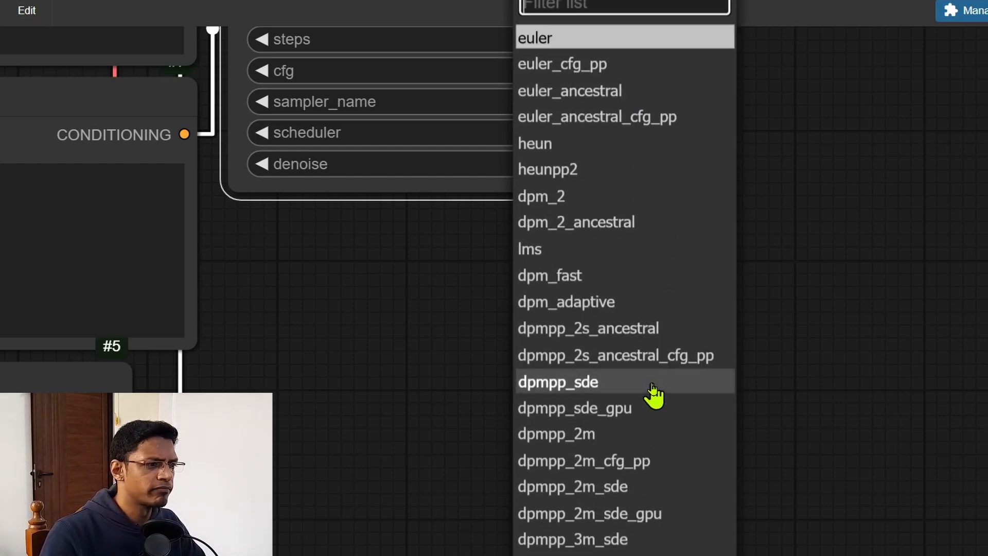
pyautogui.scroll(-3)
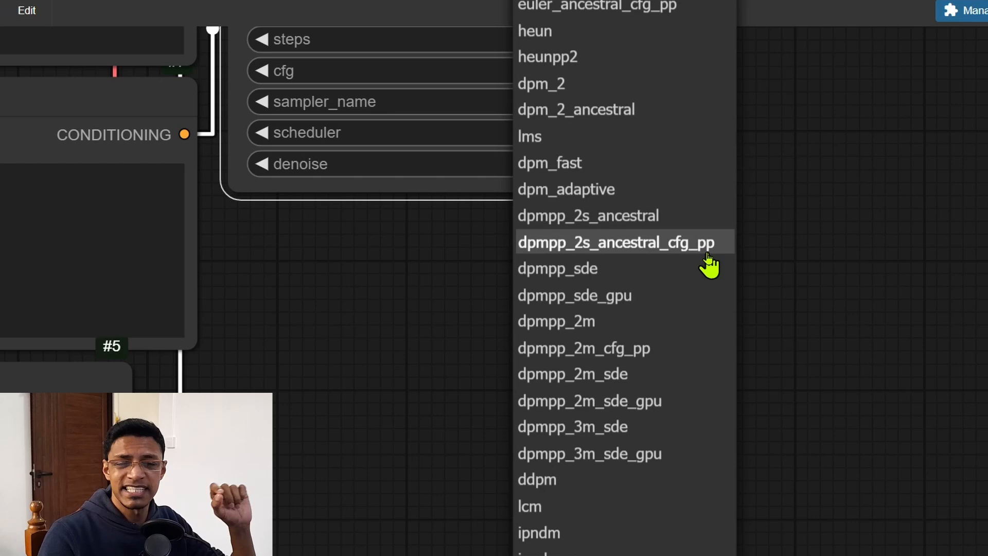
pyautogui.moveTo(905, 265)
pyautogui.write('custom')
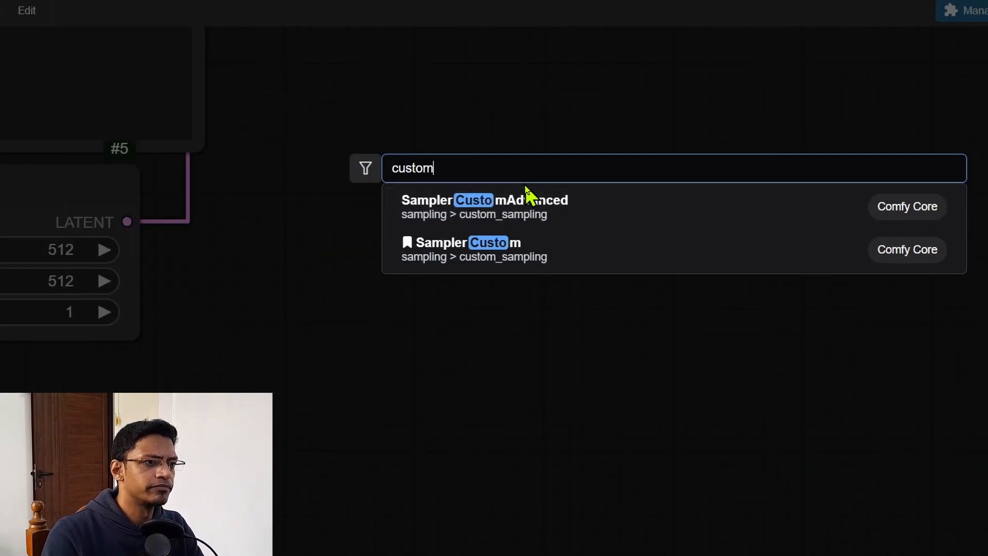
# Add a SamplerCustom node, then a SamplerEulerCFG++ node found via 'euler'.
pyautogui.click(467, 242)
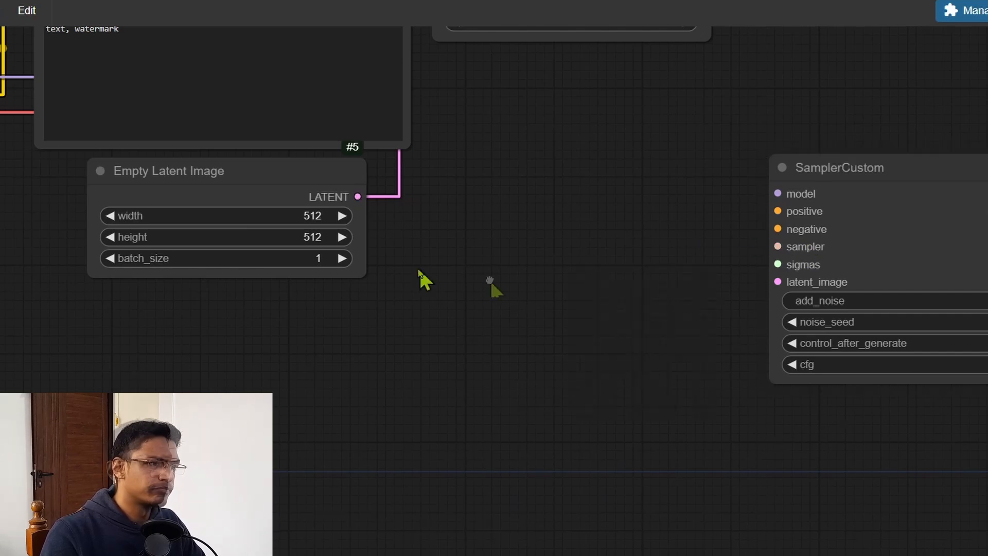
pyautogui.write('euler')
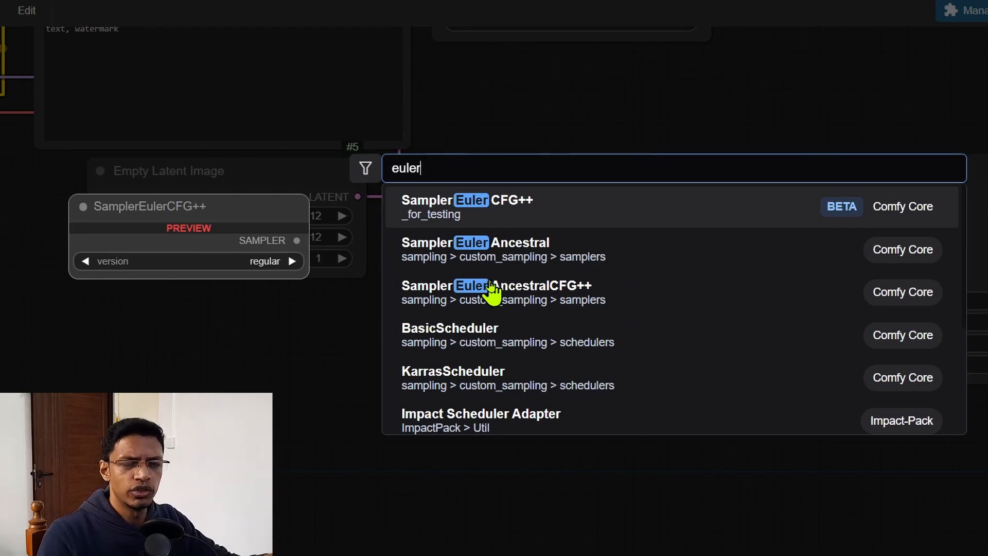
pyautogui.moveTo(513, 217)
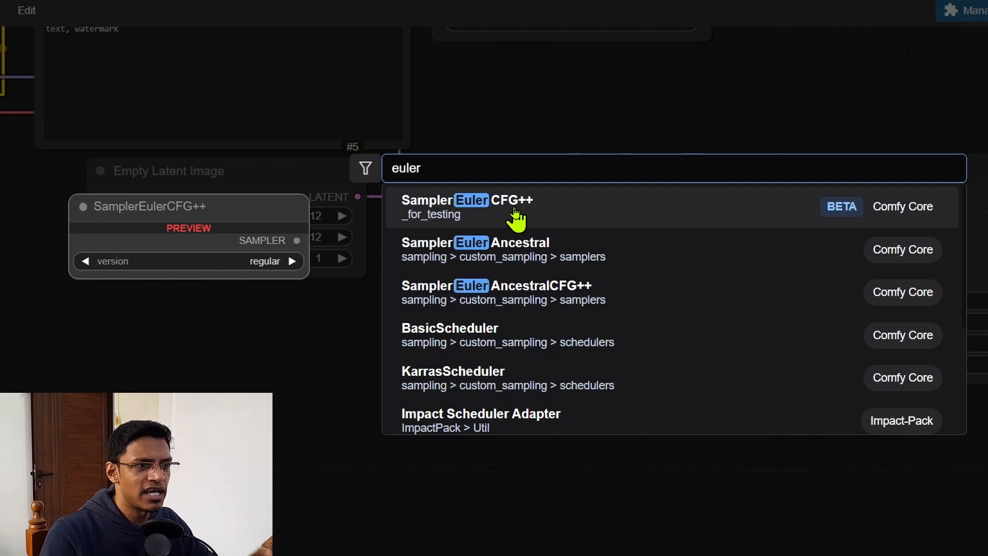
pyautogui.click(466, 206)
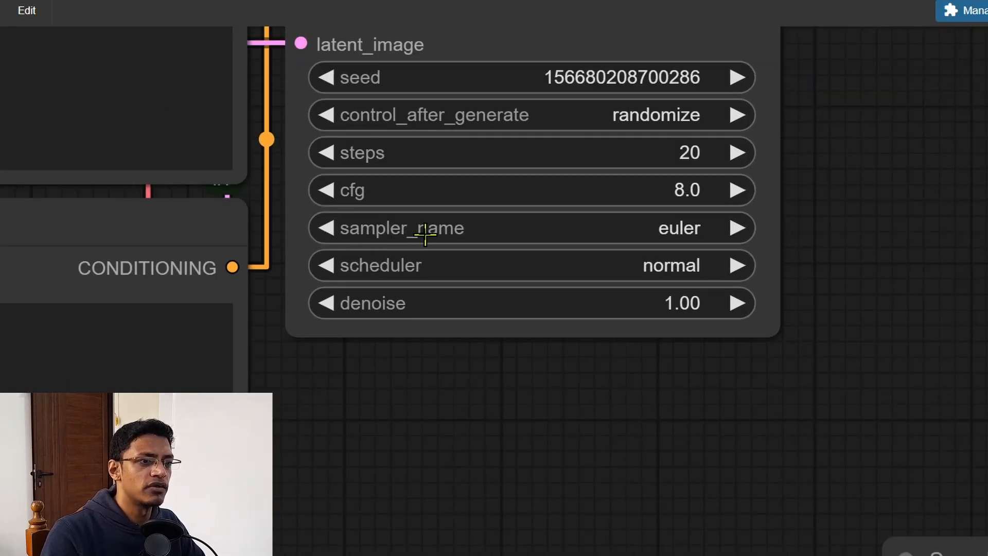
# Show the KSampler's scheduler choices such as karras and exponential, normal still current.
pyautogui.click(670, 265)
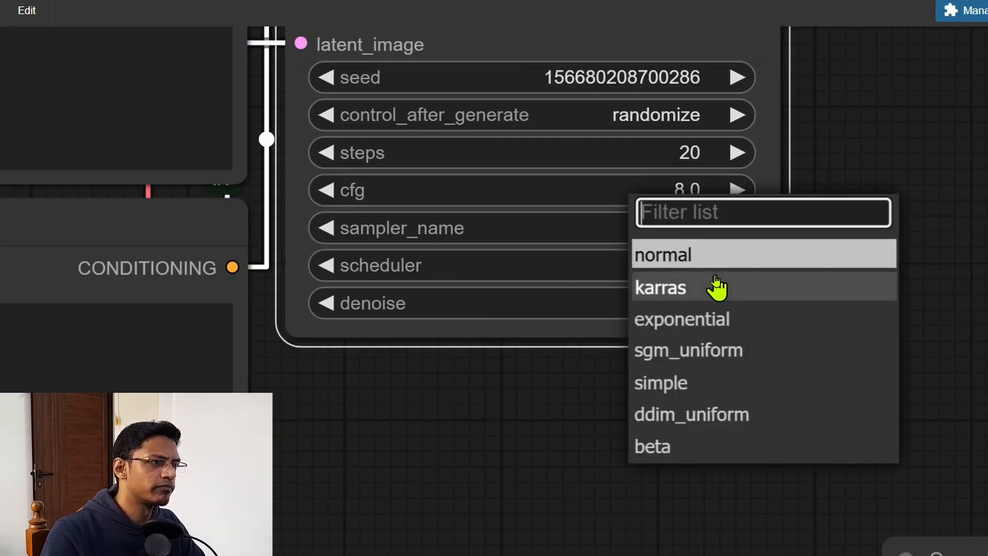
pyautogui.moveTo(558, 480)
pyautogui.write('lap')
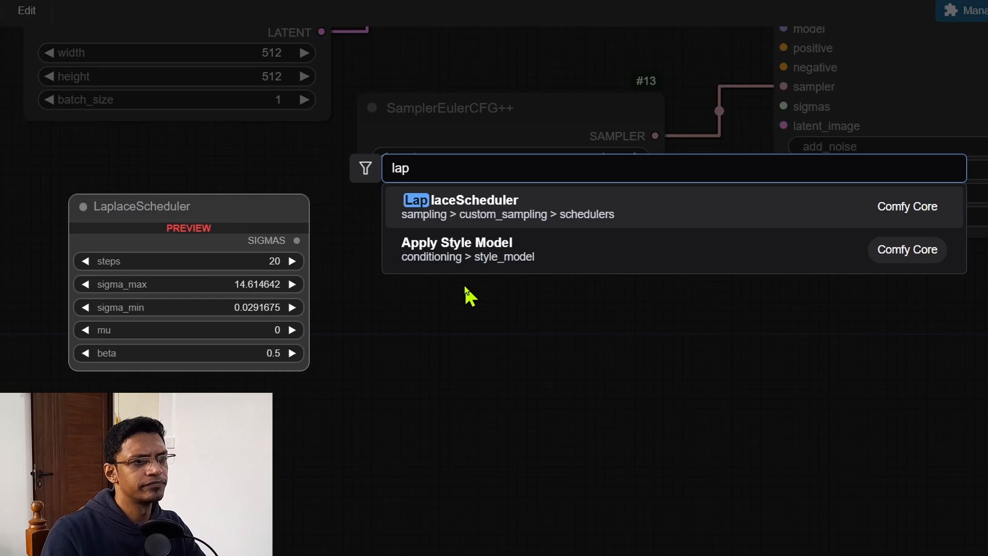
# Add a LaplaceScheduler node below the SamplerEulerCFG++ node.
pyautogui.click(460, 205)
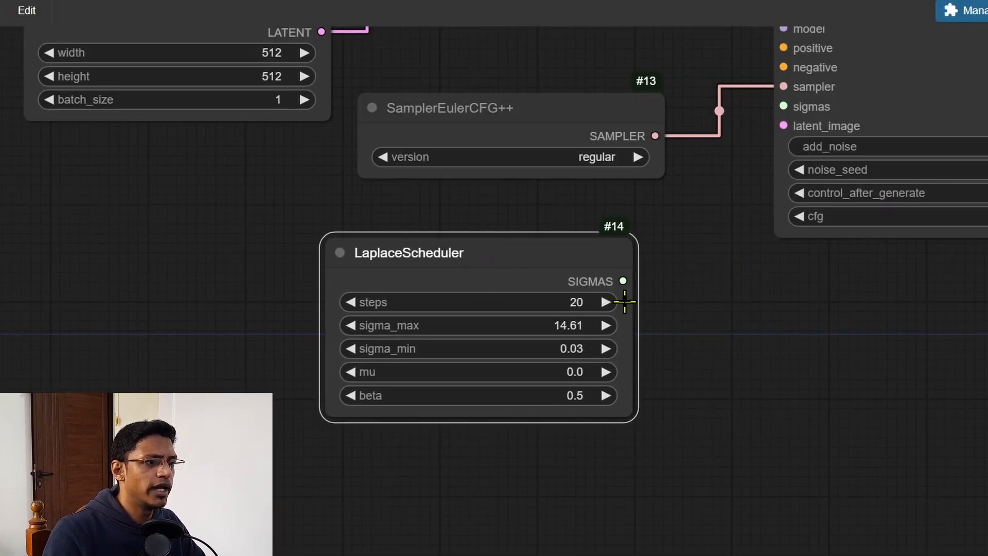
pyautogui.moveTo(639, 305)
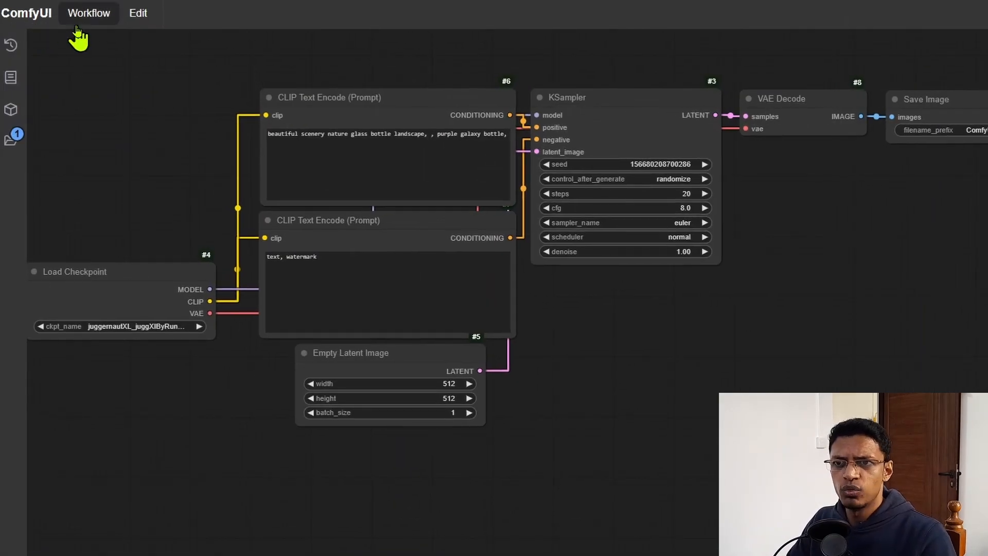
pyautogui.moveTo(111, 96)
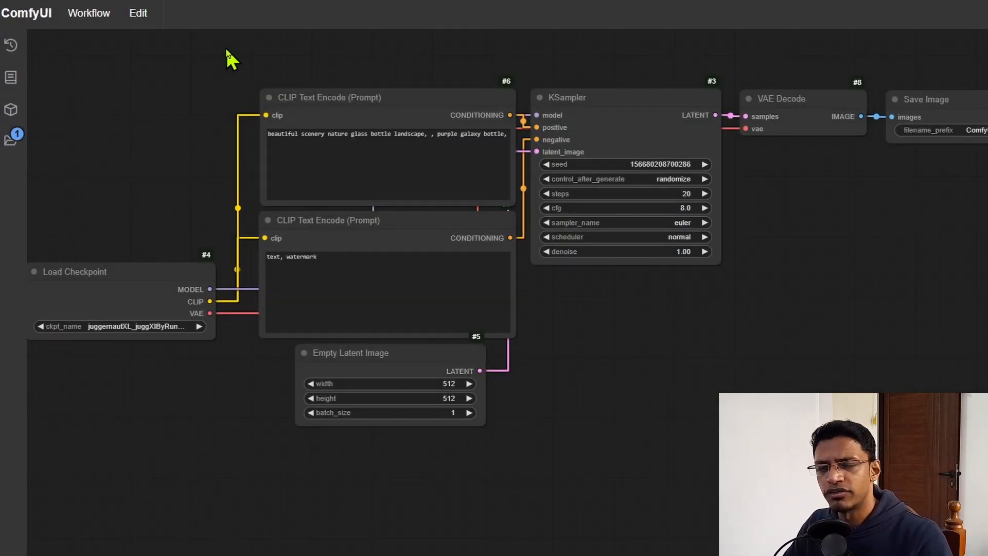
# Bring up the Workflow menu with its new, open, save and export options.
pyautogui.scroll(3)
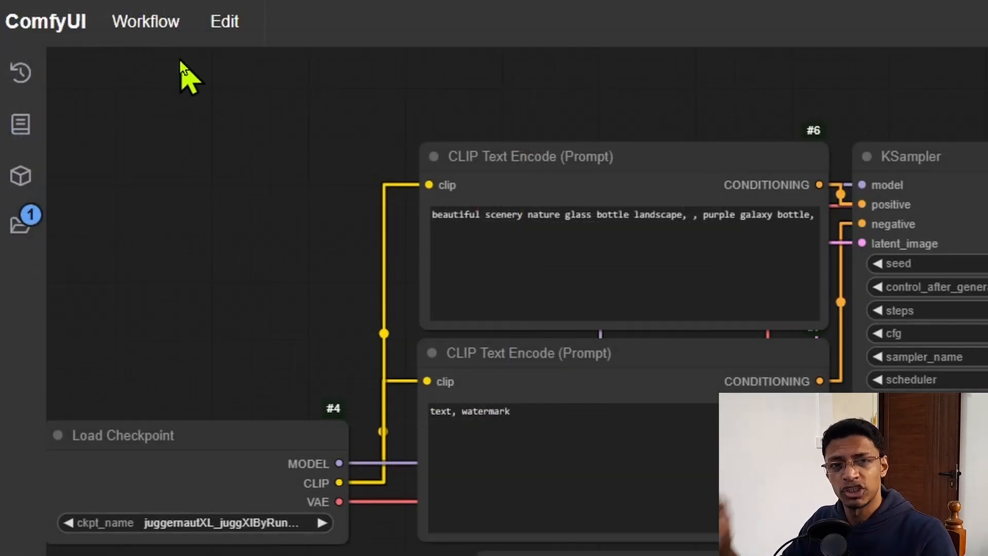
pyautogui.moveTo(145, 20)
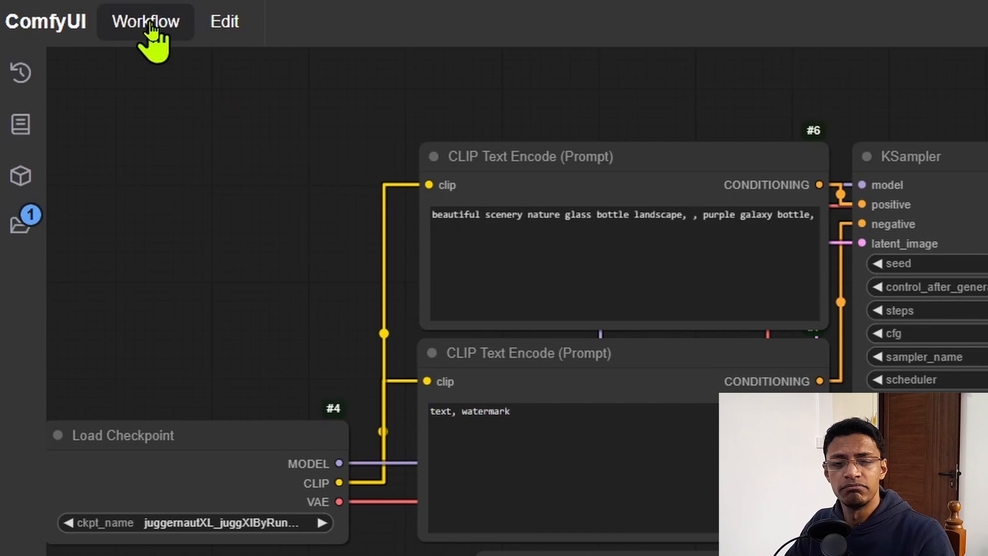
pyautogui.click(145, 21)
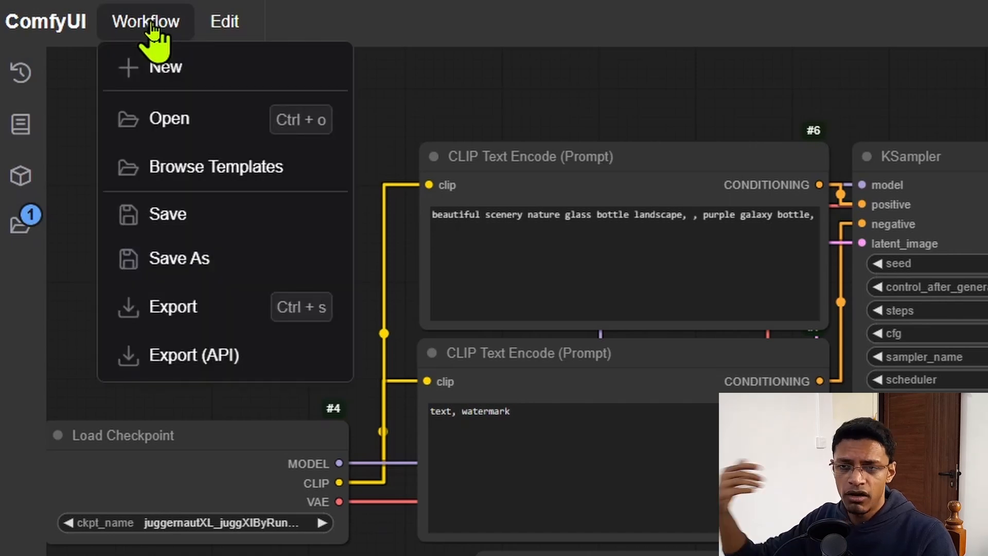
pyautogui.moveTo(208, 82)
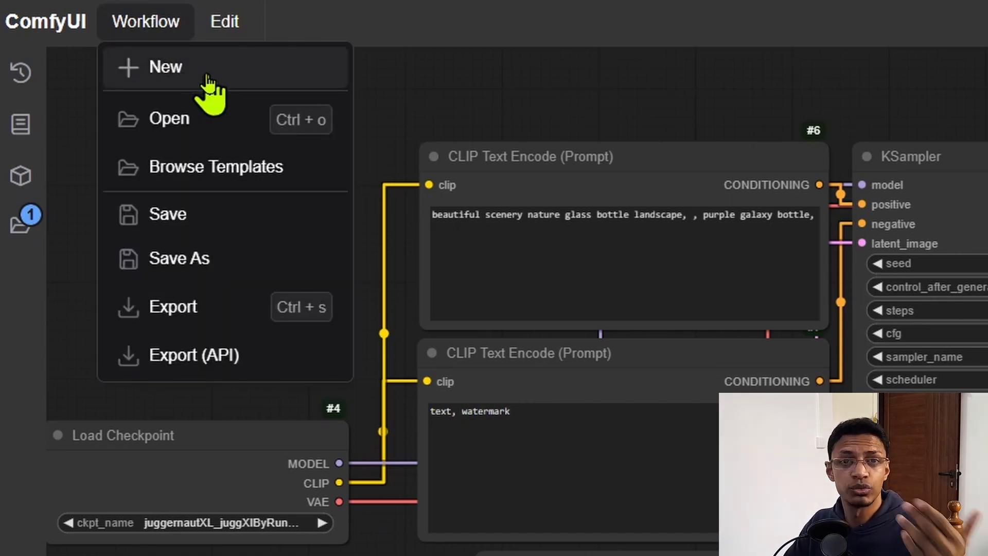
pyautogui.moveTo(237, 139)
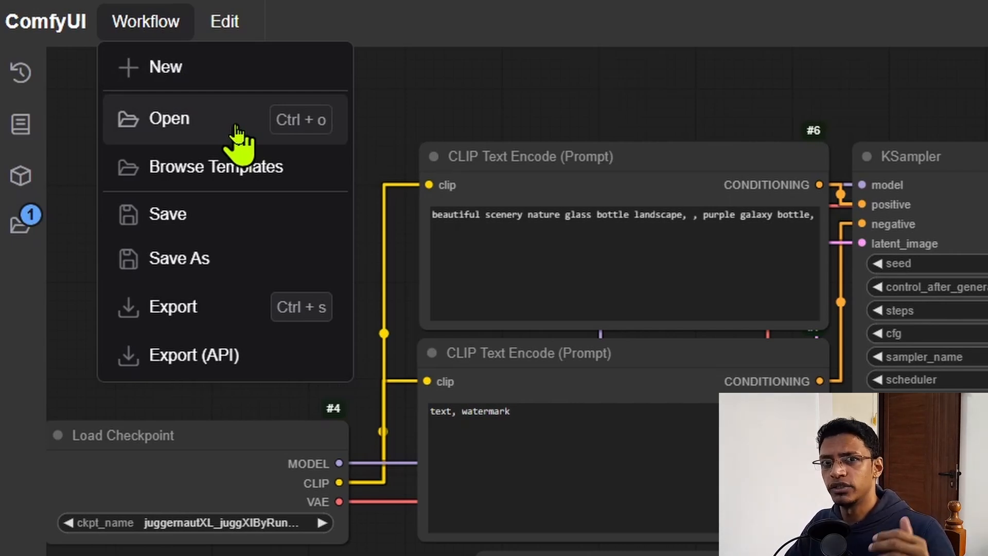
pyautogui.moveTo(252, 166)
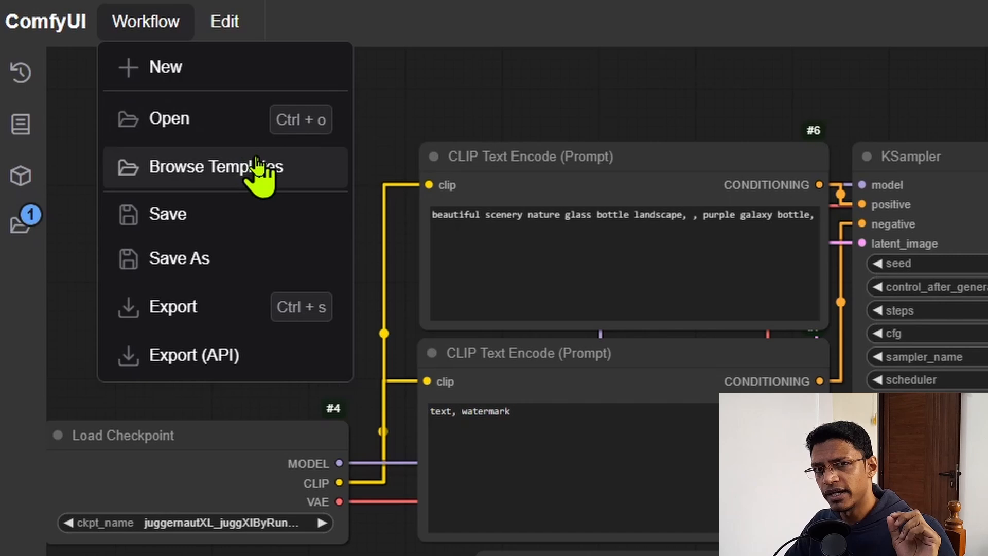
pyautogui.moveTo(265, 189)
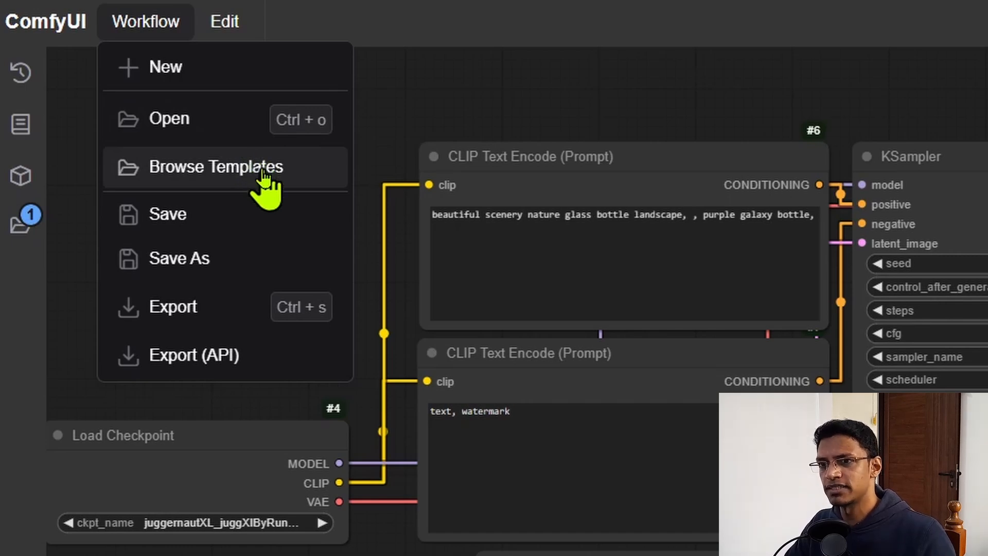
# Browse Templates to reach the Get Started with a Template gallery of starter workflows.
pyautogui.click(215, 167)
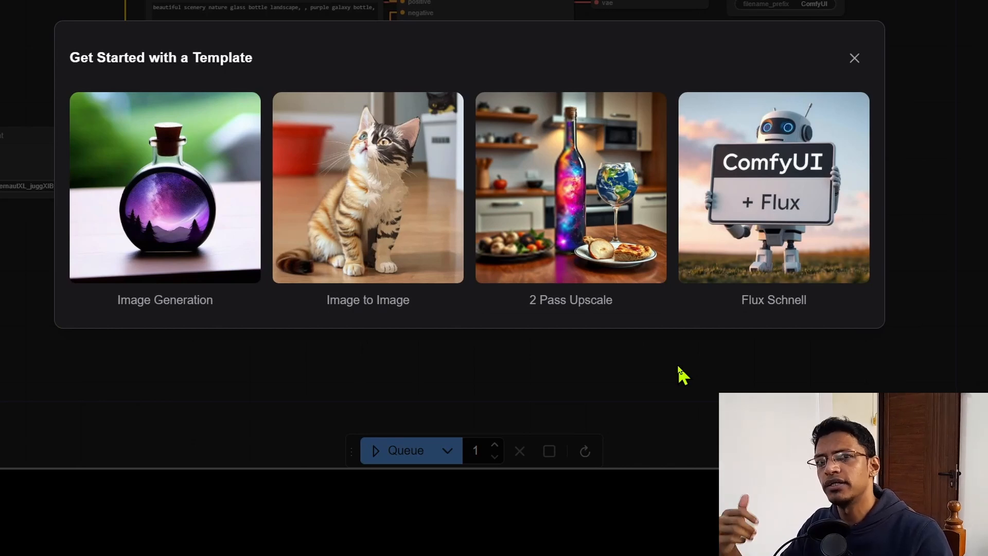
pyautogui.moveTo(633, 385)
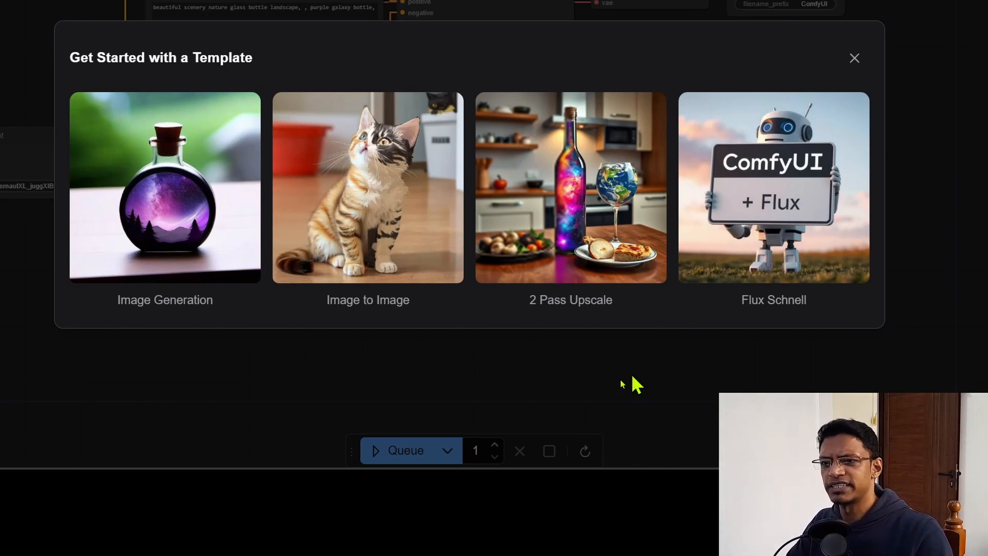
pyautogui.click(854, 57)
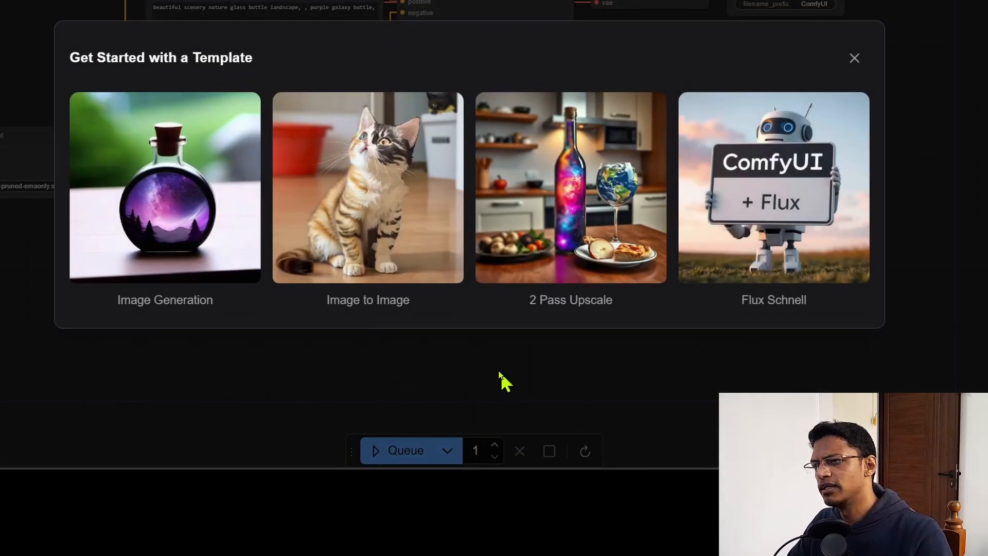
pyautogui.moveTo(605, 412)
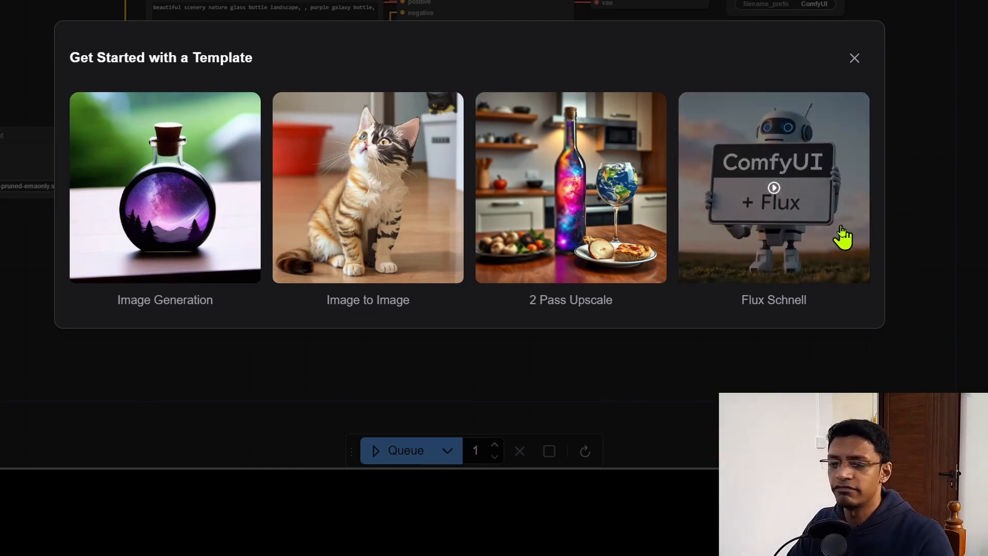
# Load the Flux Schnell starter workflow (flux1-schnell checkpoint, 4 steps) onto the canvas.
pyautogui.click(773, 186)
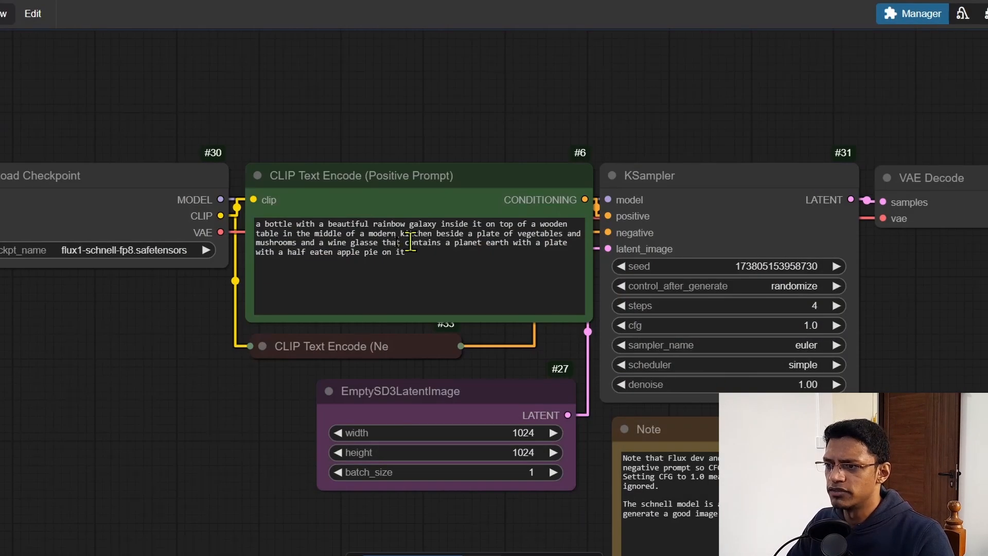
pyautogui.scroll(-3)
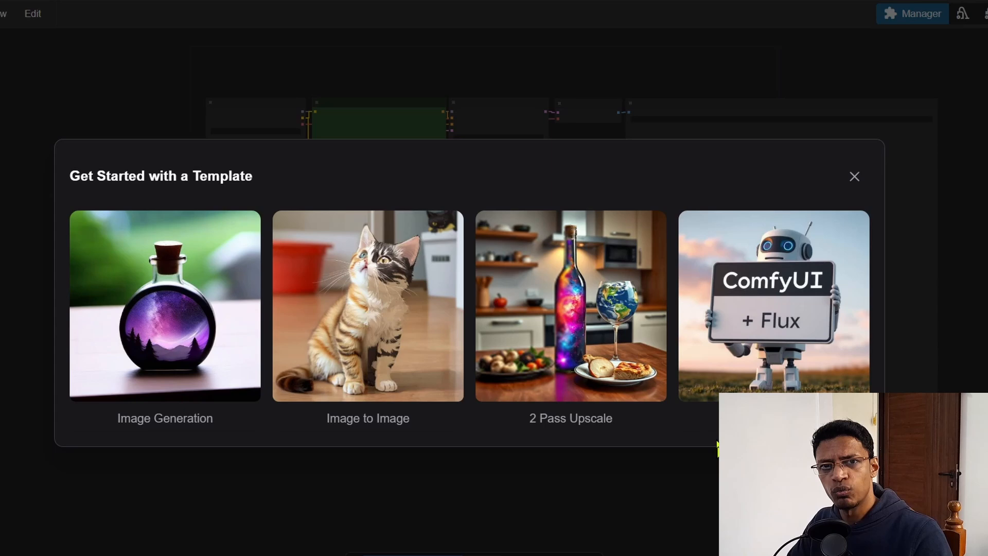
pyautogui.moveTo(708, 457)
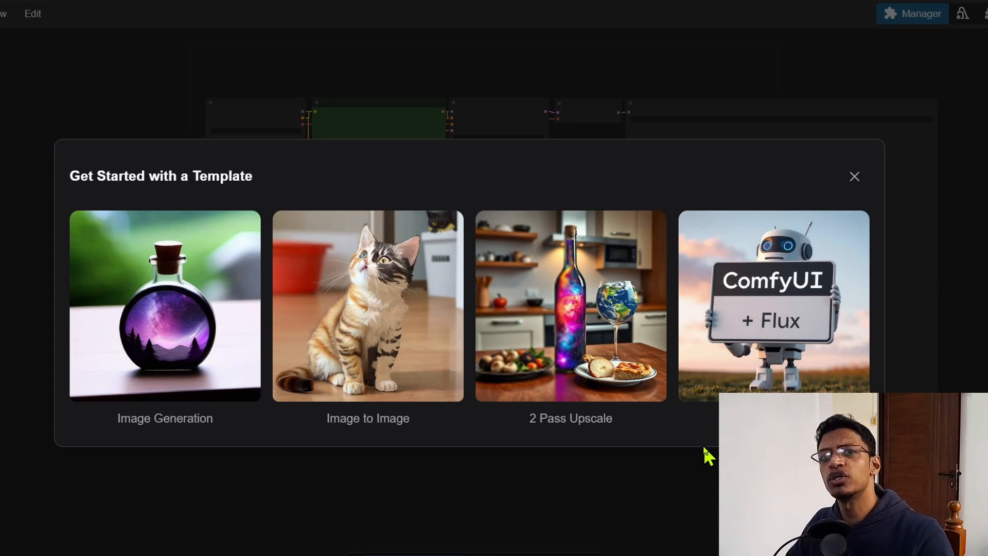
pyautogui.moveTo(706, 456)
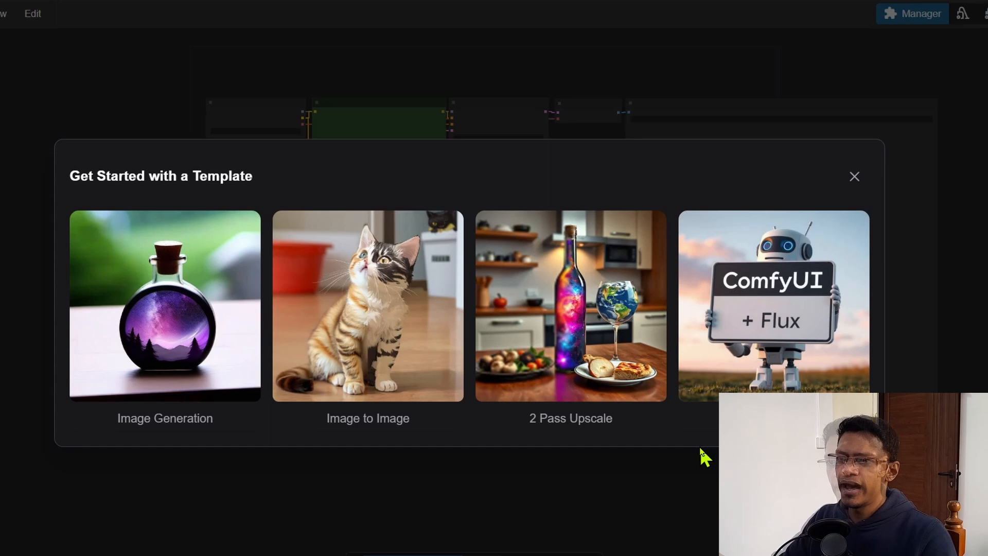
pyautogui.moveTo(712, 463)
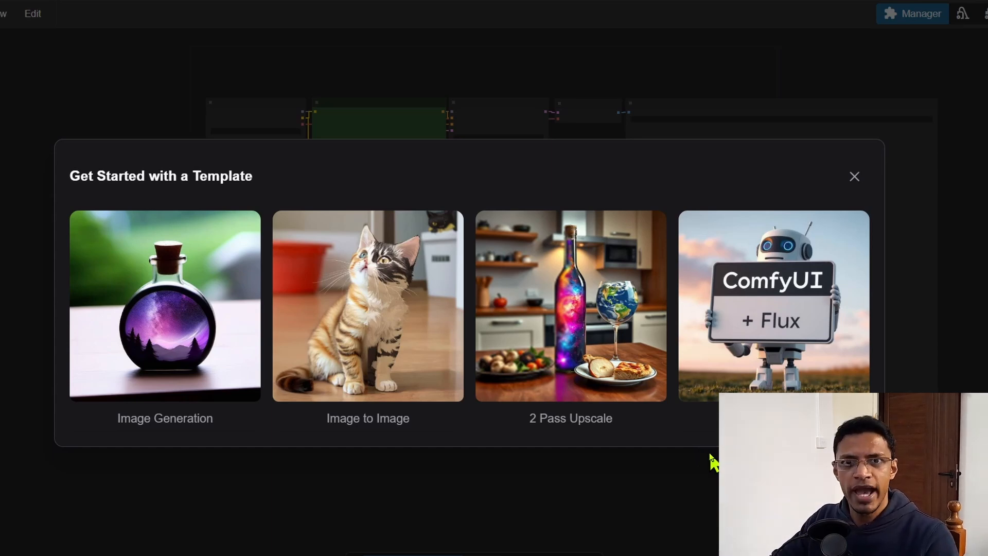
pyautogui.moveTo(624, 184)
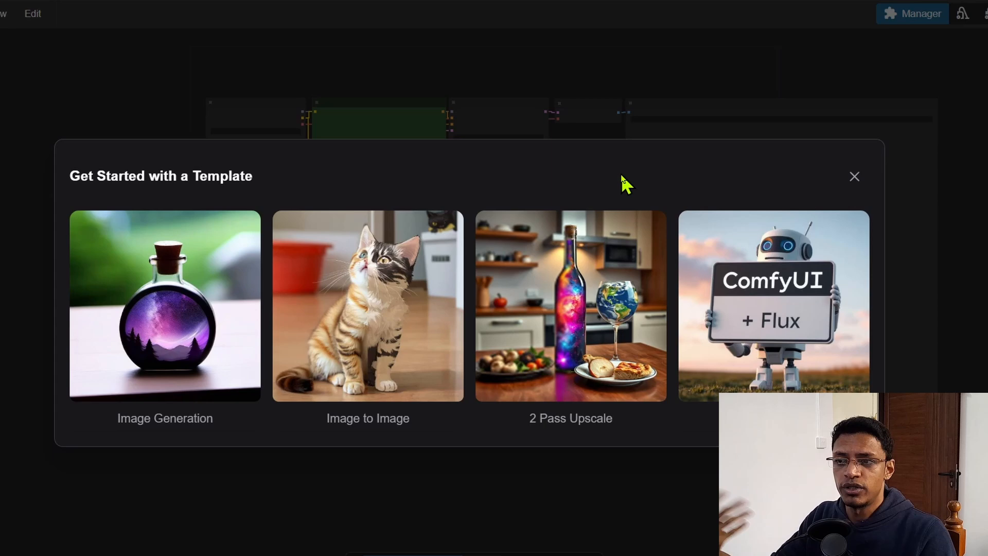
pyautogui.moveTo(632, 186)
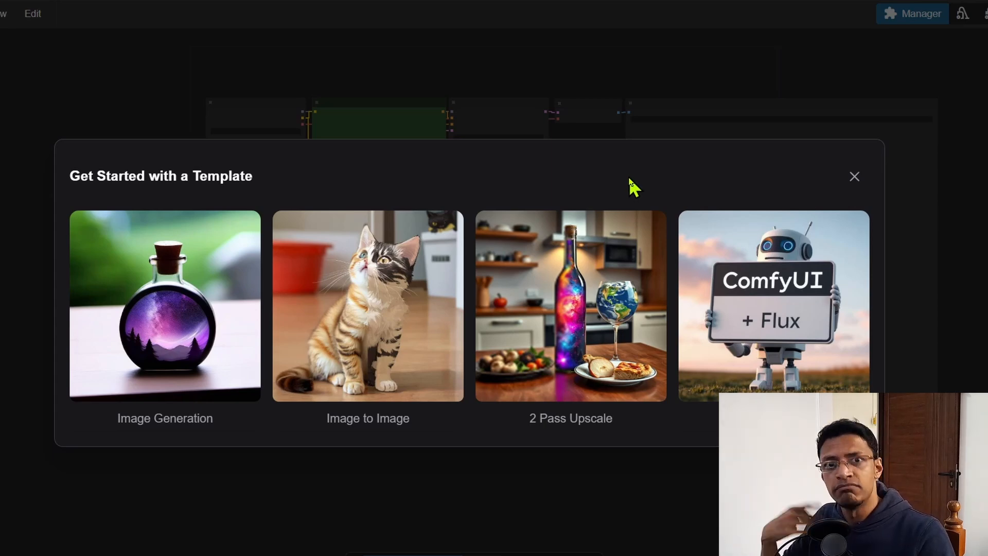
pyautogui.moveTo(622, 181)
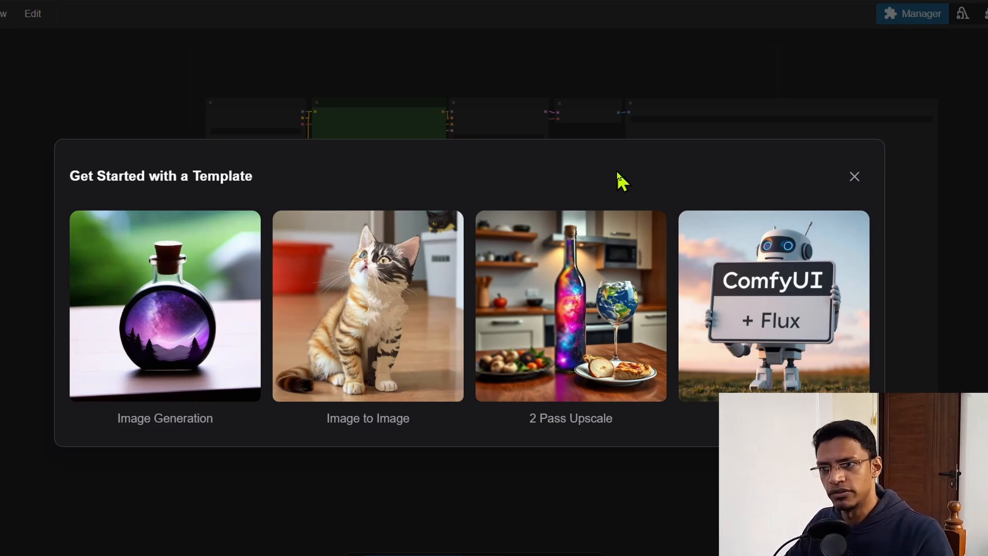
# Review the Workflow menu's Save, Save As, Export and Export (API) options, then dismiss it.
pyautogui.click(141, 17)
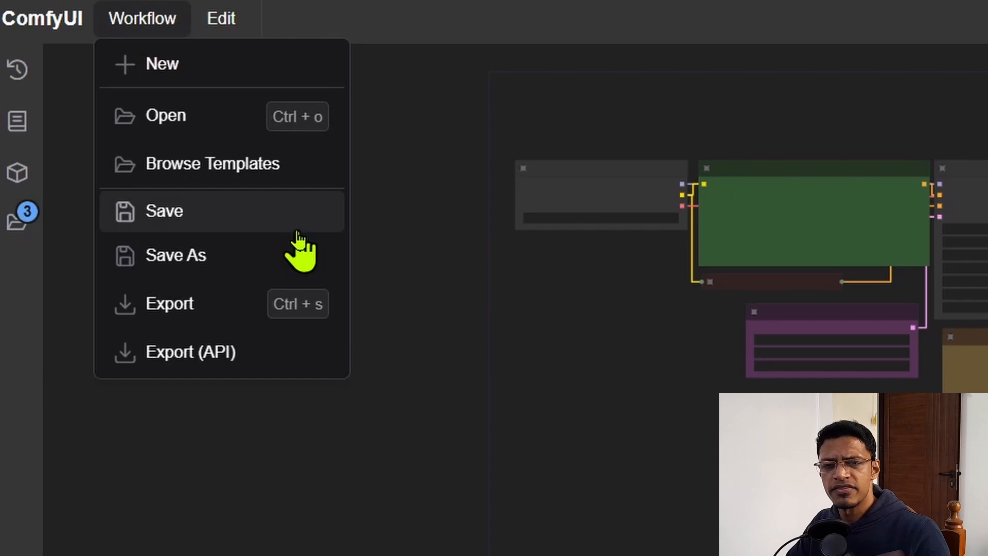
pyautogui.moveTo(249, 261)
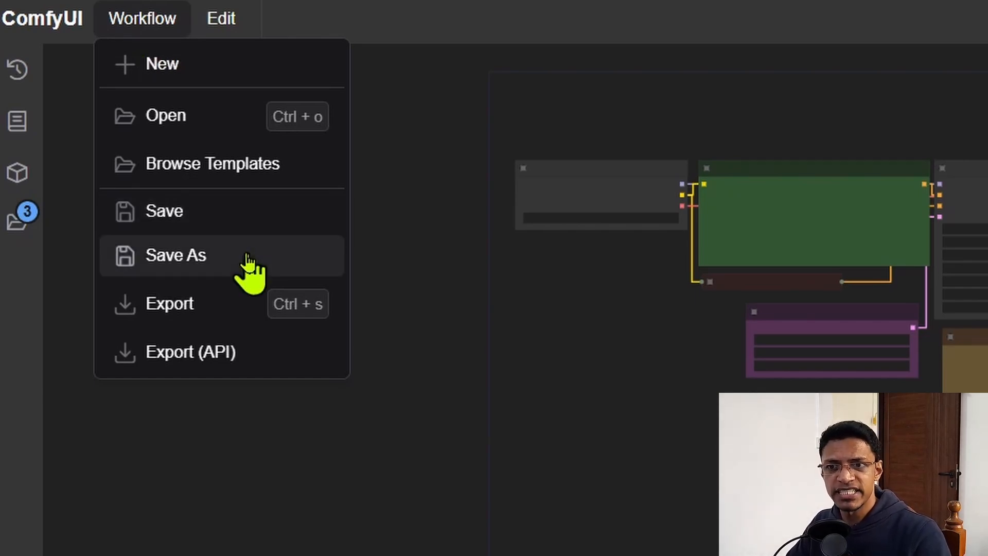
pyautogui.moveTo(264, 365)
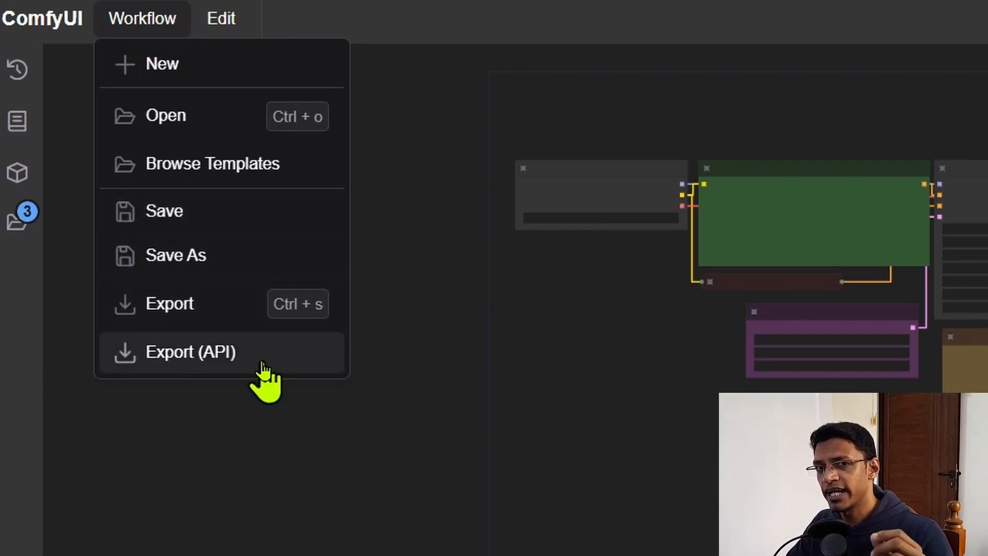
pyautogui.moveTo(207, 309)
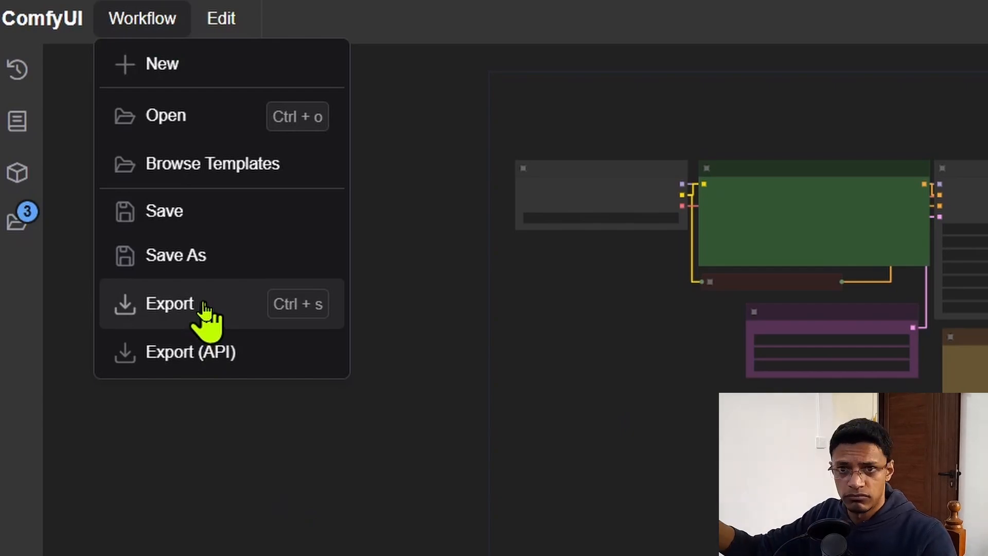
pyautogui.moveTo(284, 353)
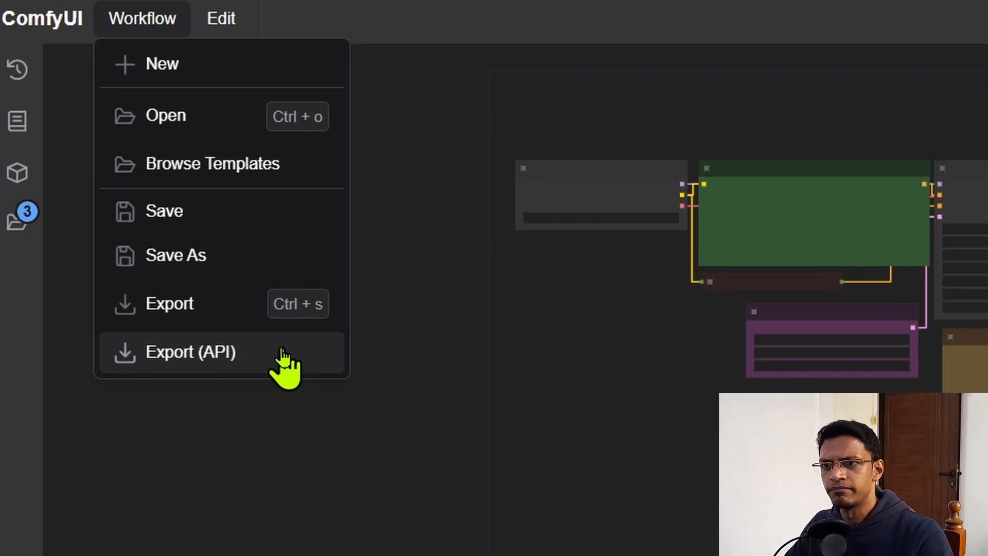
pyautogui.moveTo(277, 296)
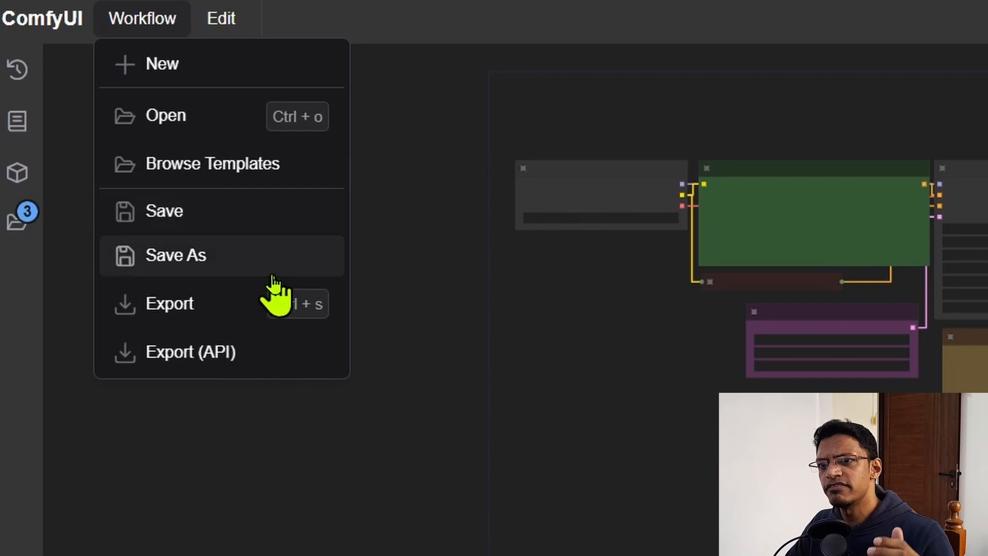
pyautogui.moveTo(277, 280)
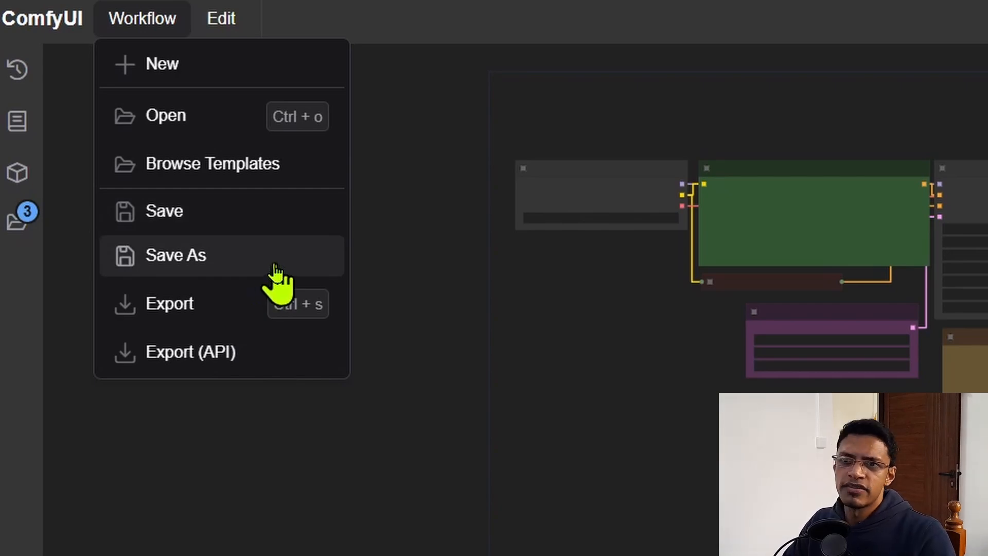
pyautogui.moveTo(255, 284)
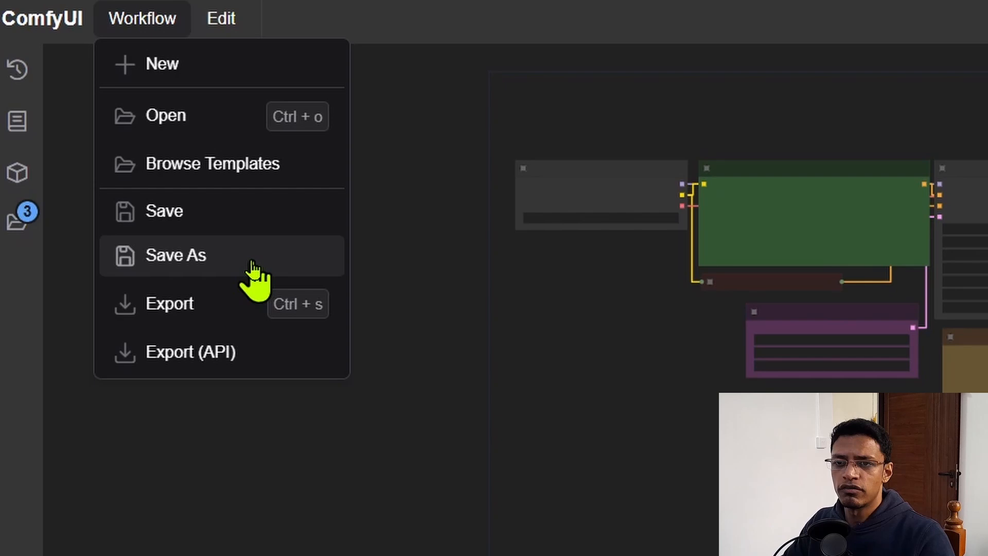
pyautogui.click(290, 434)
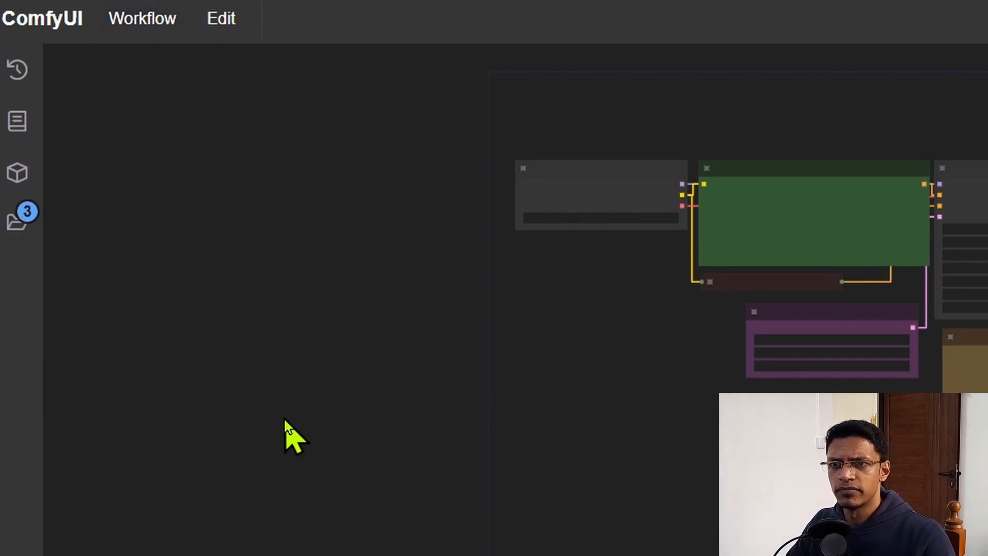
pyautogui.moveTo(18, 223)
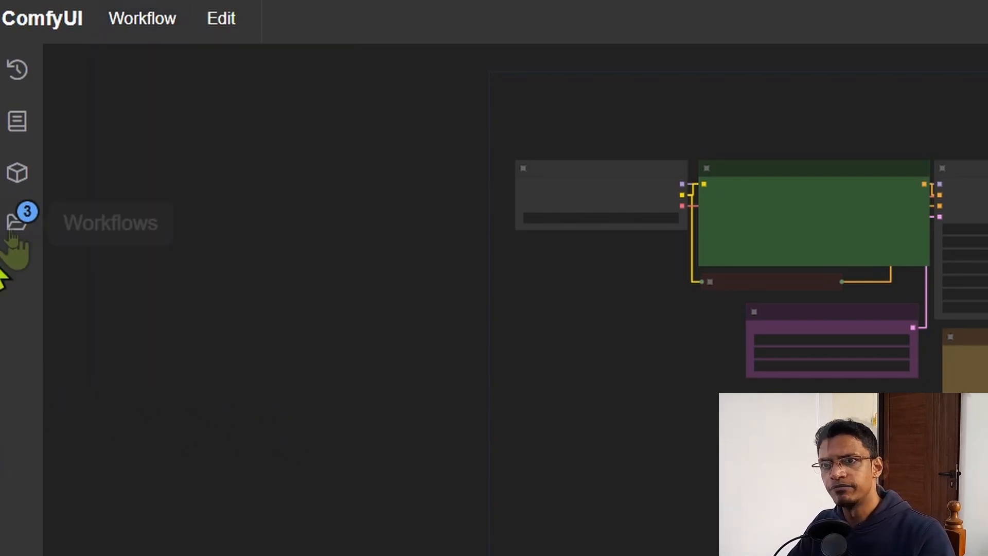
pyautogui.moveTo(18, 222)
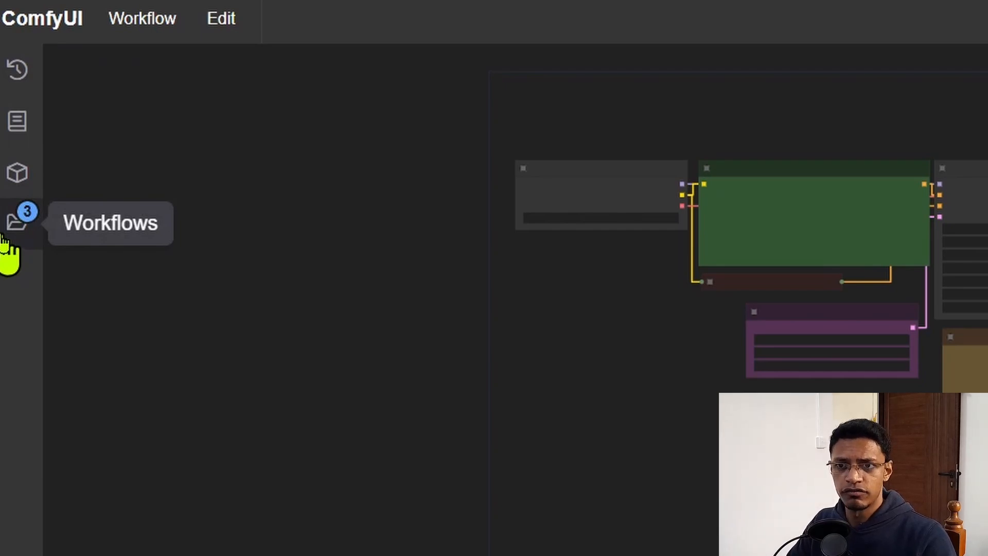
# Make Flux Schnell.json the active workflow and show the Workflow menu's file commands.
pyautogui.click(17, 222)
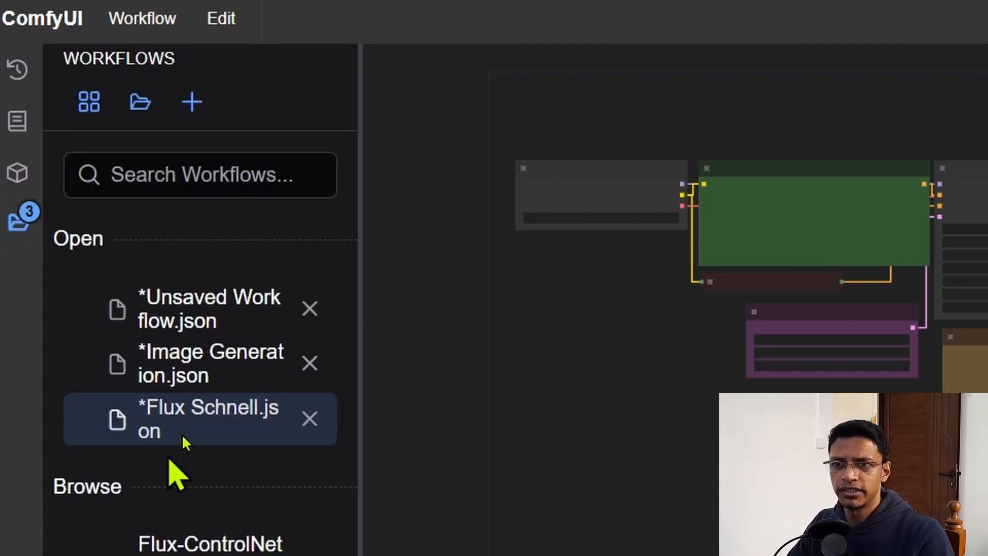
pyautogui.moveTo(237, 368)
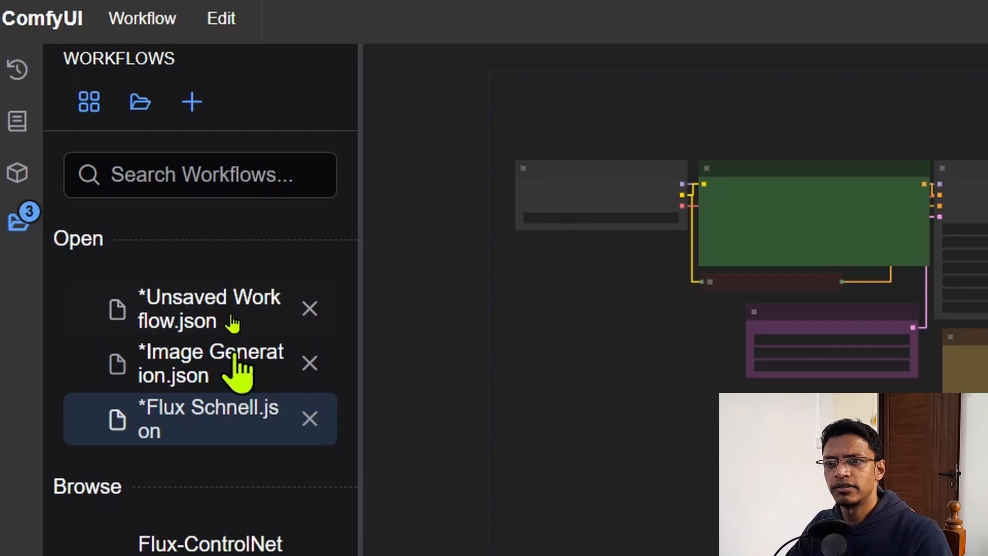
pyautogui.moveTo(113, 252)
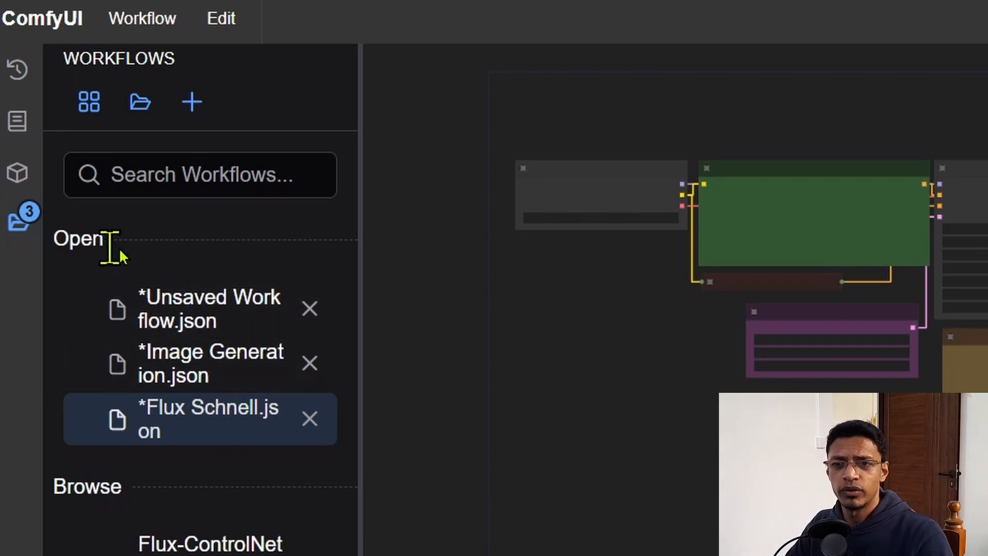
pyautogui.moveTo(163, 434)
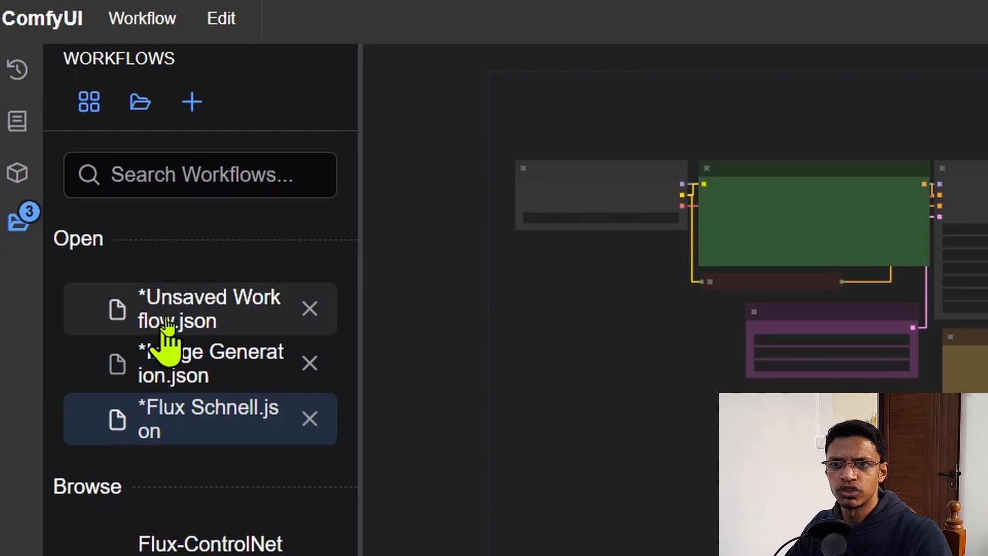
pyautogui.moveTo(239, 460)
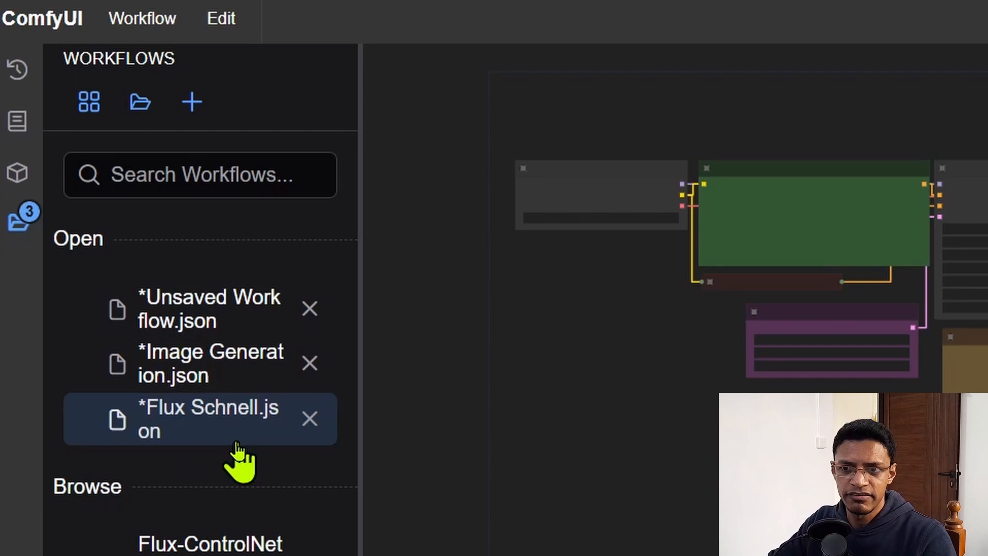
pyautogui.click(142, 17)
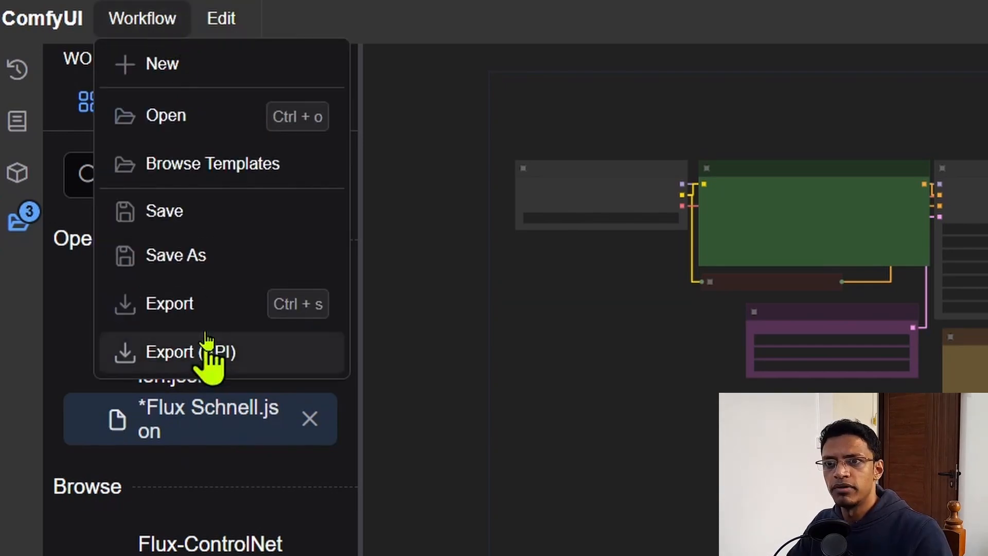
pyautogui.moveTo(238, 261)
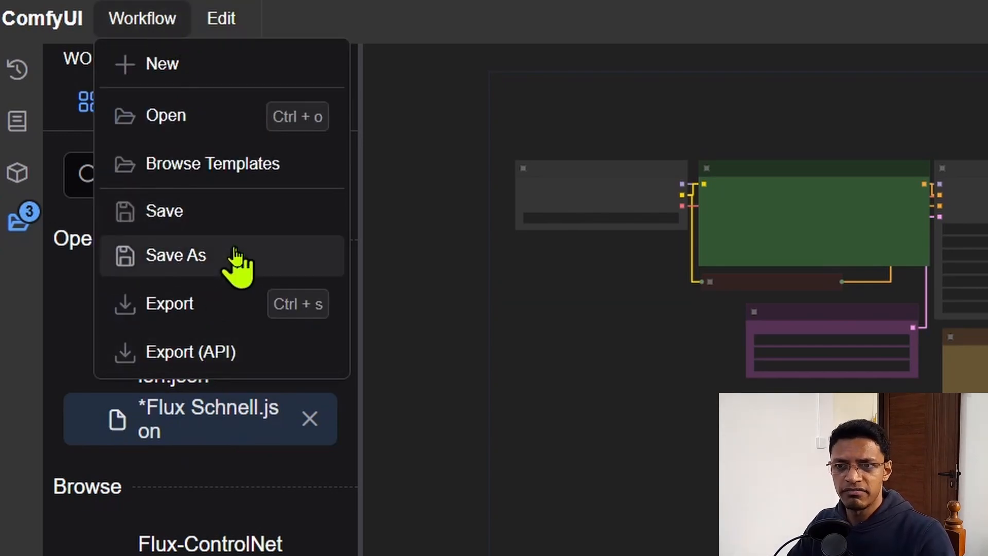
pyautogui.moveTo(236, 259)
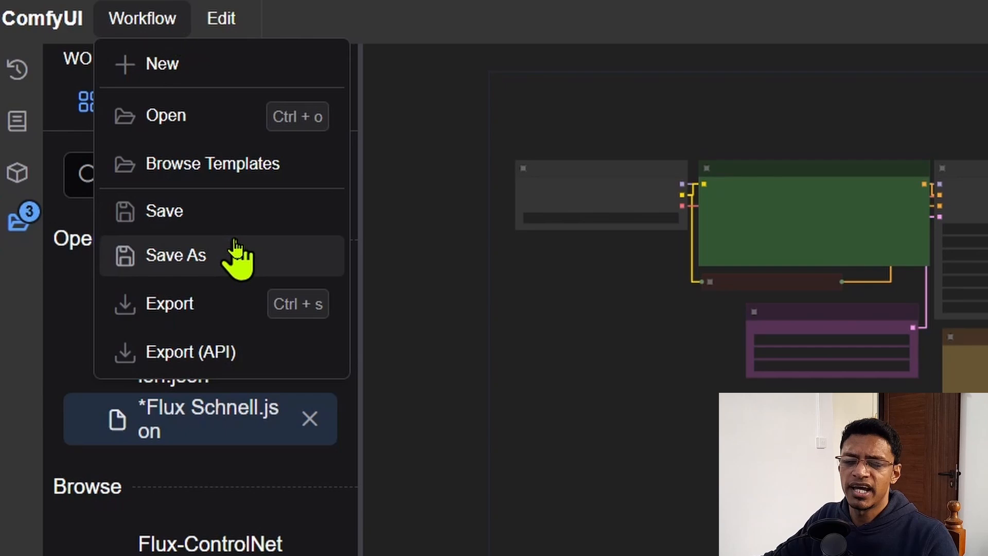
pyautogui.moveTo(230, 211)
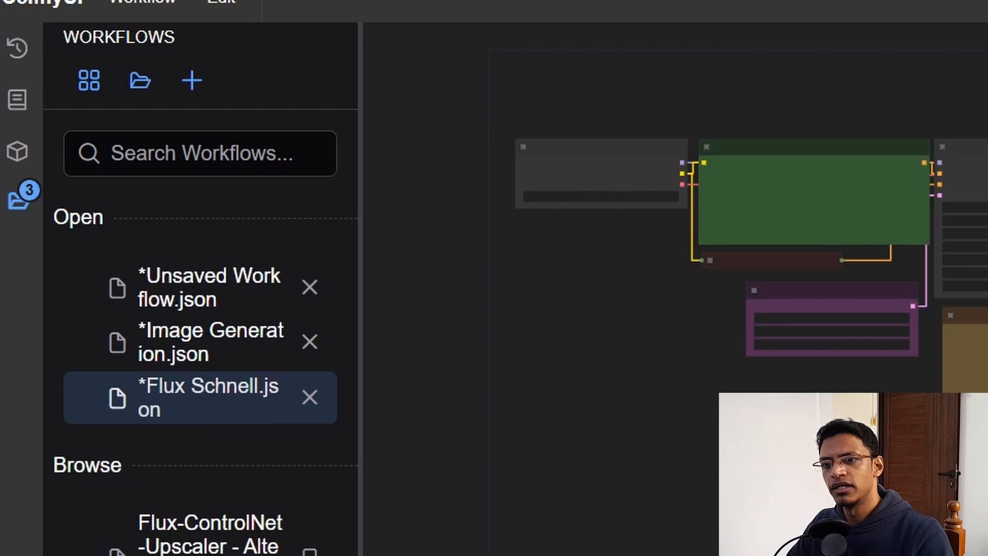
# Hide the Workflows sidebar and reveal the Edit menu with Undo, Redo, Clear Workflow and Clipspace.
pyautogui.scroll(-3)
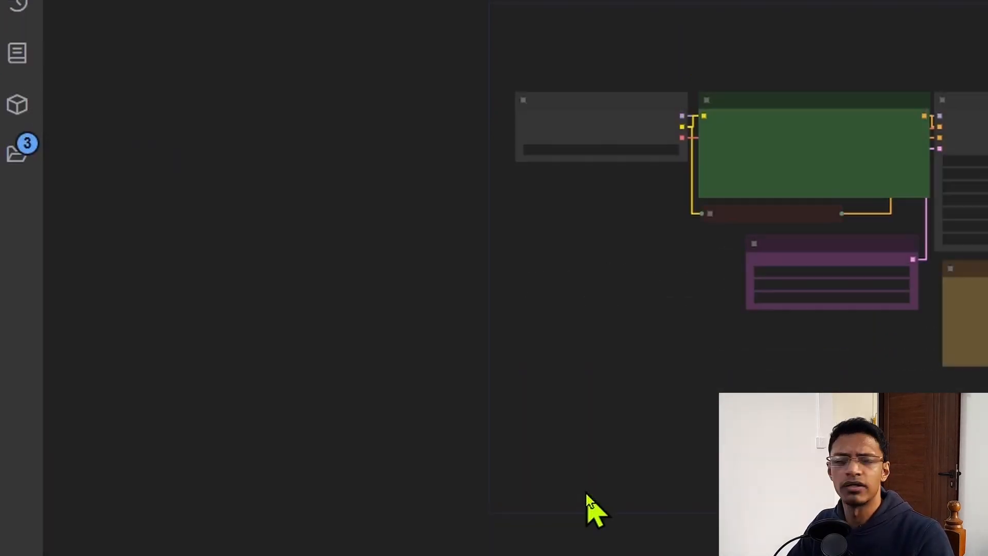
pyautogui.click(220, 6)
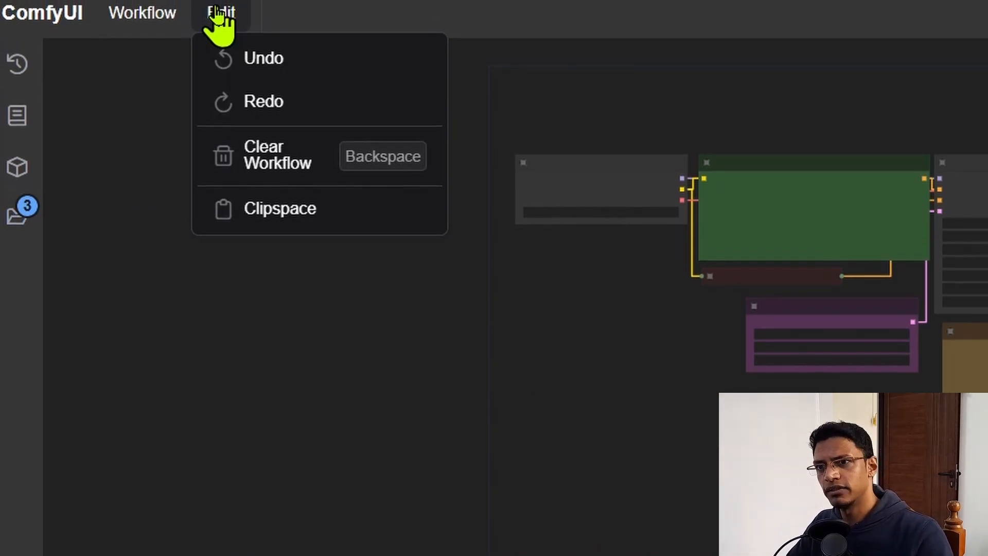
pyautogui.moveTo(296, 223)
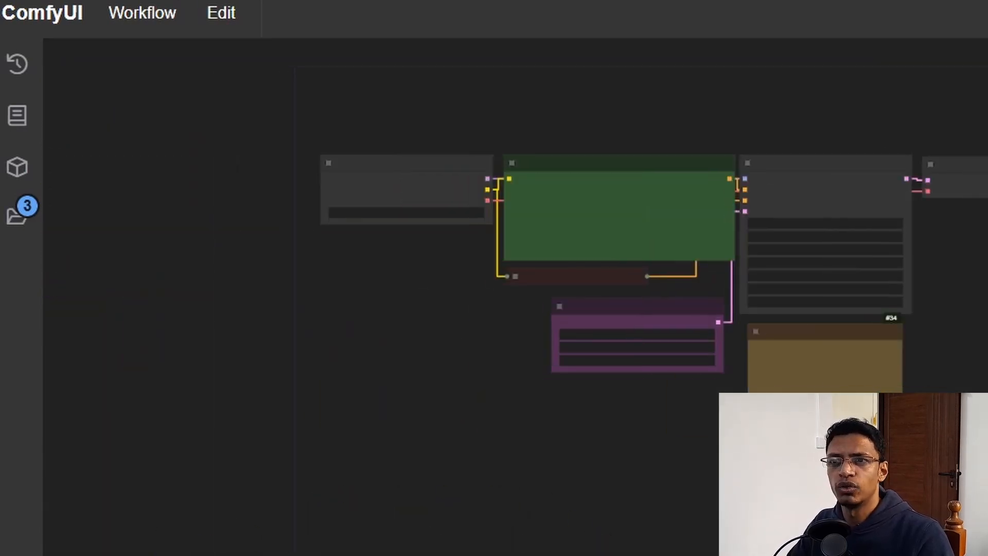
pyautogui.click(220, 12)
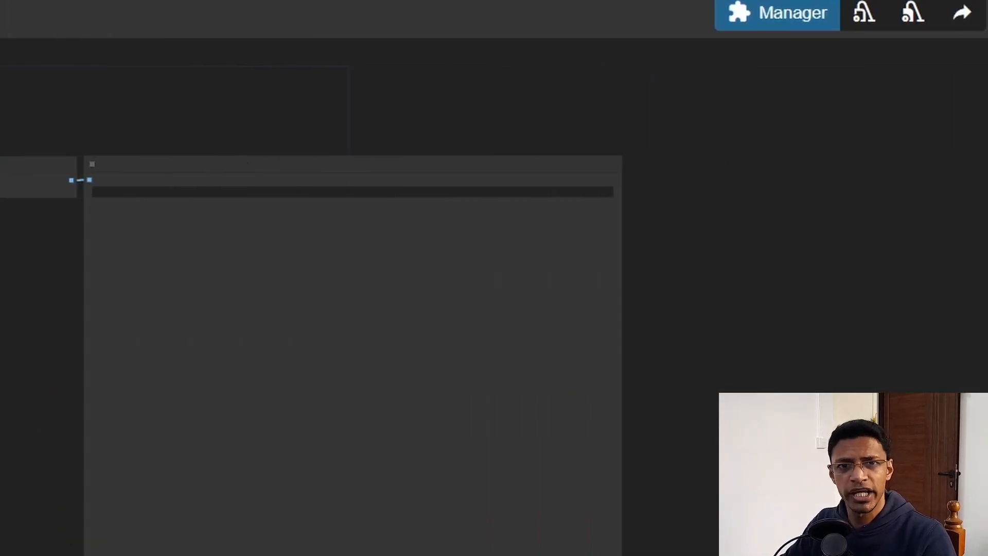
pyautogui.moveTo(777, 14)
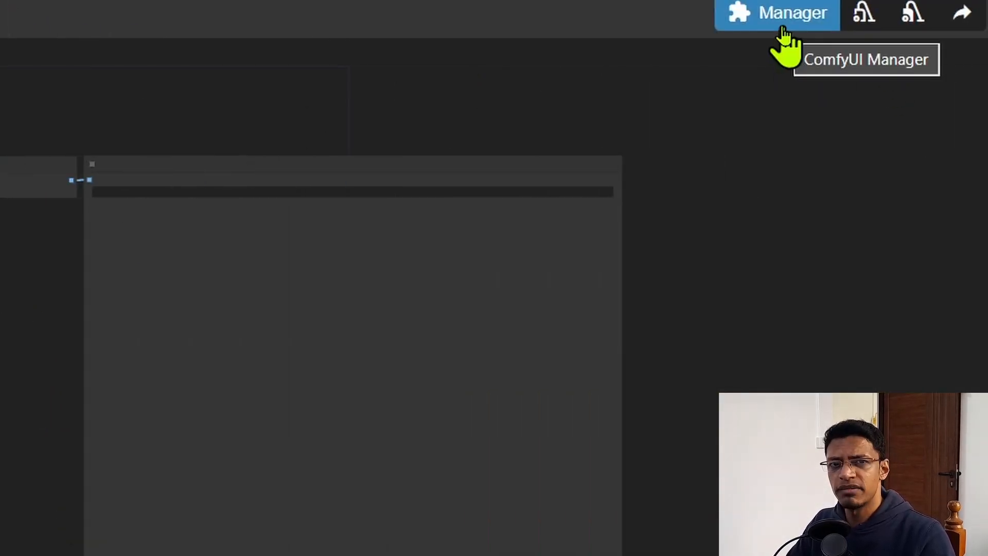
pyautogui.click(791, 14)
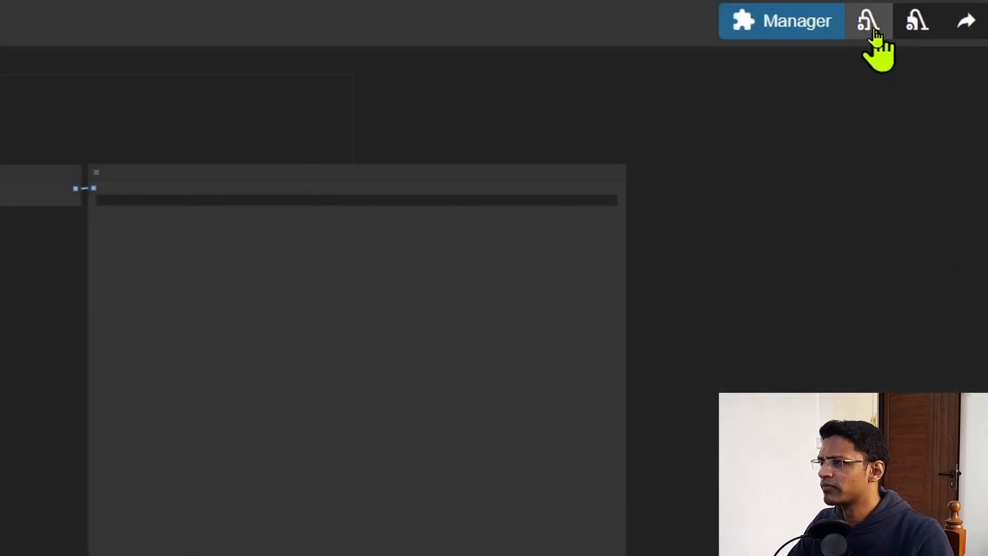
pyautogui.moveTo(878, 265)
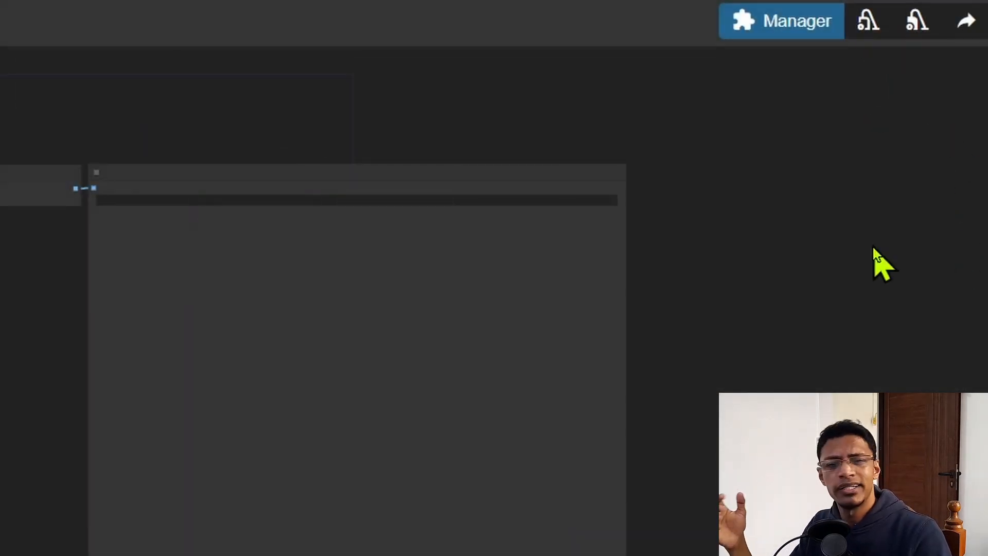
pyautogui.moveTo(891, 60)
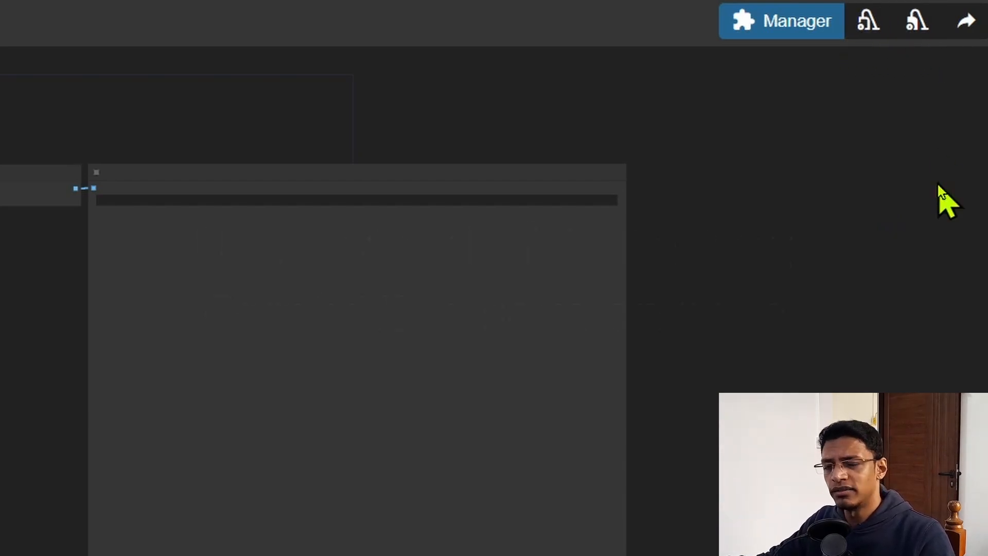
pyautogui.moveTo(919, 227)
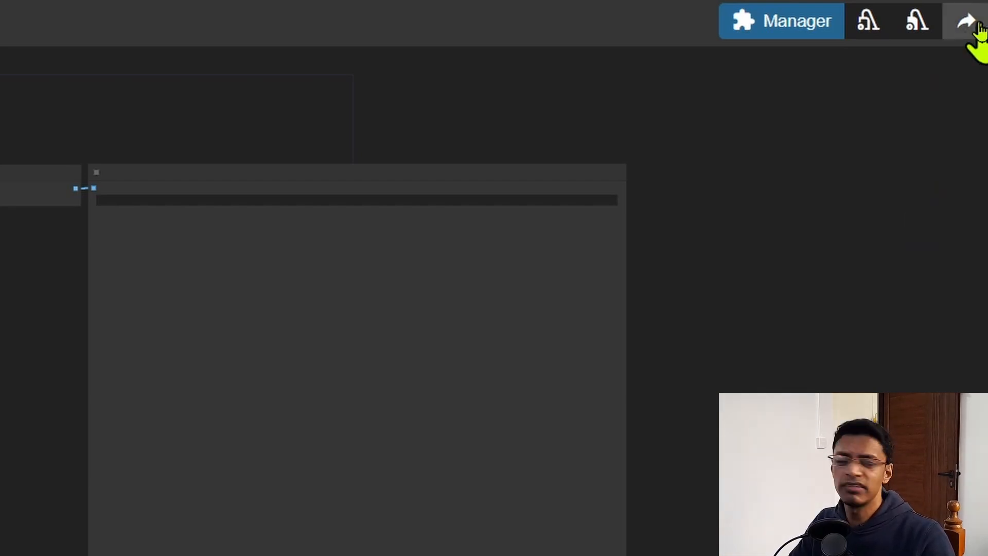
pyautogui.click(967, 20)
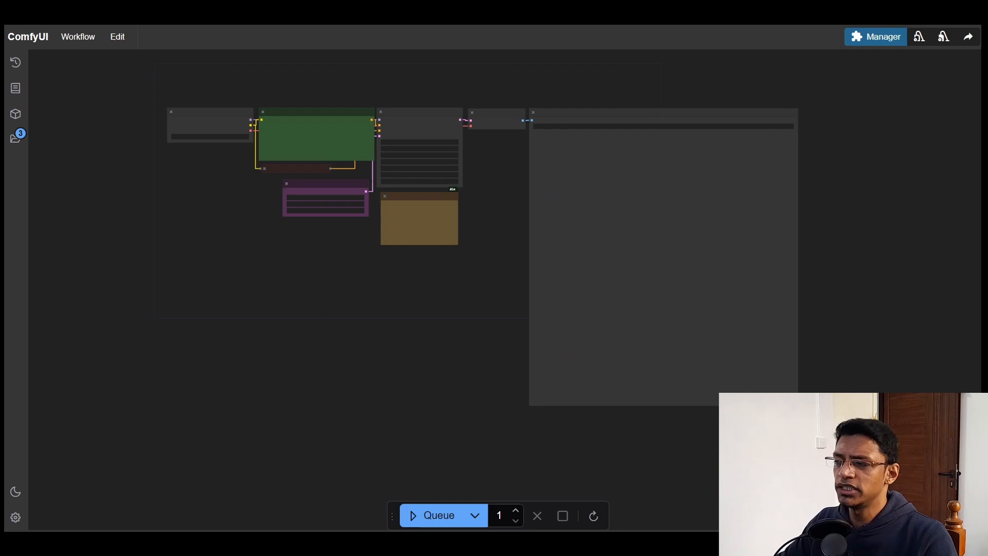
pyautogui.moveTo(966, 91)
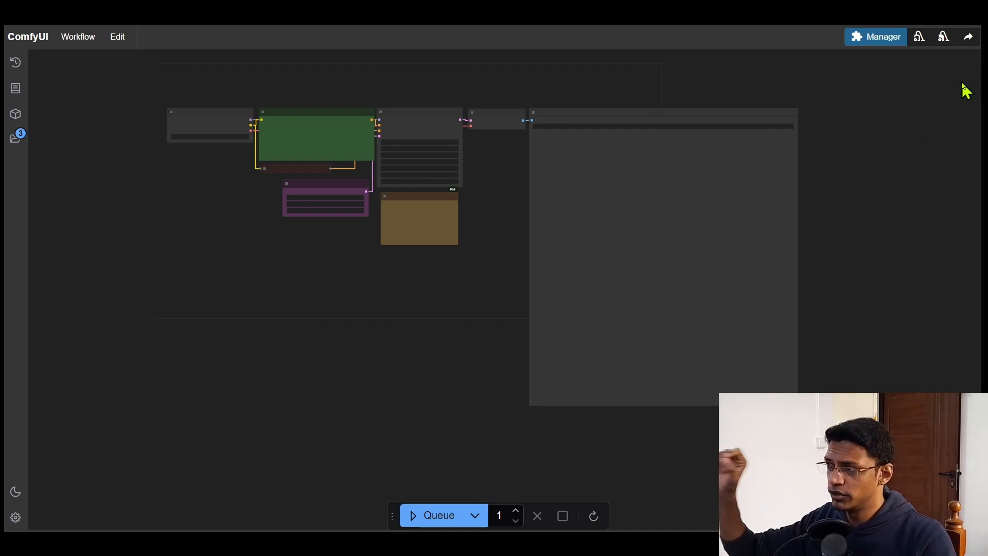
pyautogui.moveTo(955, 66)
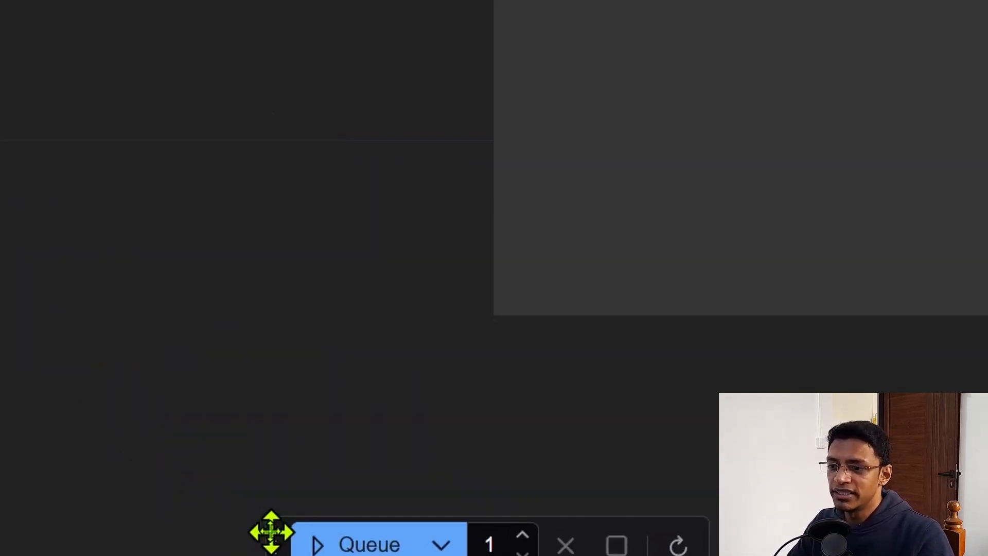
pyautogui.moveTo(370, 537)
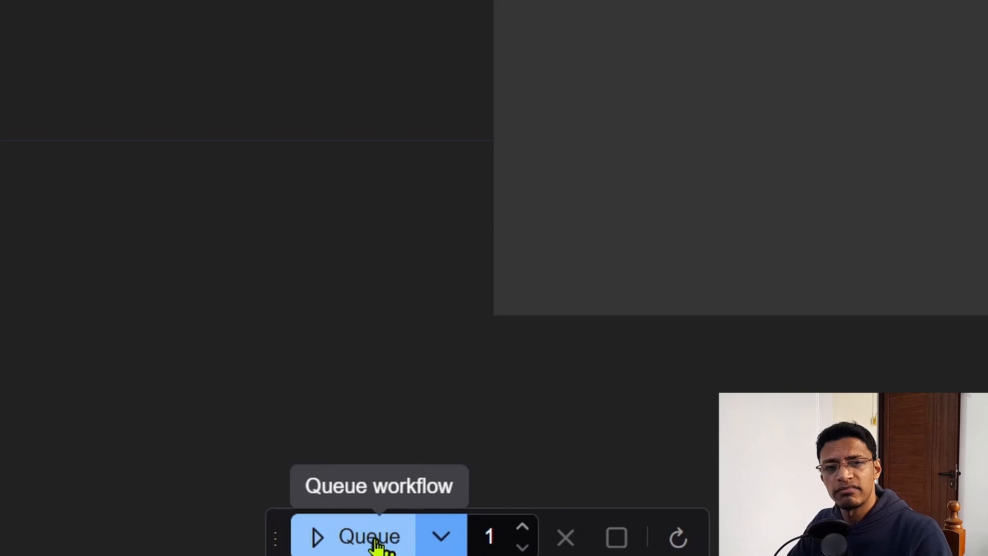
pyautogui.click(441, 536)
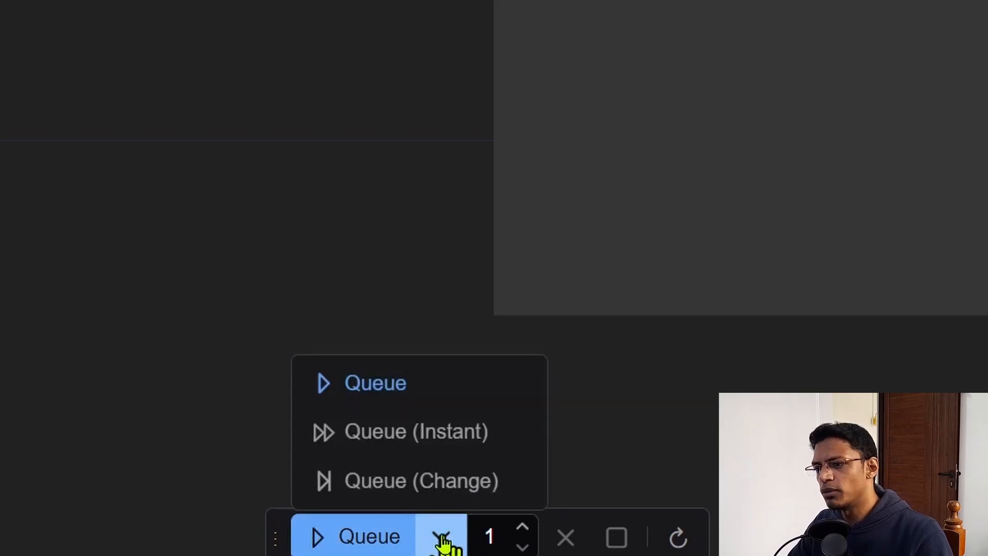
pyautogui.moveTo(473, 532)
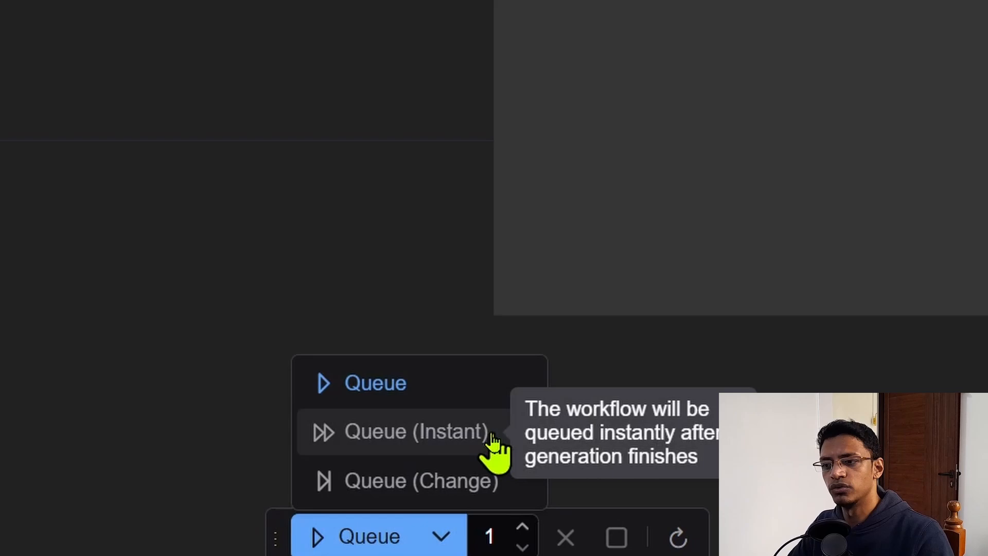
pyautogui.moveTo(504, 504)
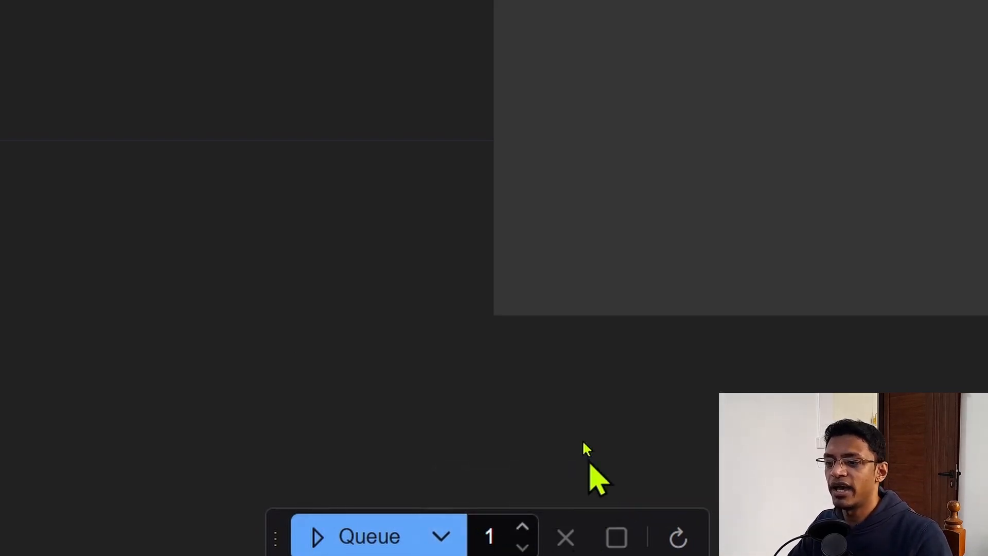
pyautogui.moveTo(523, 535)
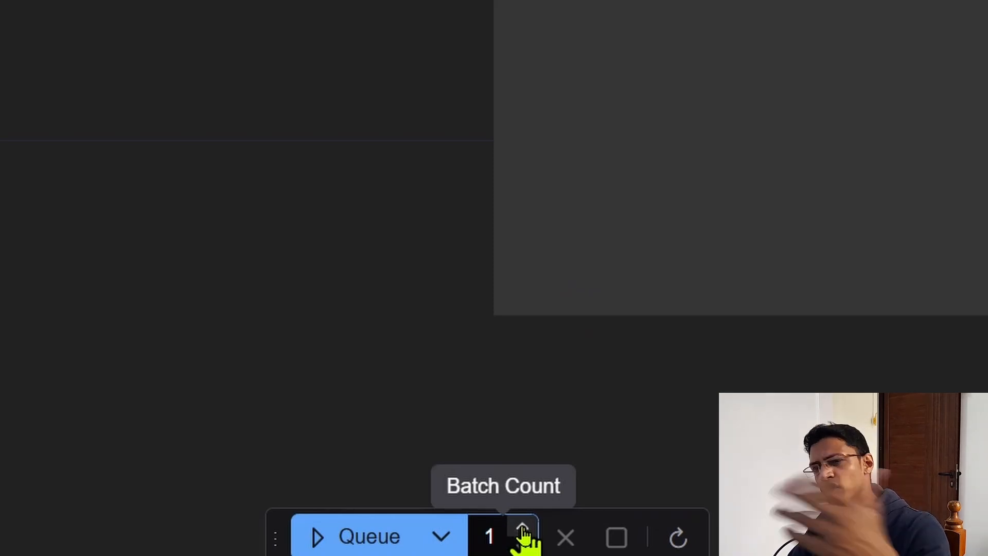
pyautogui.moveTo(564, 537)
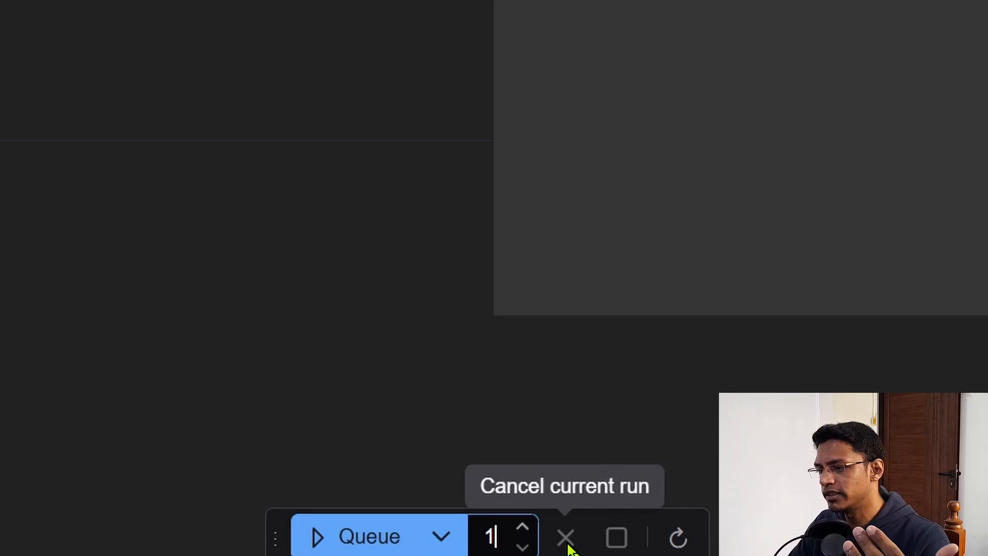
pyautogui.moveTo(616, 538)
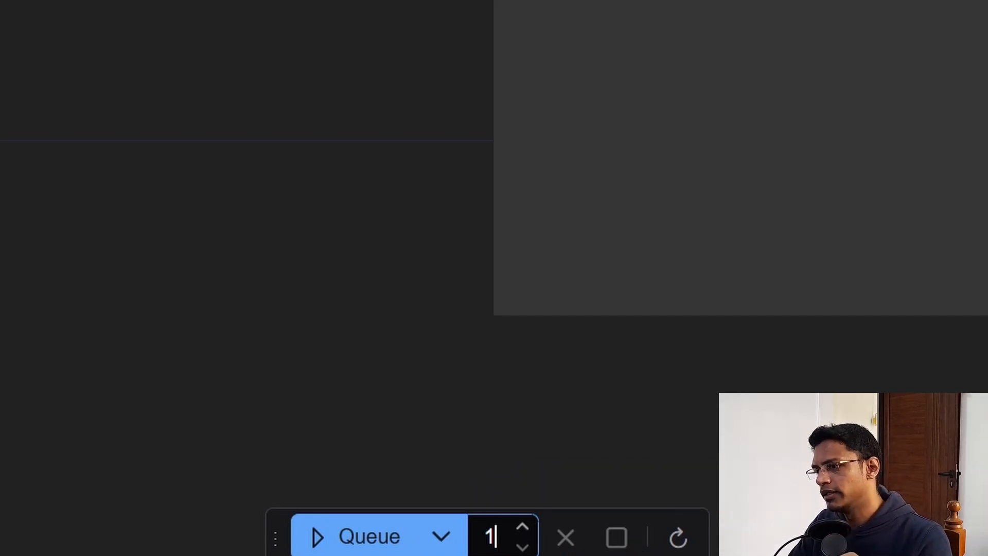
pyautogui.moveTo(678, 537)
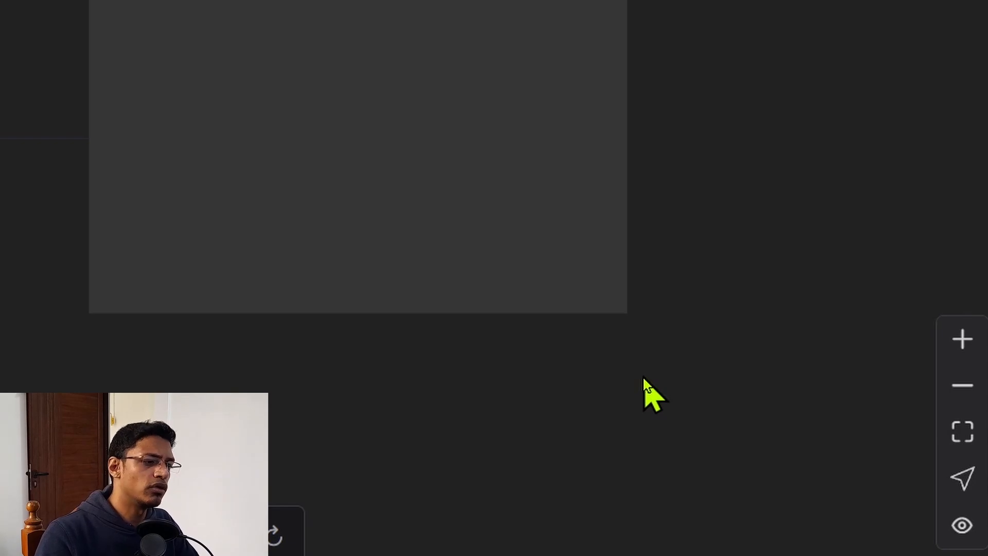
pyautogui.moveTo(962, 338)
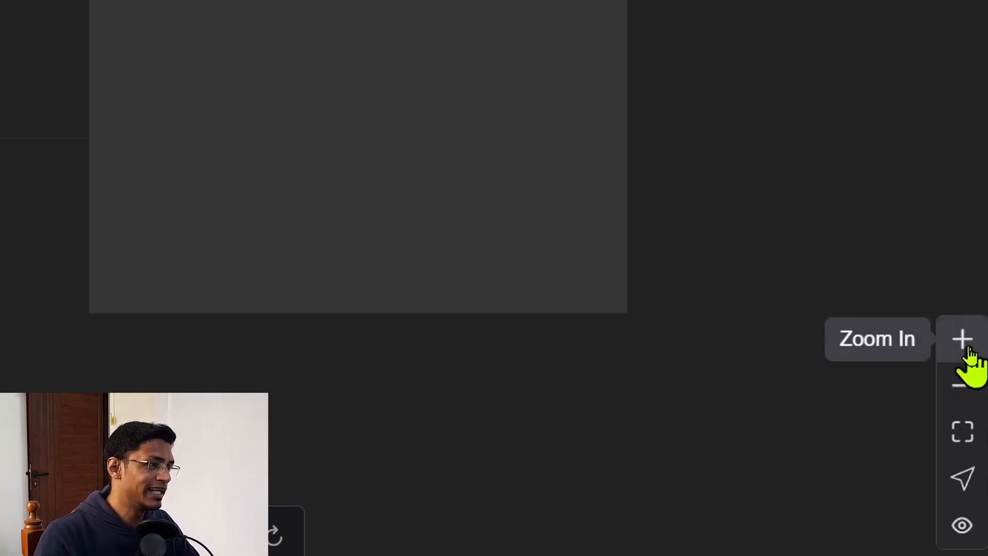
# Zoom in and out, then reset the view so the whole Flux workflow and its Note are framed.
pyautogui.click(962, 338)
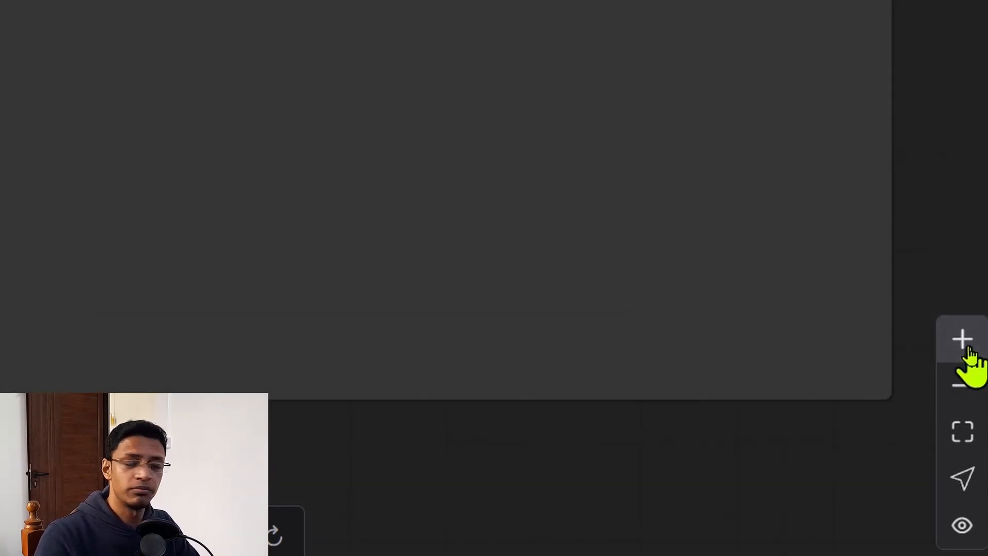
pyautogui.moveTo(962, 384)
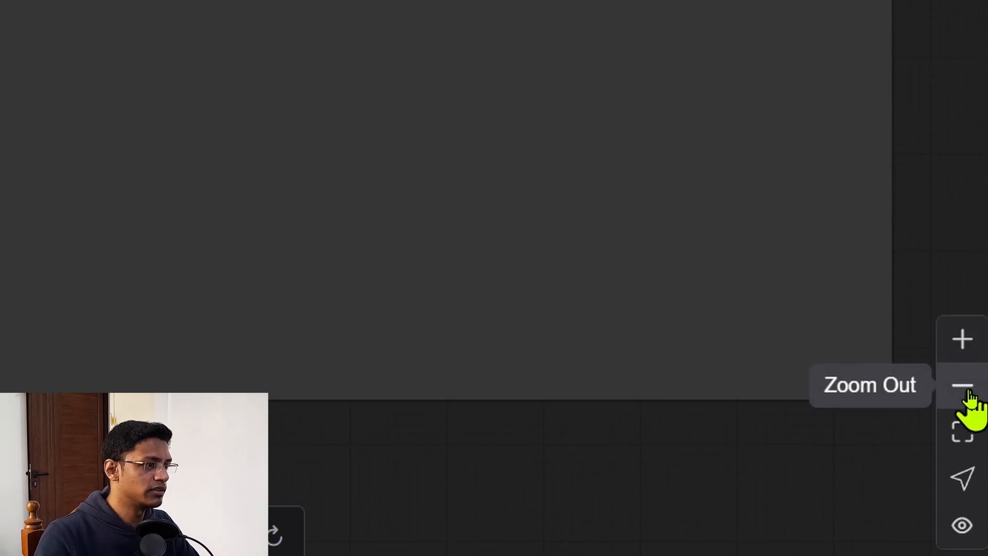
pyautogui.click(961, 385)
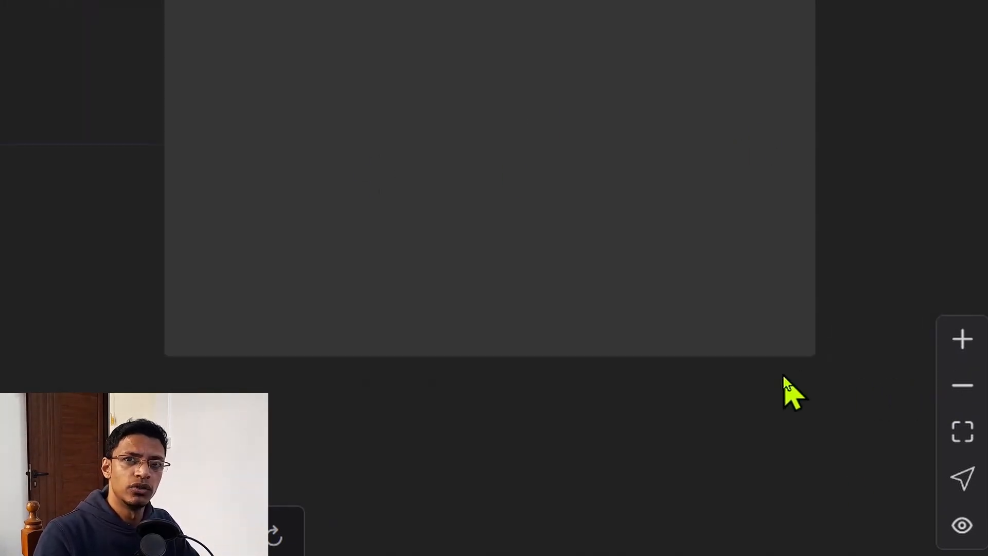
pyautogui.moveTo(658, 318)
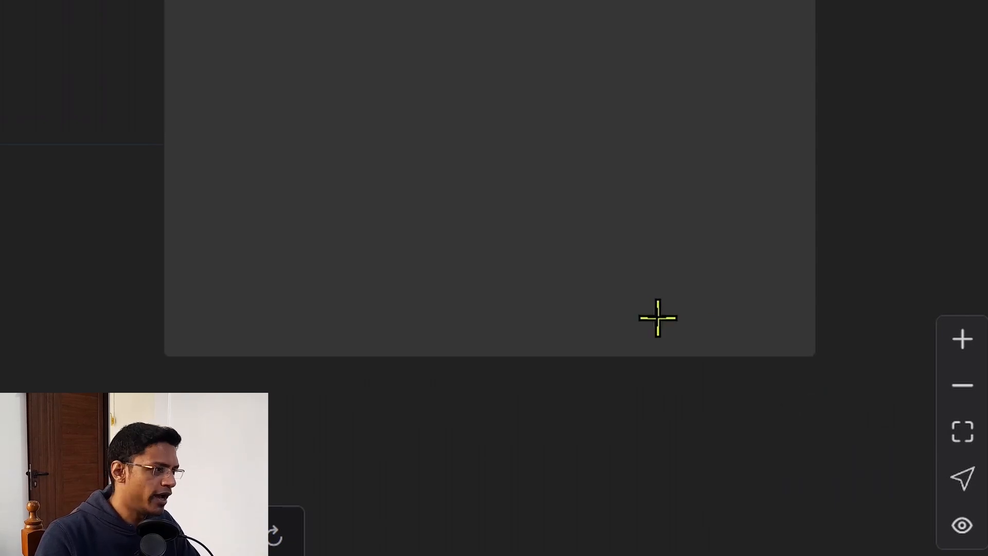
pyautogui.moveTo(961, 431)
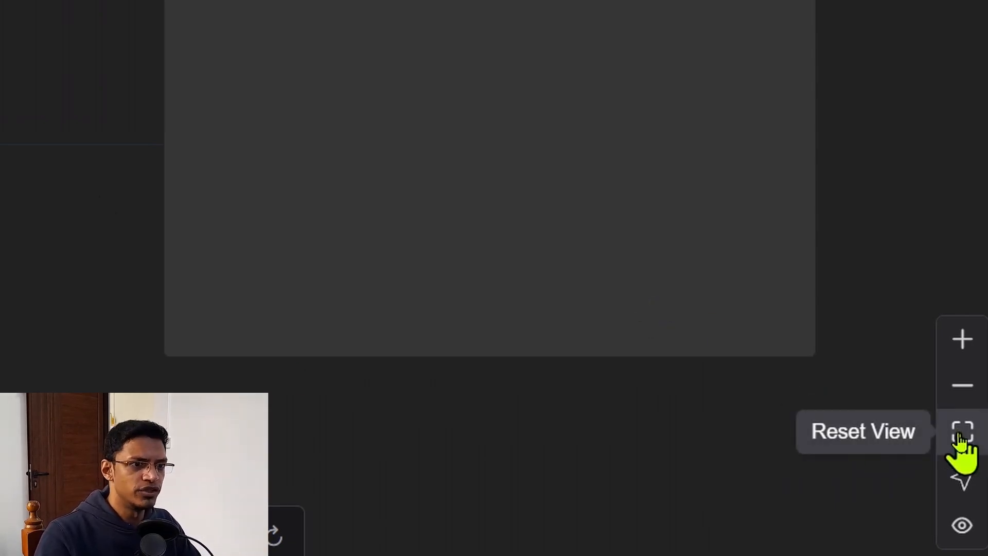
pyautogui.click(959, 434)
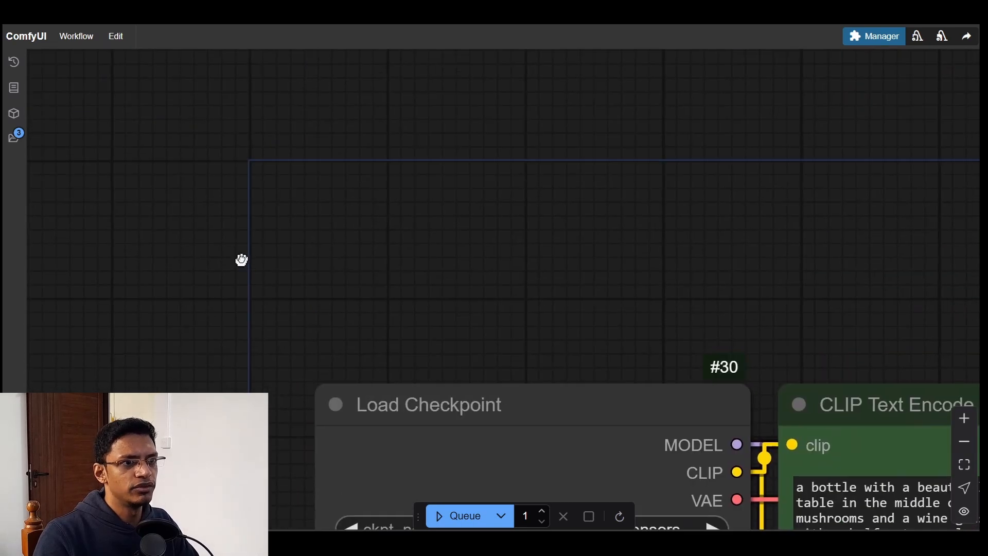
pyautogui.moveTo(236, 192)
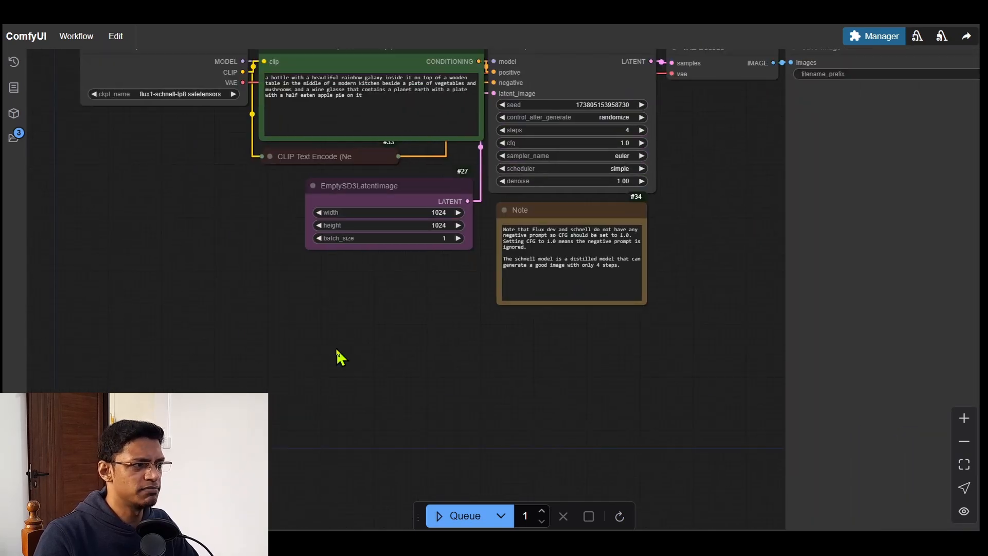
pyautogui.click(963, 464)
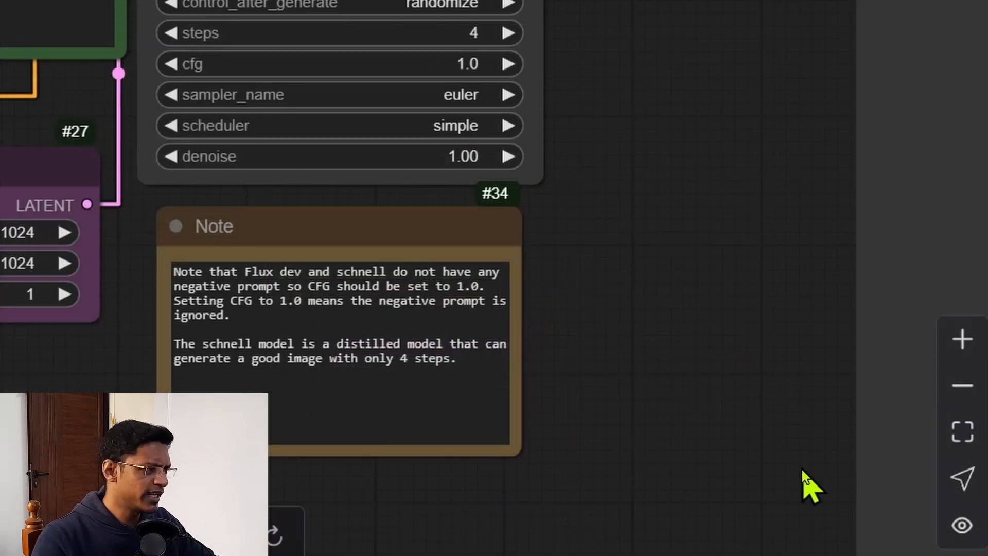
pyautogui.moveTo(806, 484)
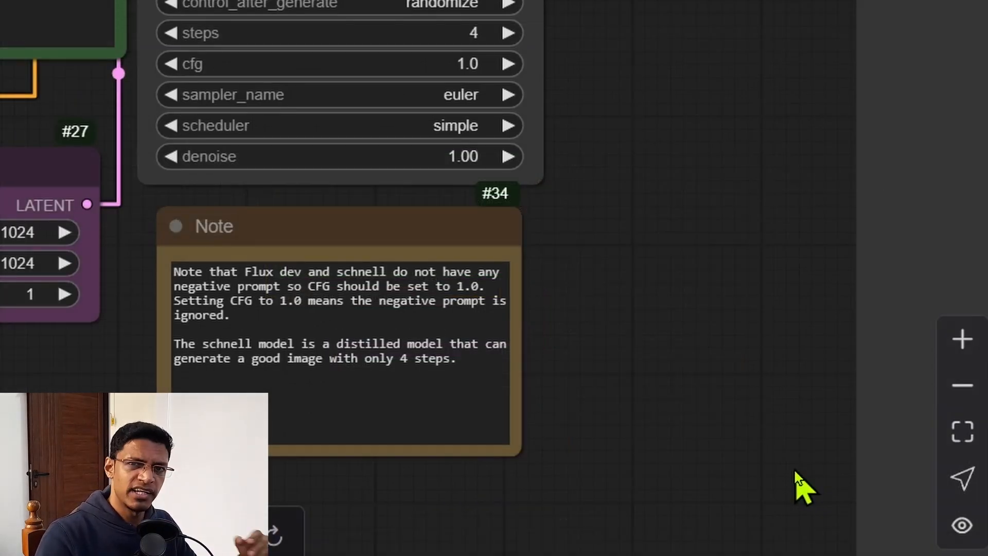
pyautogui.moveTo(961, 476)
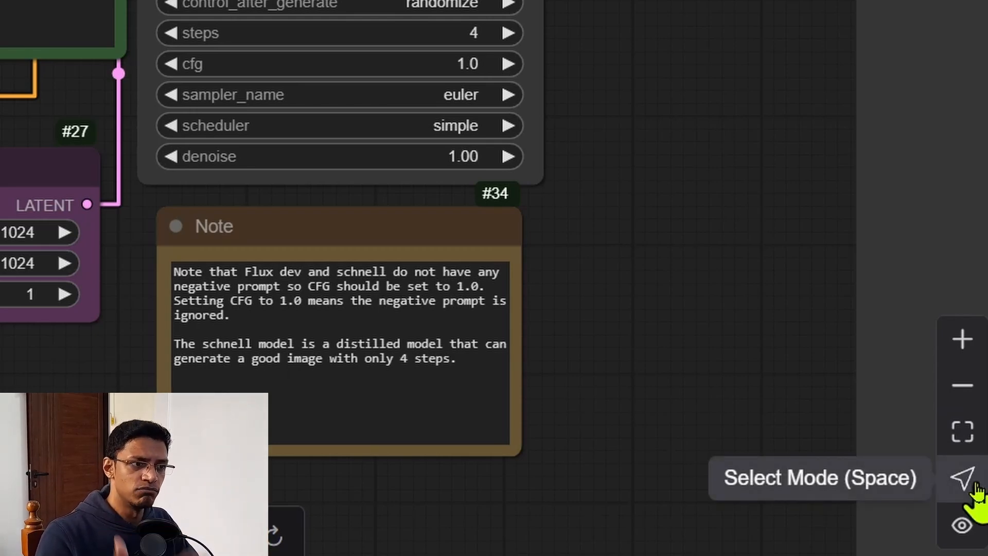
pyautogui.press('space')
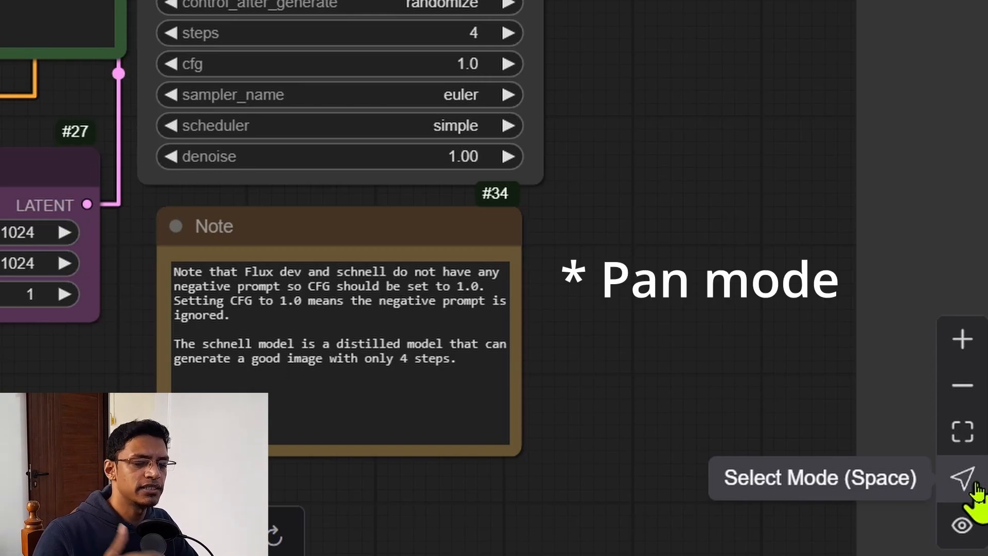
pyautogui.click(961, 478)
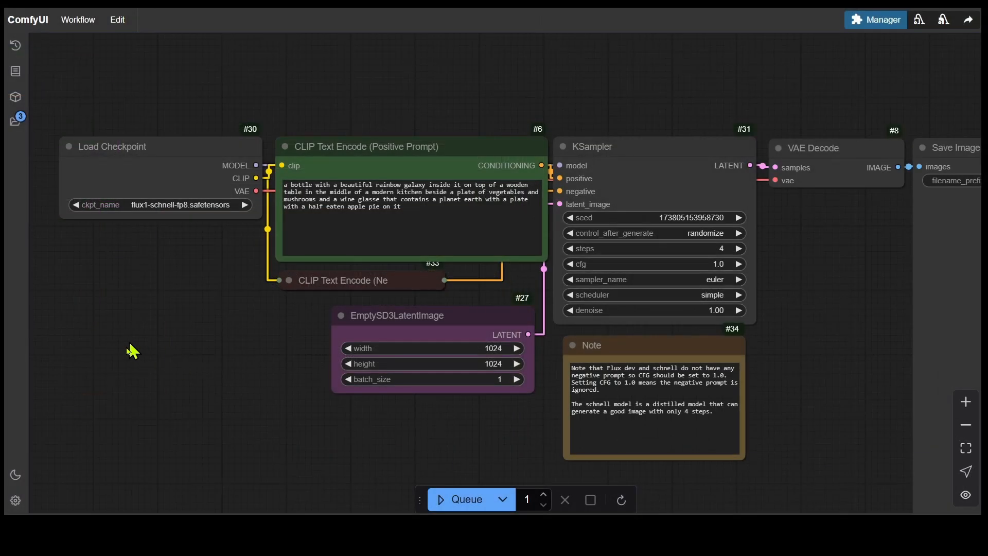
pyautogui.moveTo(183, 395)
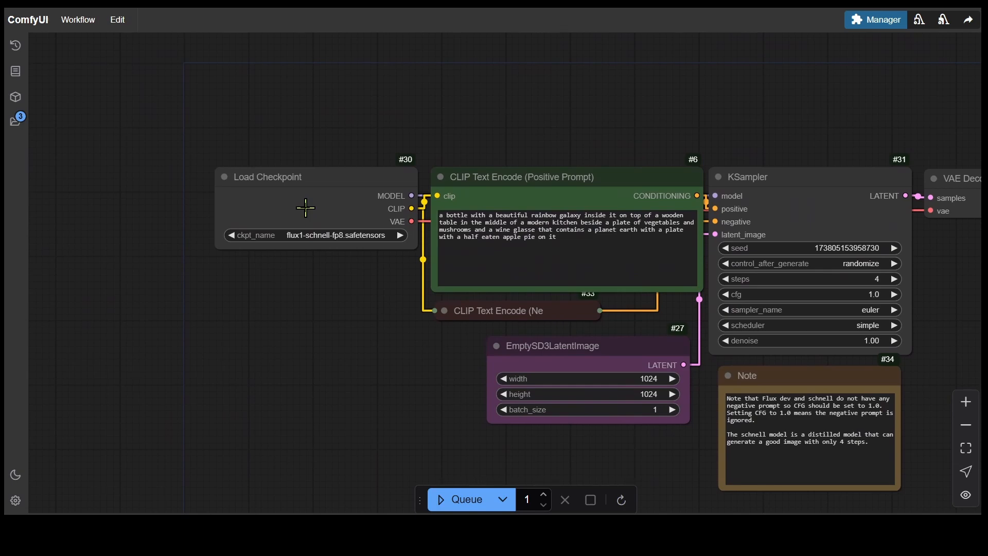
pyautogui.moveTo(306, 207); pyautogui.dragTo(229, 208)
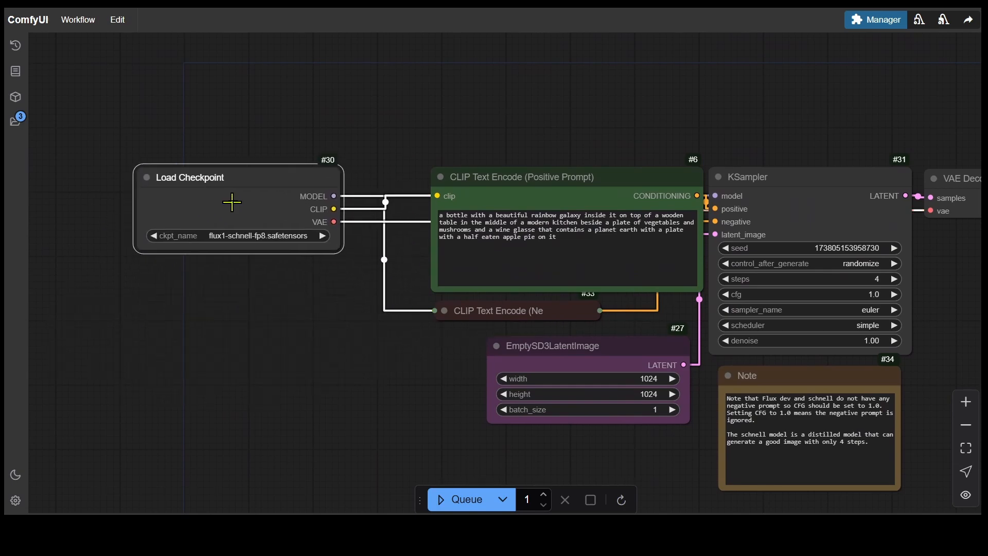
pyautogui.moveTo(238, 208); pyautogui.dragTo(240, 211)
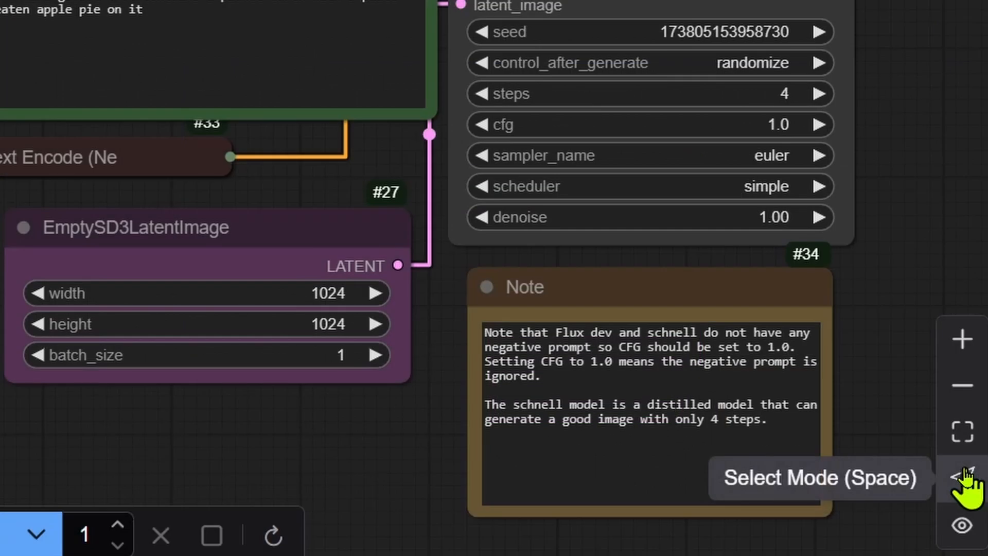
pyautogui.click(965, 478)
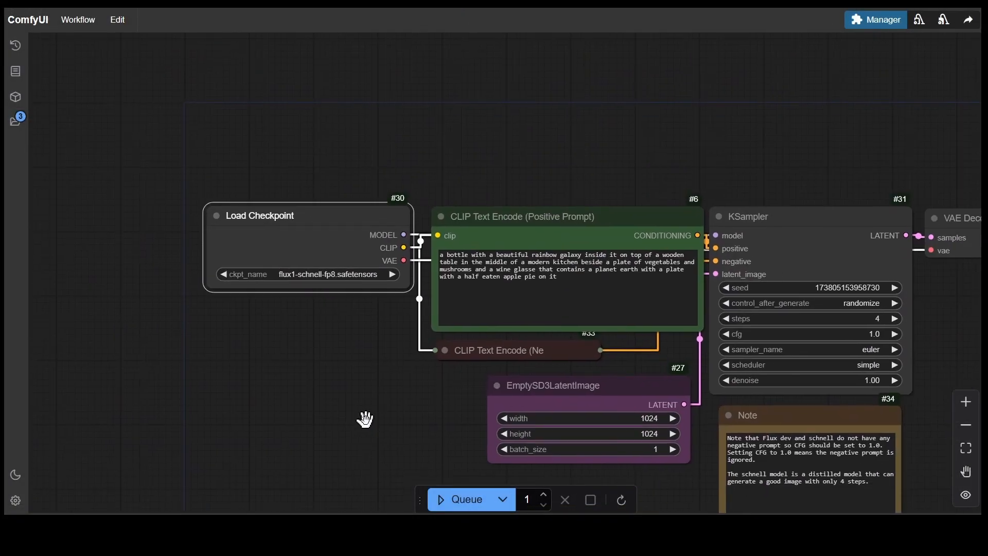
pyautogui.moveTo(319, 226)
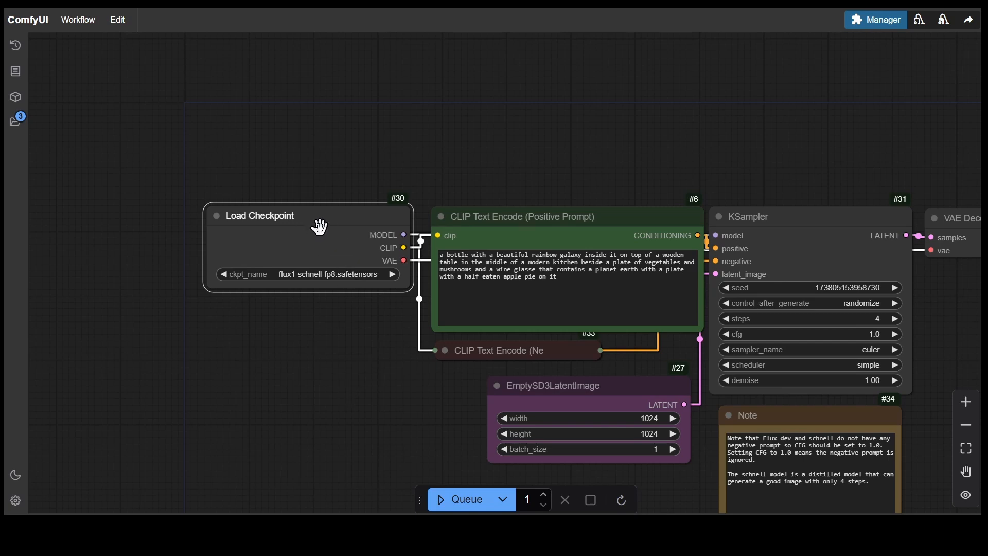
pyautogui.moveTo(340, 258)
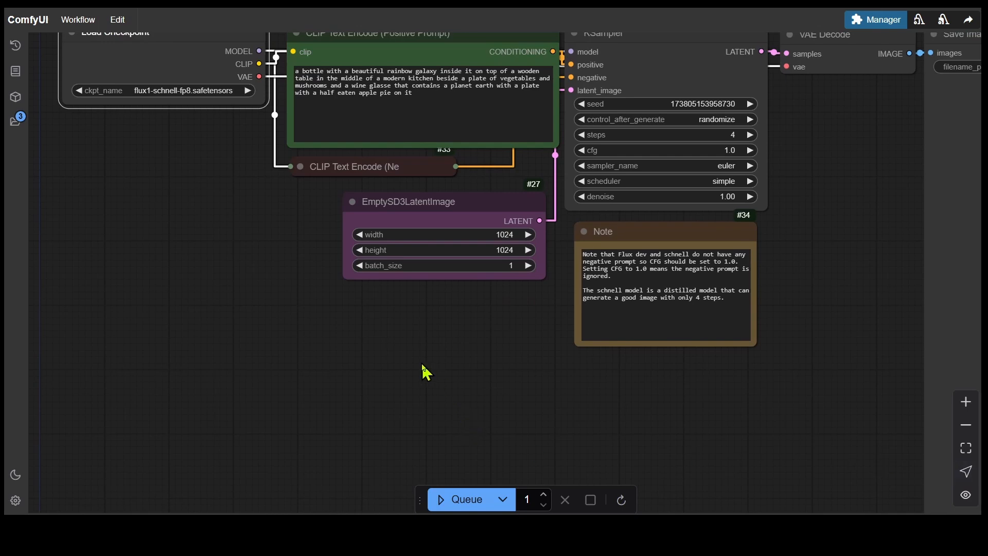
pyautogui.moveTo(377, 361)
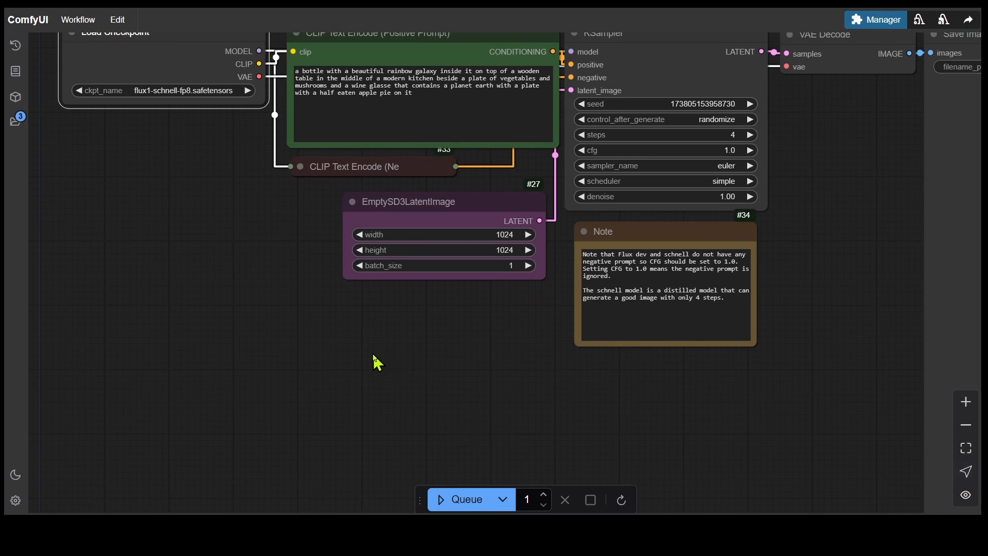
pyautogui.moveTo(371, 353)
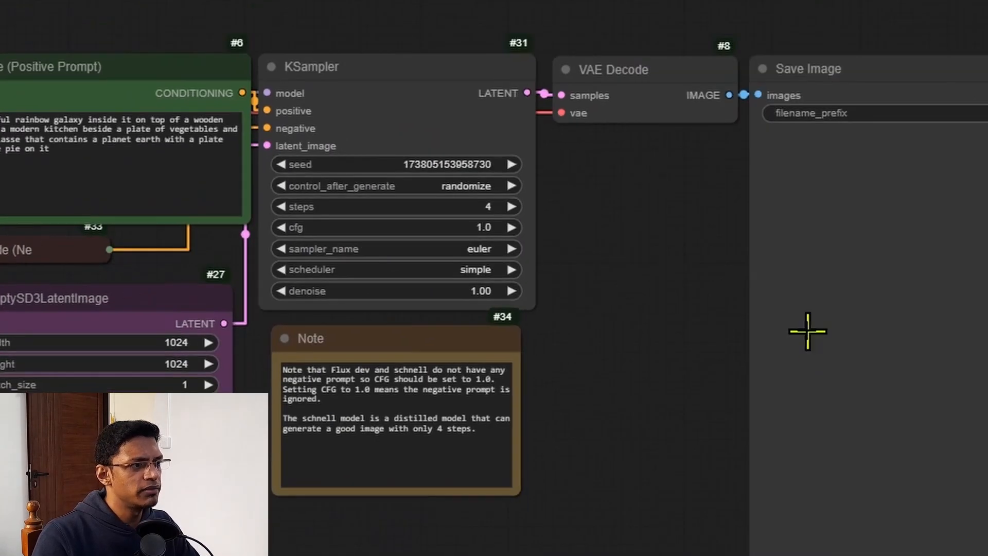
pyautogui.scroll(-3)
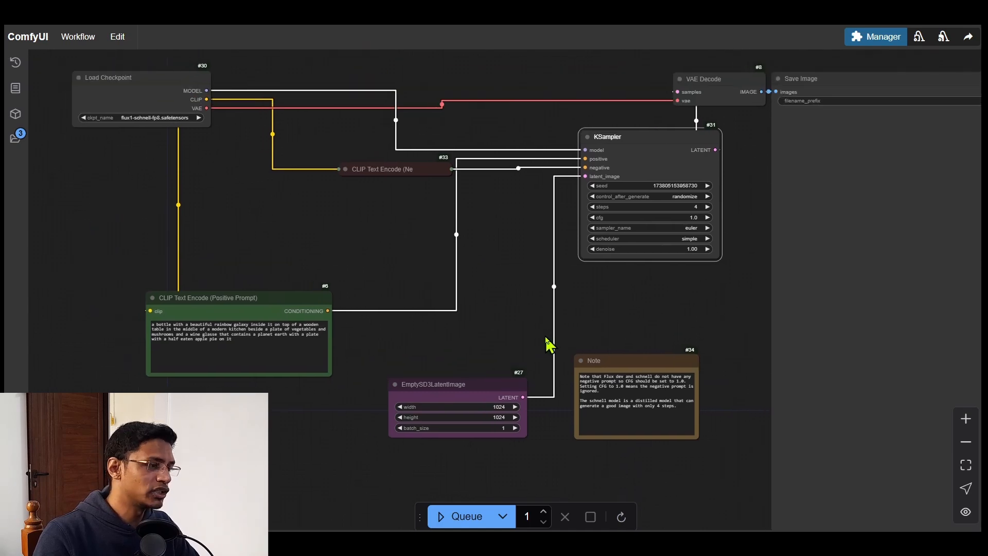
pyautogui.moveTo(583, 279)
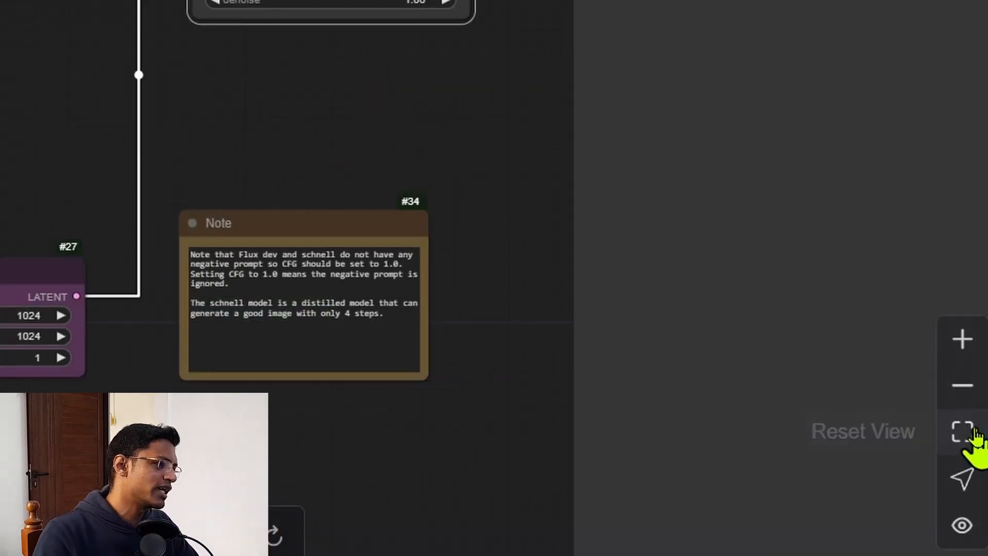
pyautogui.moveTo(964, 526)
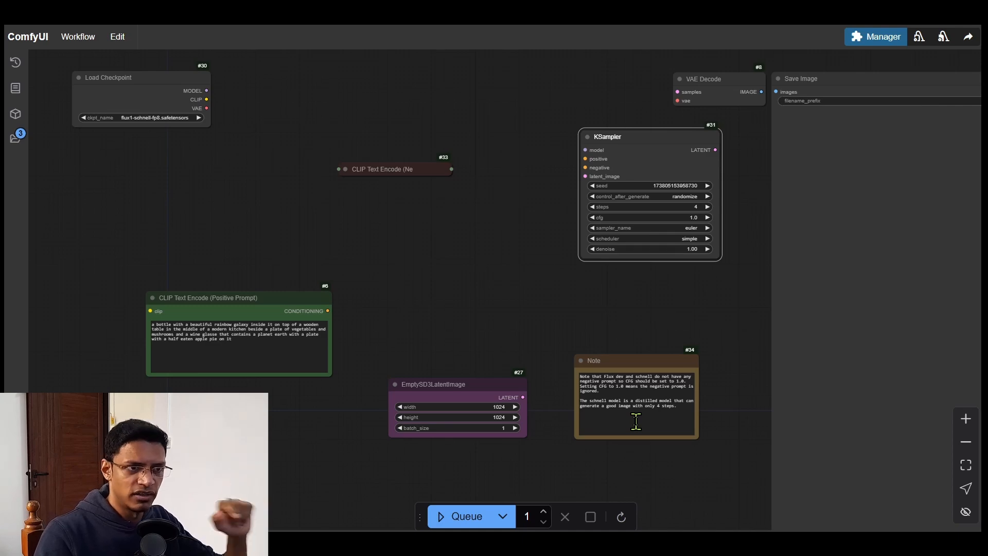
pyautogui.moveTo(576, 422)
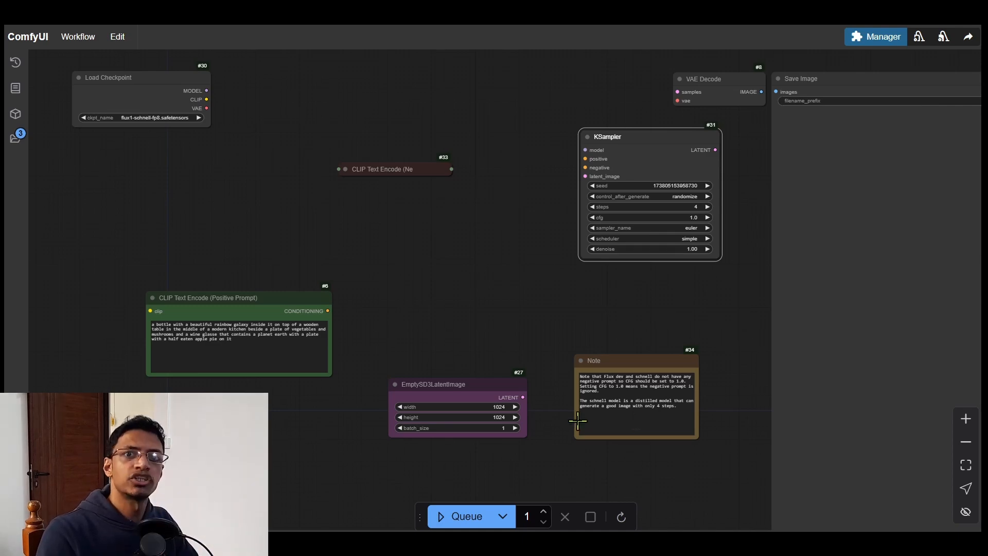
pyautogui.moveTo(531, 371)
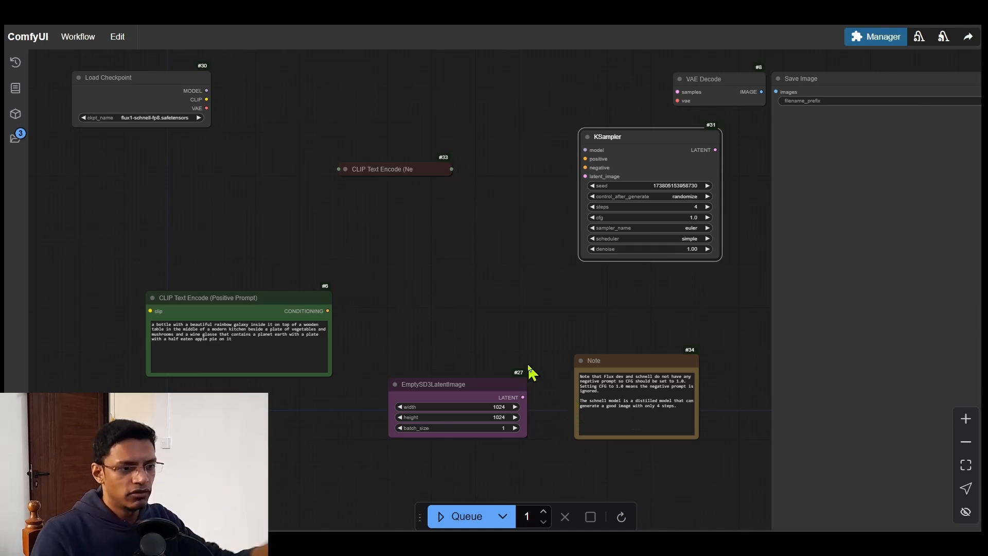
pyautogui.moveTo(538, 370)
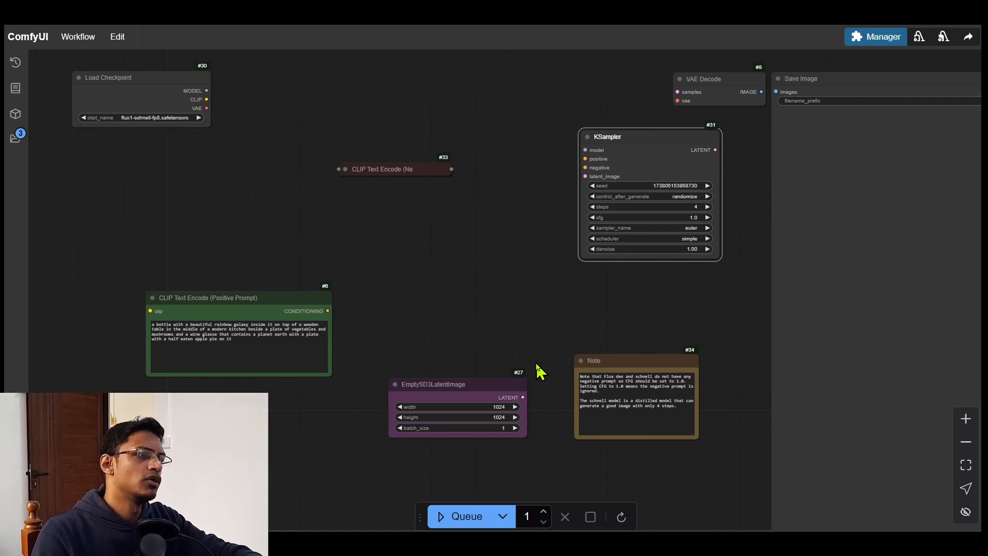
pyautogui.moveTo(535, 370)
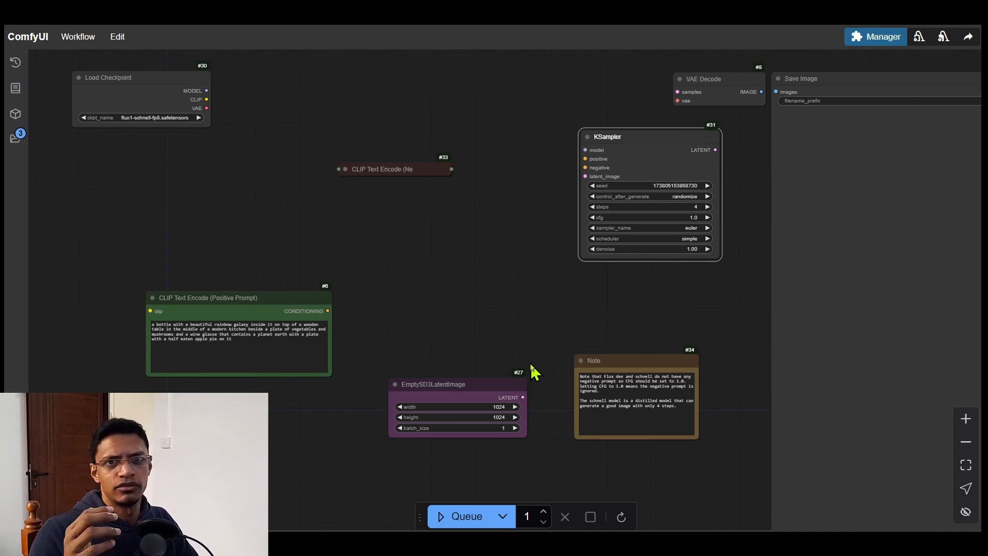
pyautogui.moveTo(534, 376)
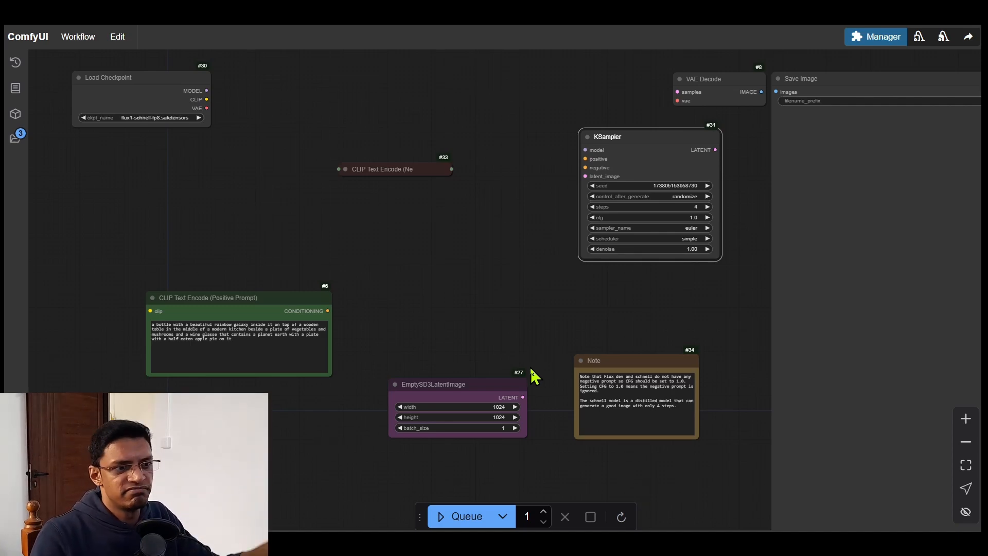
pyautogui.moveTo(435, 412)
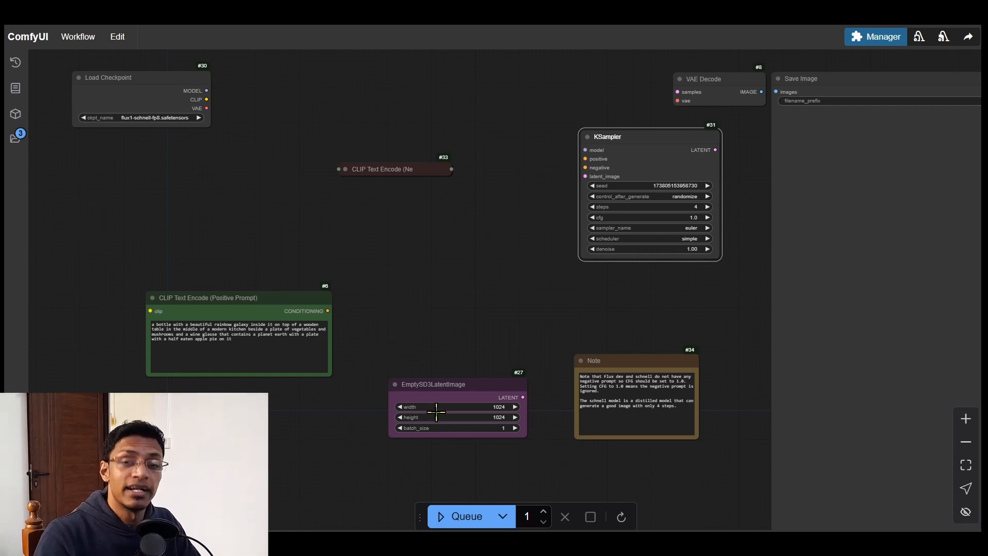
pyautogui.moveTo(692, 477)
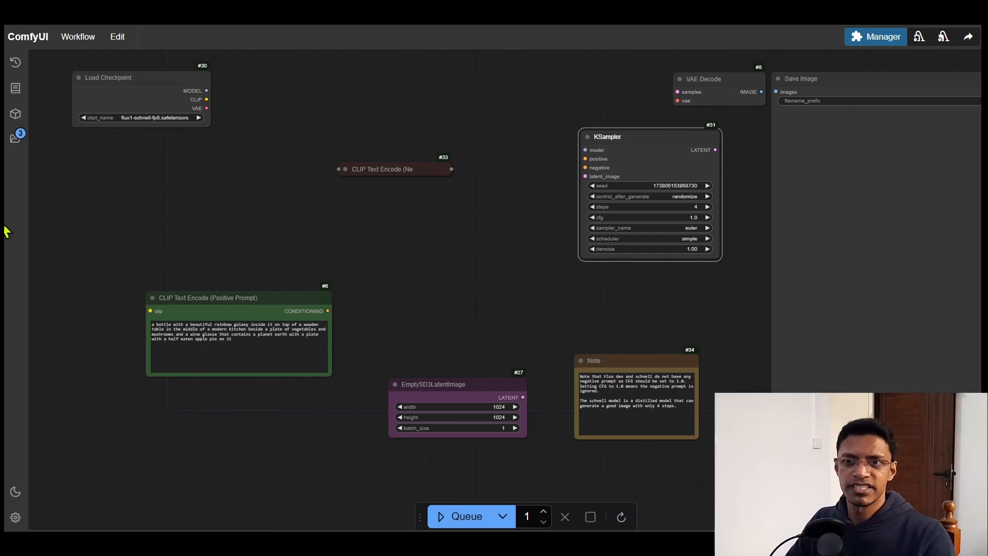
# Queue the bottle workflow with batch count 4 and review the galaxy-in-a-bottle results in queue history.
pyautogui.click(15, 62)
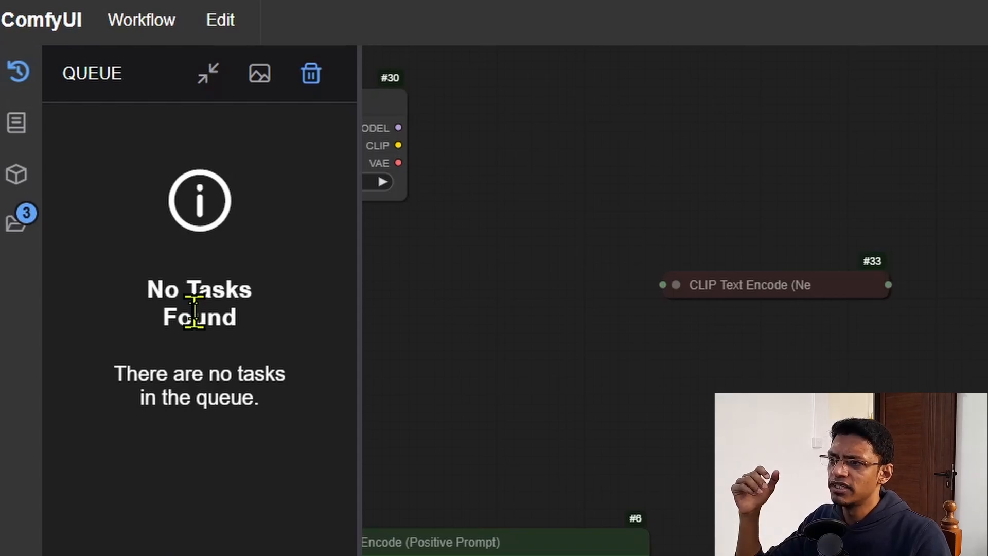
pyautogui.moveTo(201, 170)
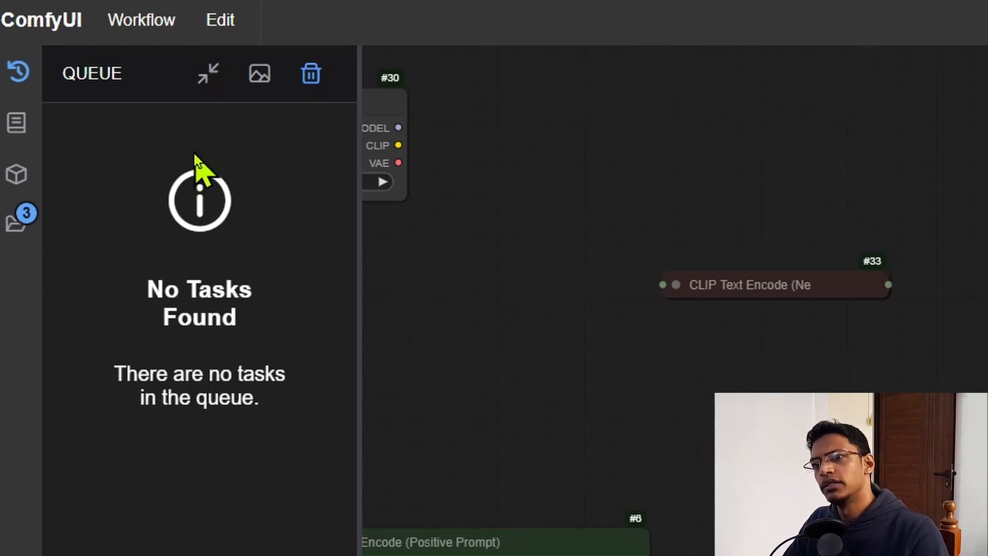
pyautogui.click(17, 218)
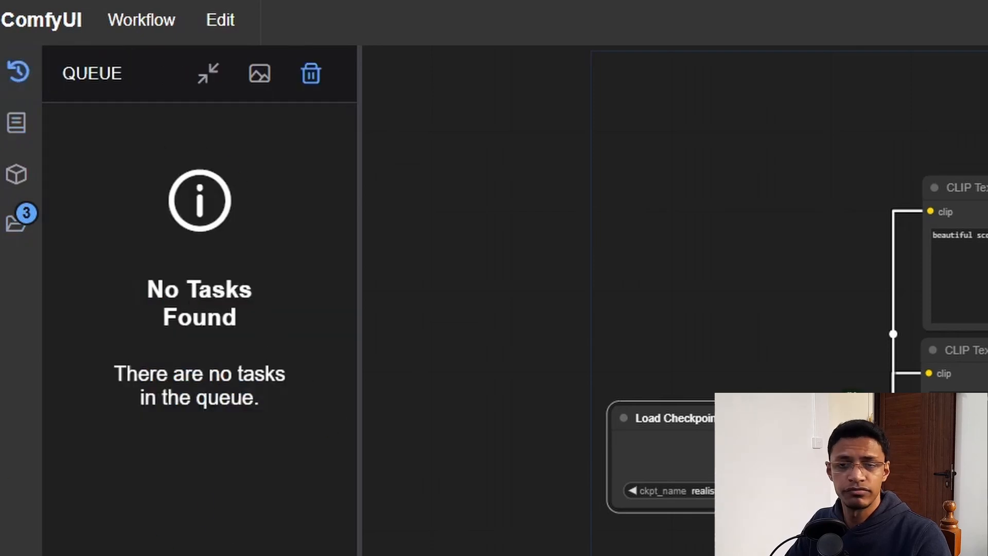
pyautogui.click(338, 529)
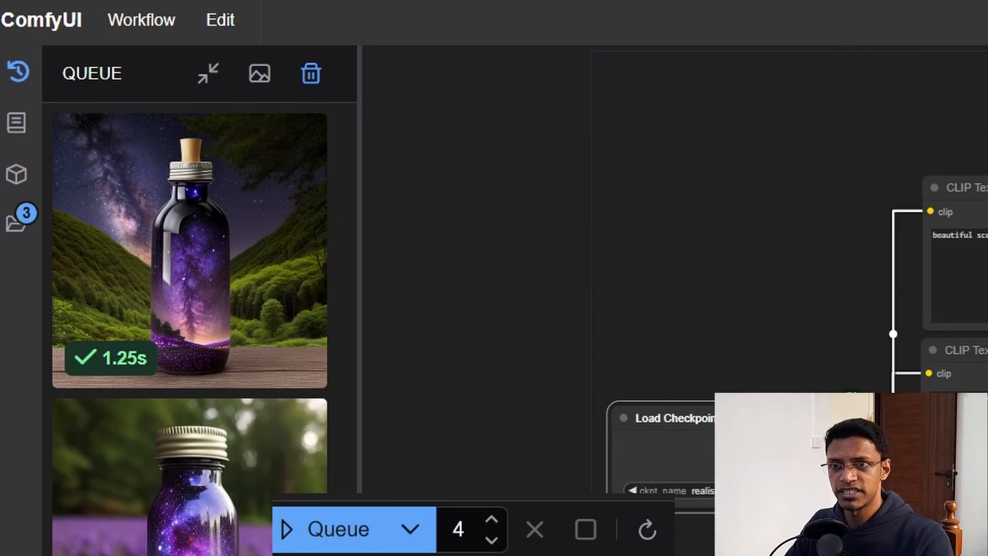
pyautogui.scroll(-3)
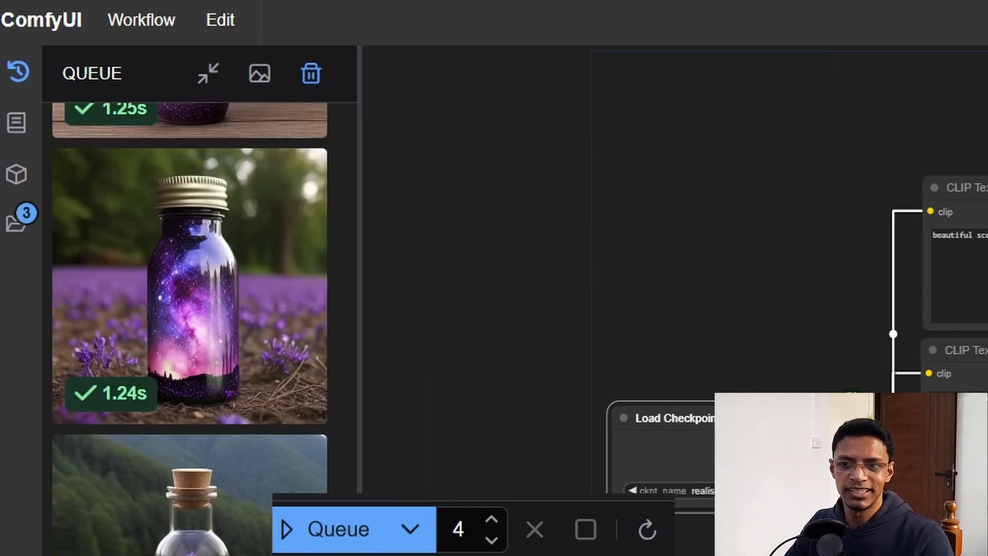
pyautogui.click(310, 73)
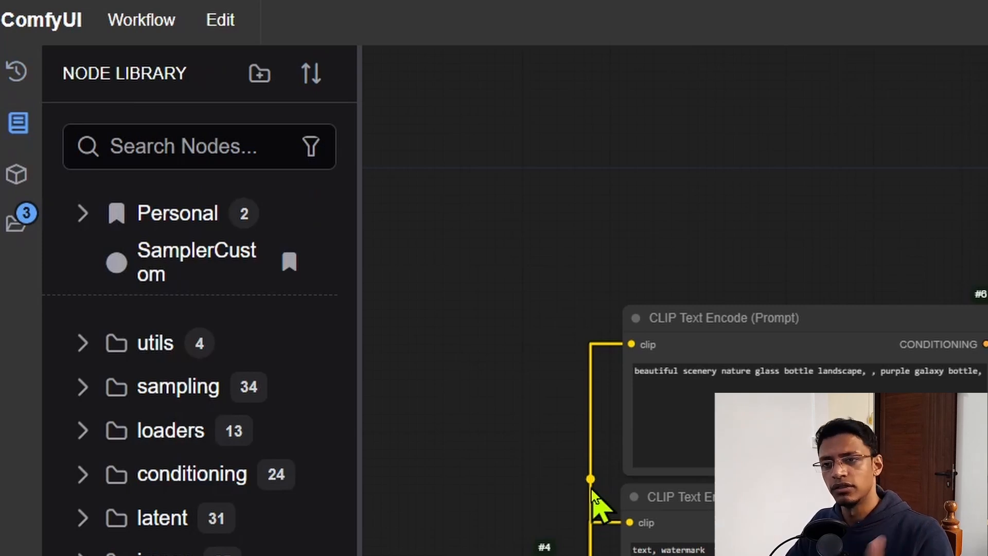
pyautogui.moveTo(599, 511)
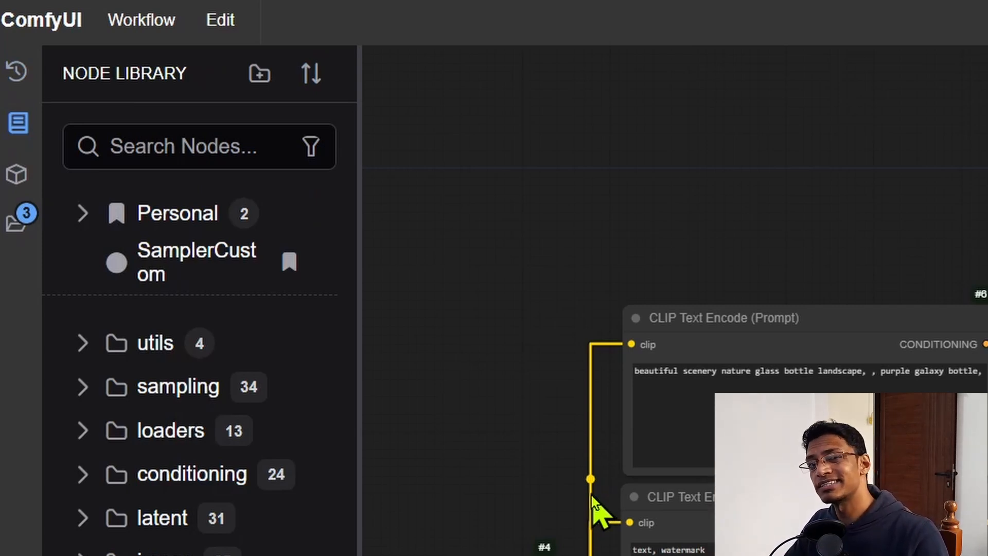
pyautogui.moveTo(151, 441)
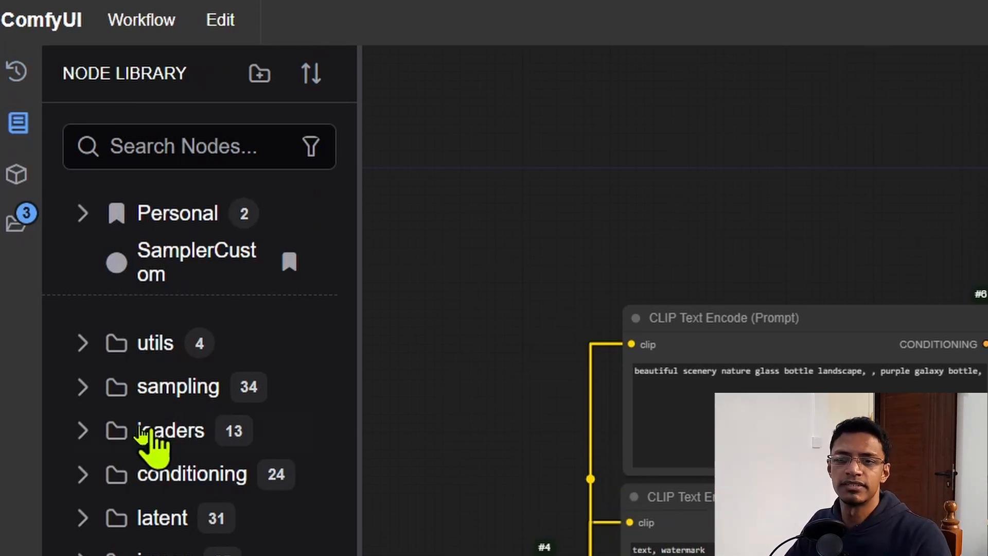
pyautogui.moveTo(19, 173)
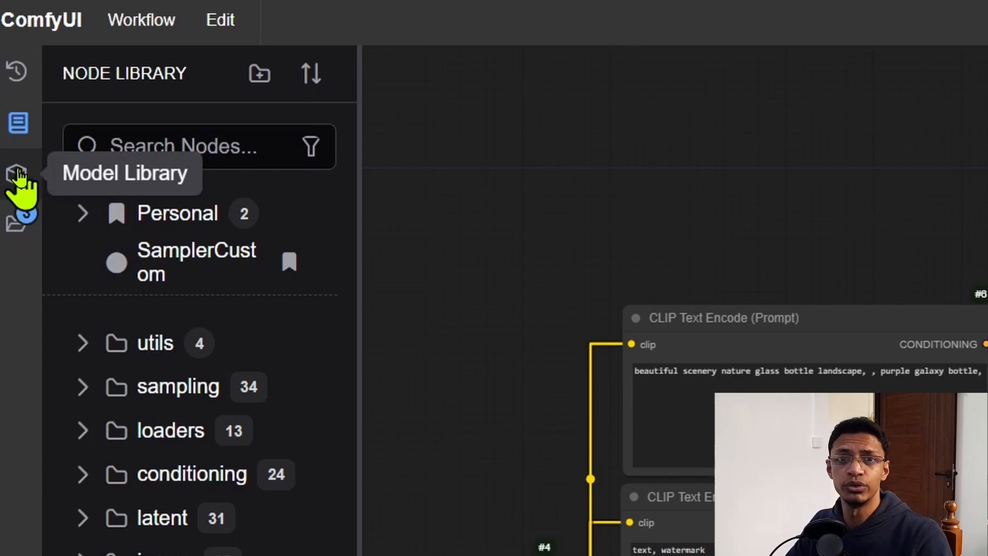
# Drag realisticVisionV51_v51VAE from the Model Library checkpoints to create a Load Checkpoint node.
pyautogui.click(17, 175)
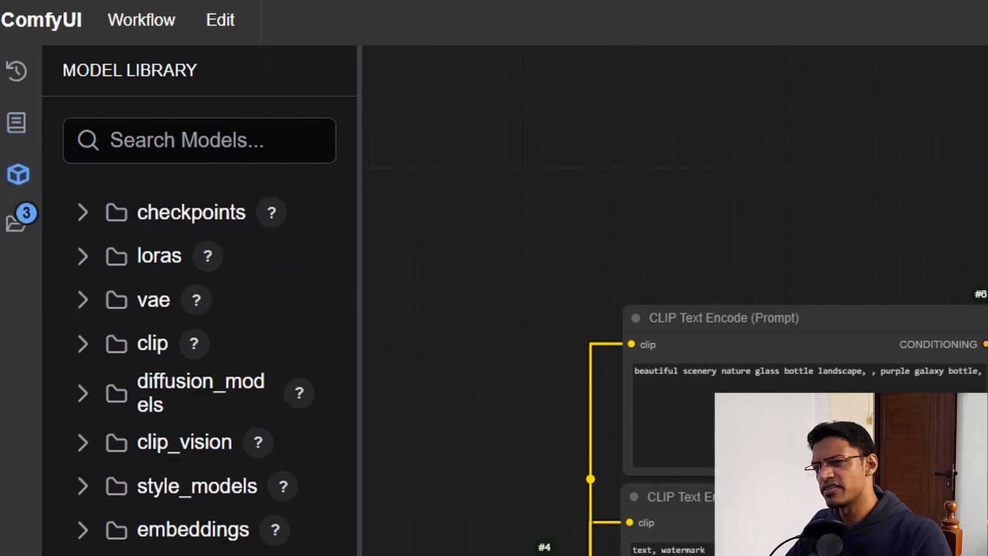
pyautogui.moveTo(554, 463)
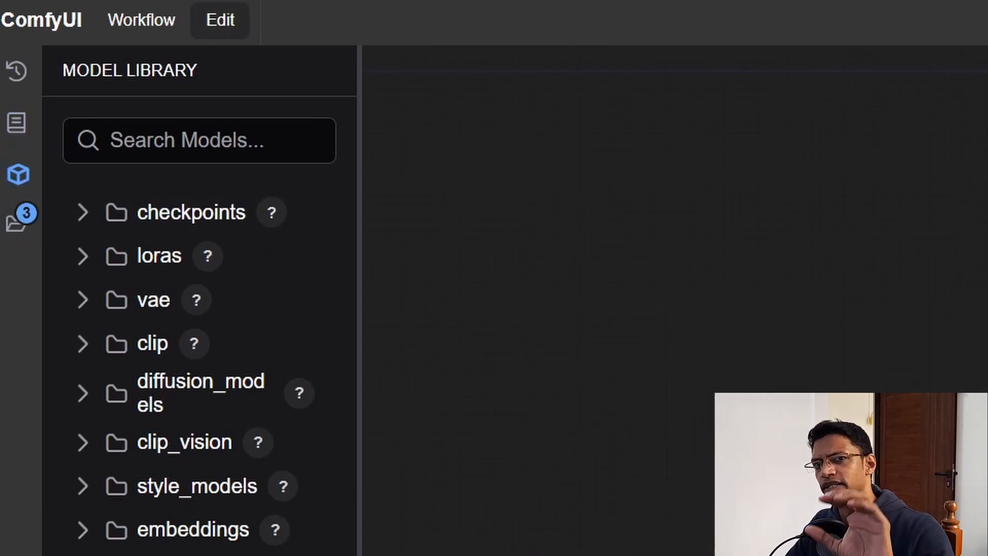
pyautogui.scroll(-3)
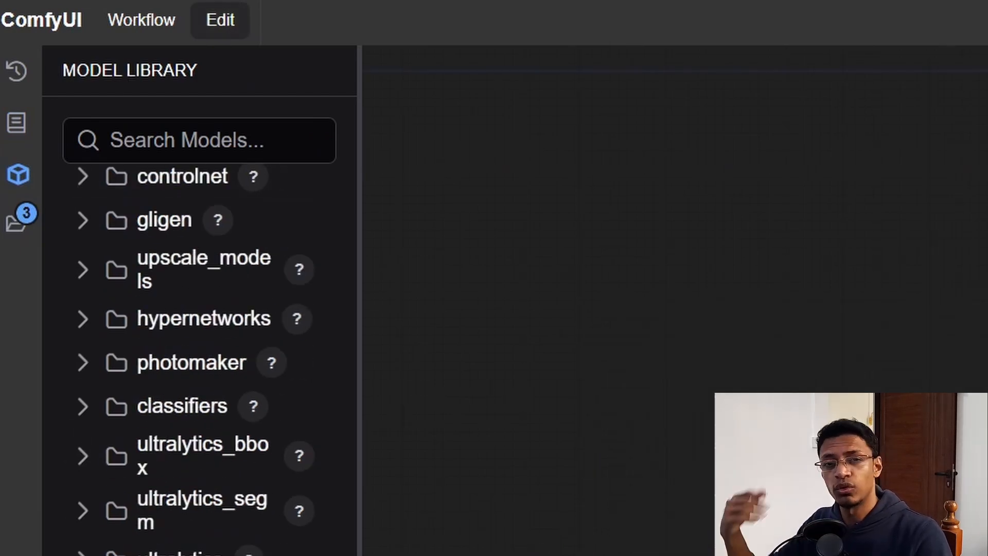
pyautogui.scroll(3)
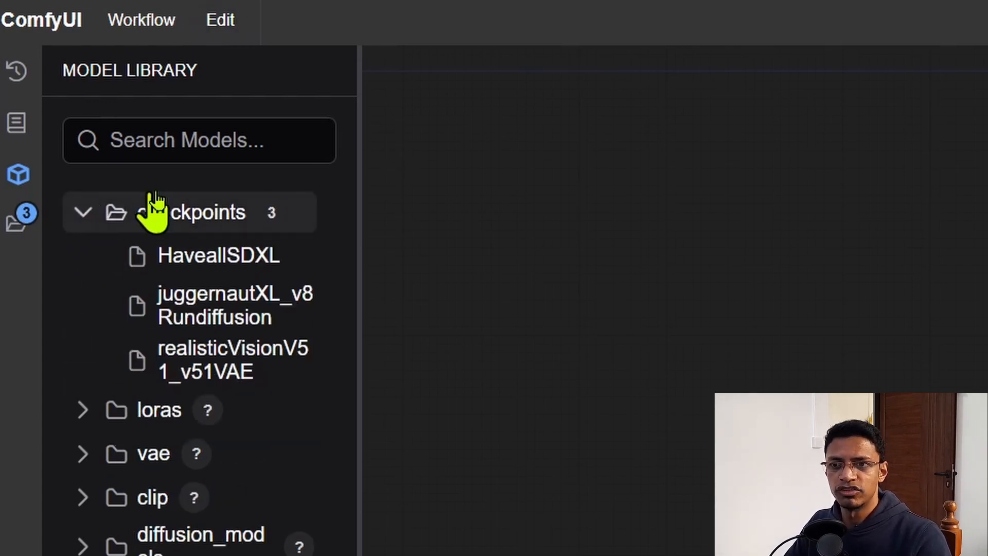
pyautogui.moveTo(302, 410)
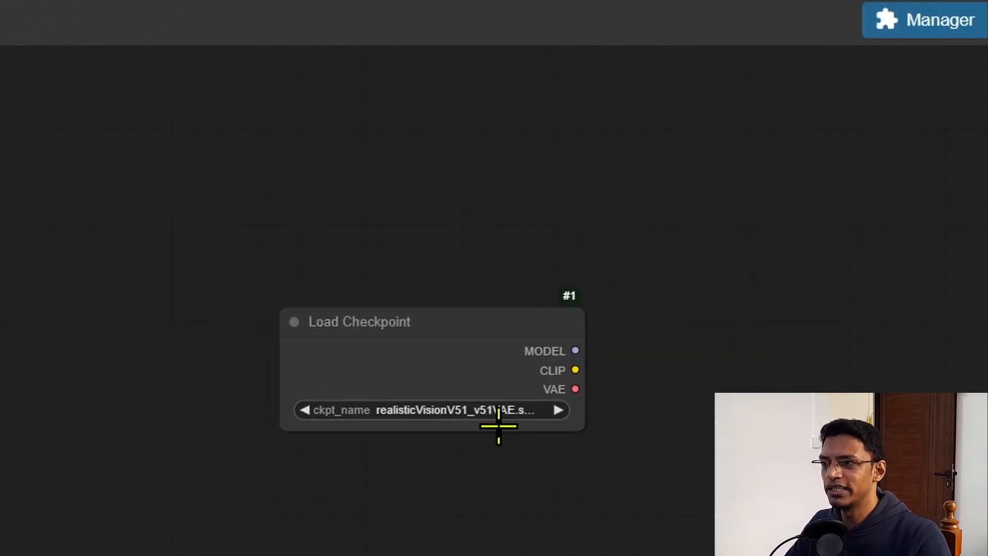
pyautogui.scroll(3)
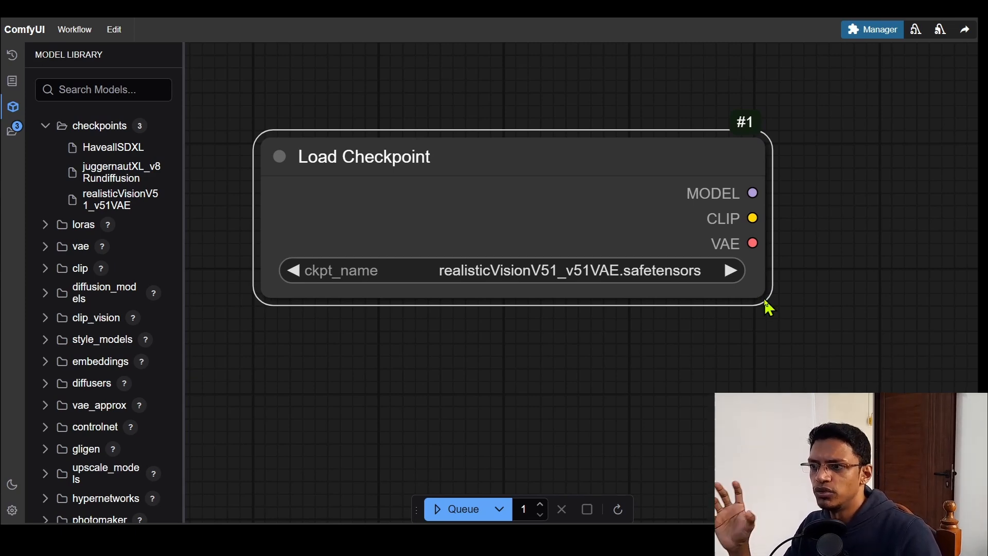
pyautogui.moveTo(239, 303)
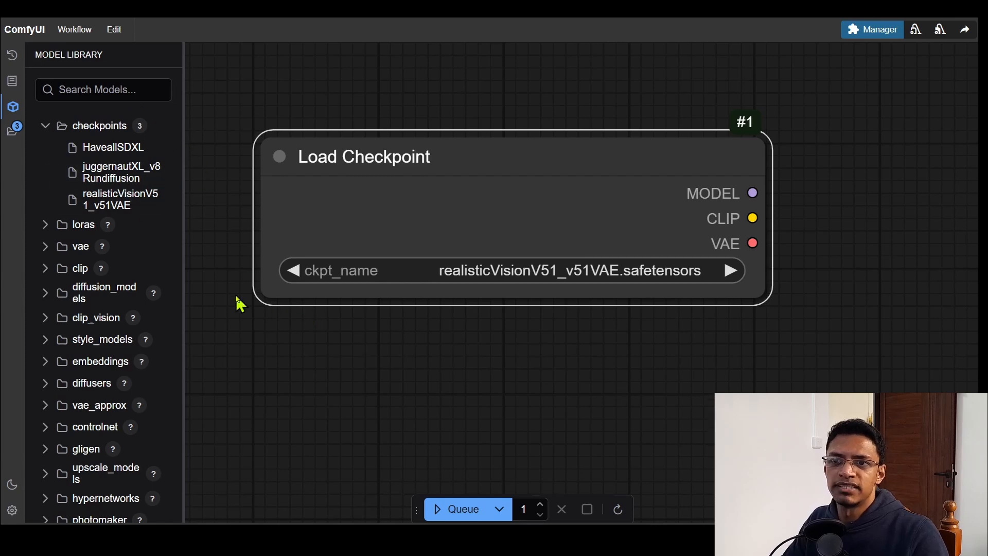
pyautogui.click(45, 125)
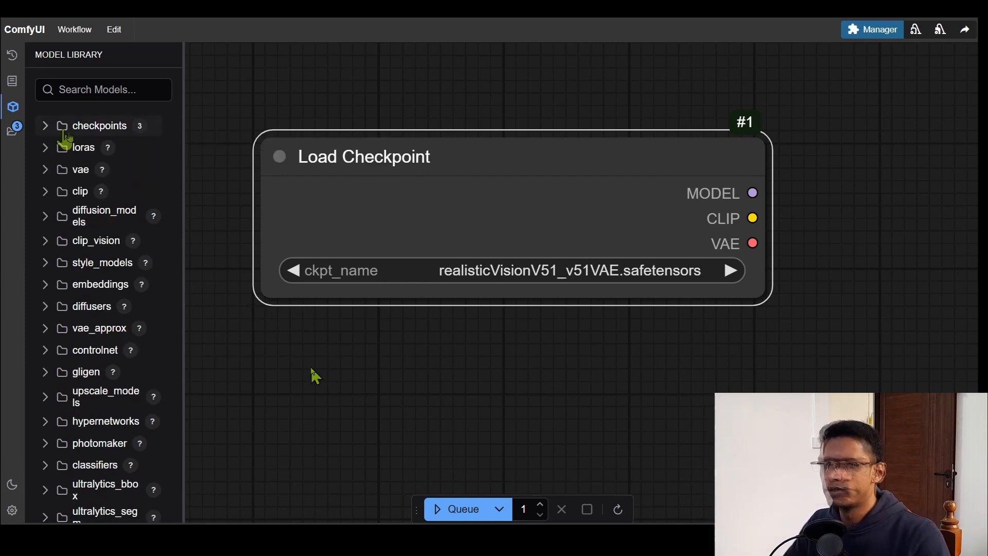
pyautogui.moveTo(250, 397)
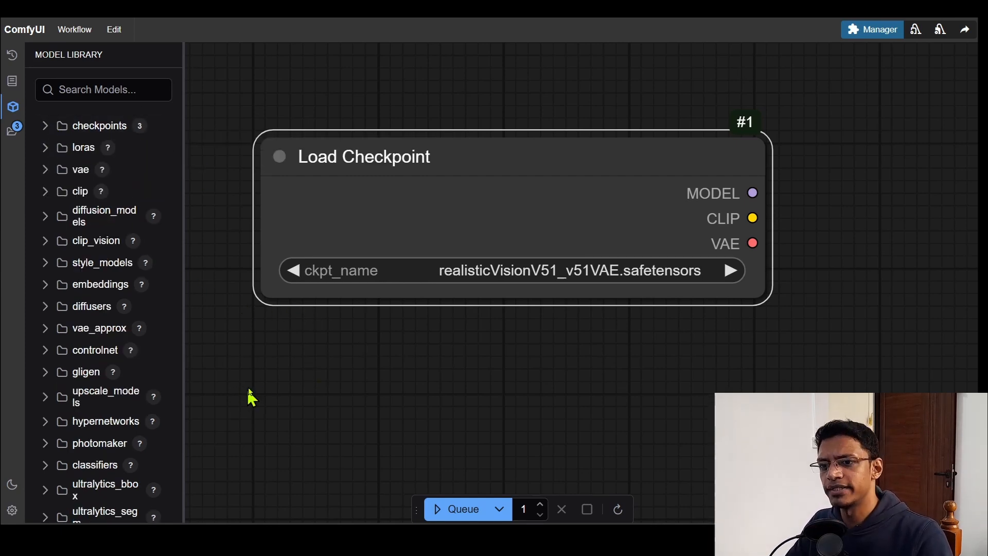
pyautogui.scroll(-3)
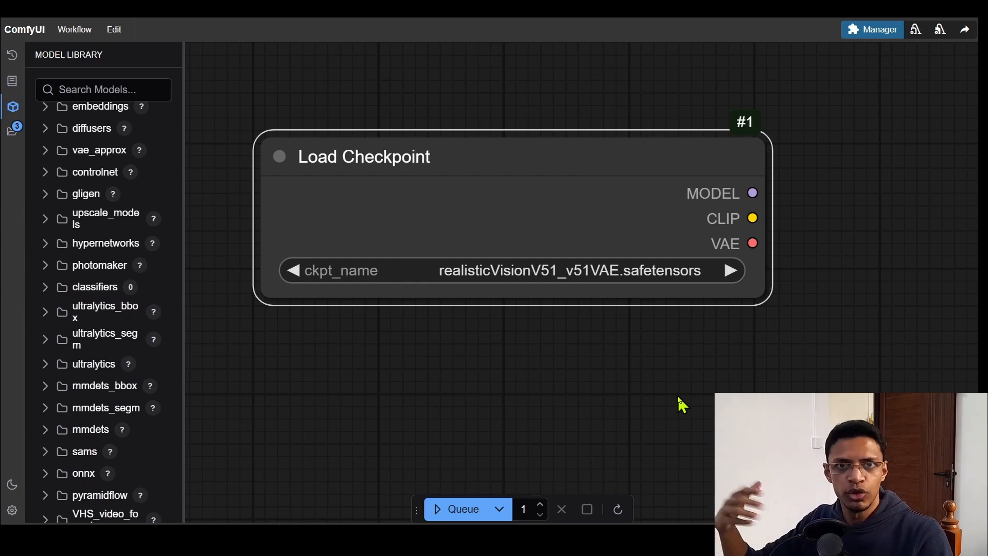
pyautogui.moveTo(91, 395)
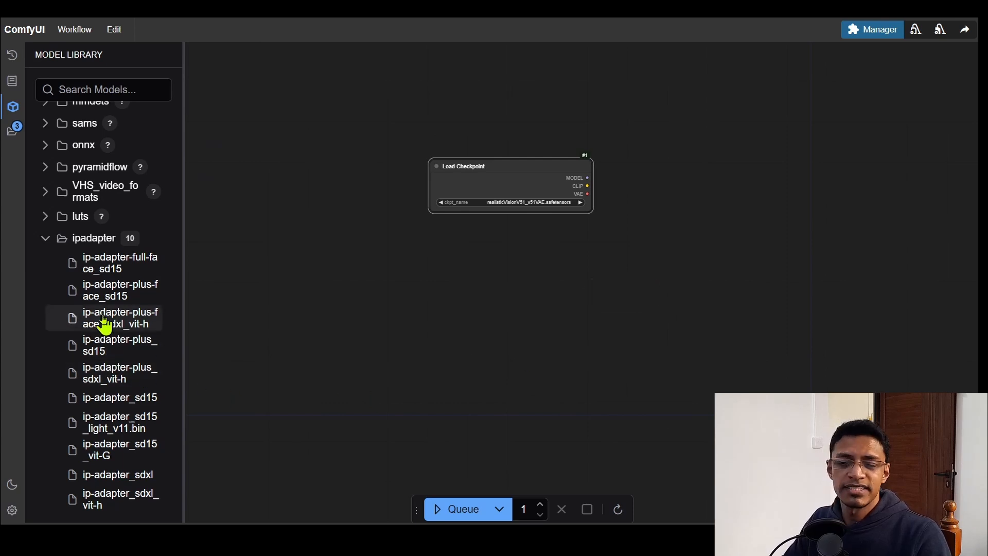
pyautogui.moveTo(134, 295)
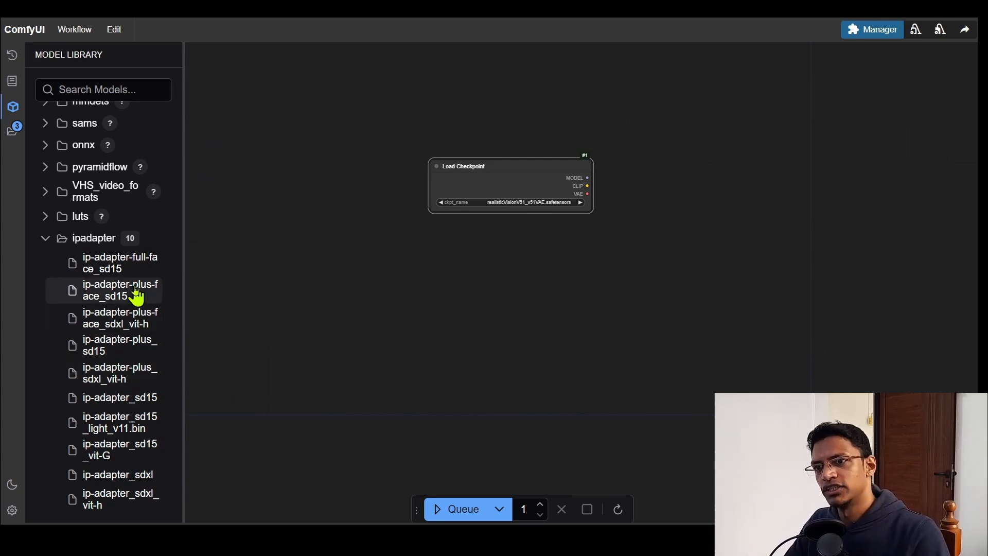
pyautogui.moveTo(142, 276)
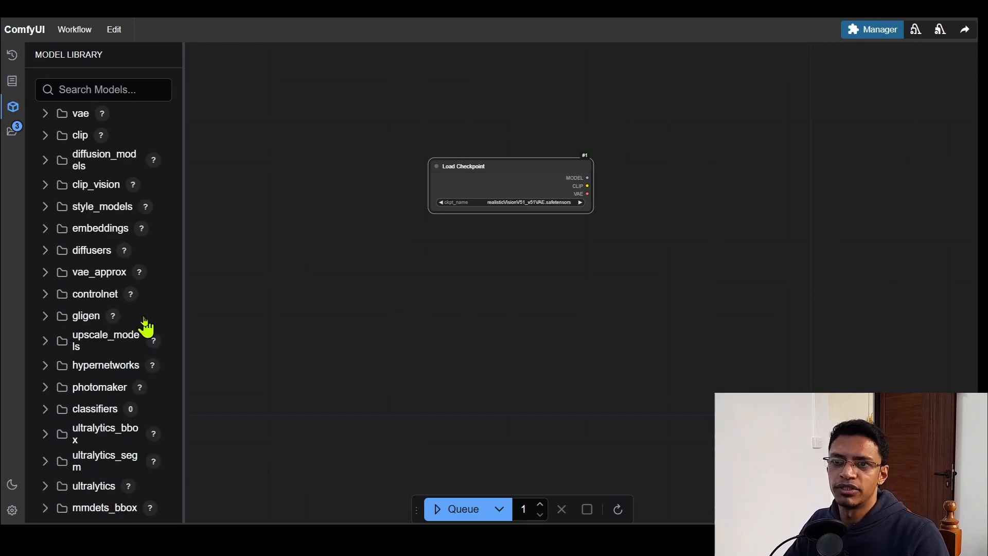
# Drag the Halloween Collaboration LoRA from the loras folder to create a Load LoRA node beside Load Checkpoint.
pyautogui.scroll(3)
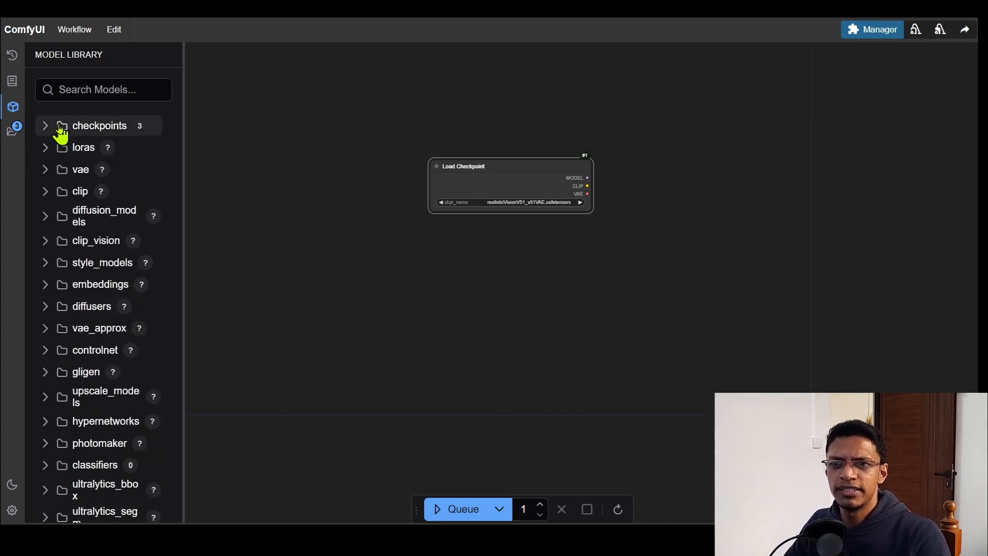
pyautogui.click(44, 126)
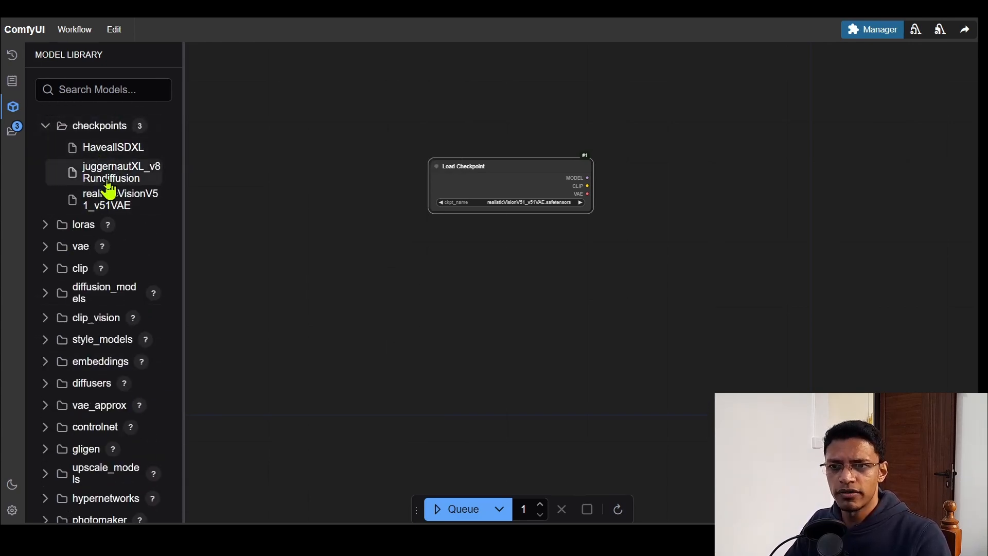
pyautogui.click(45, 223)
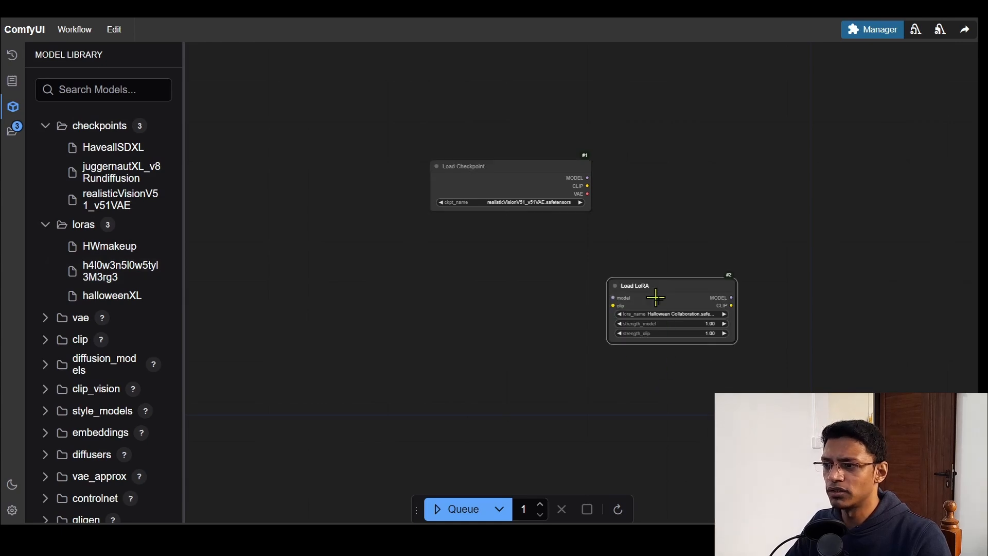
pyautogui.scroll(-3)
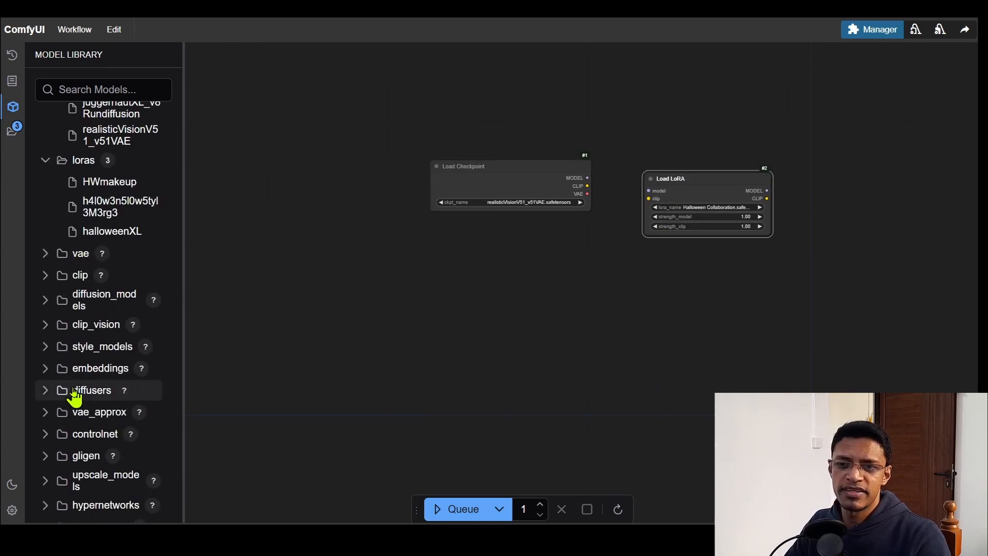
pyautogui.scroll(-3)
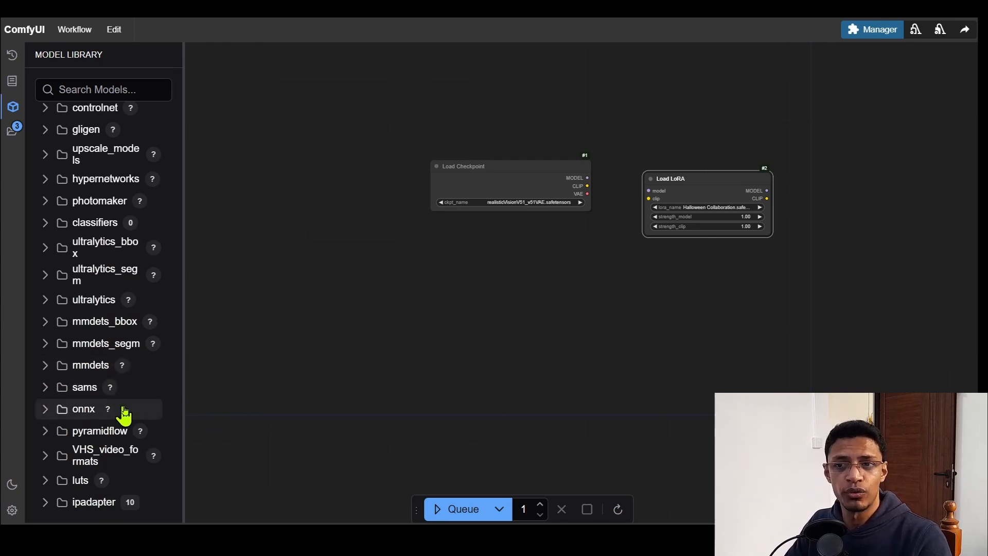
pyautogui.click(13, 131)
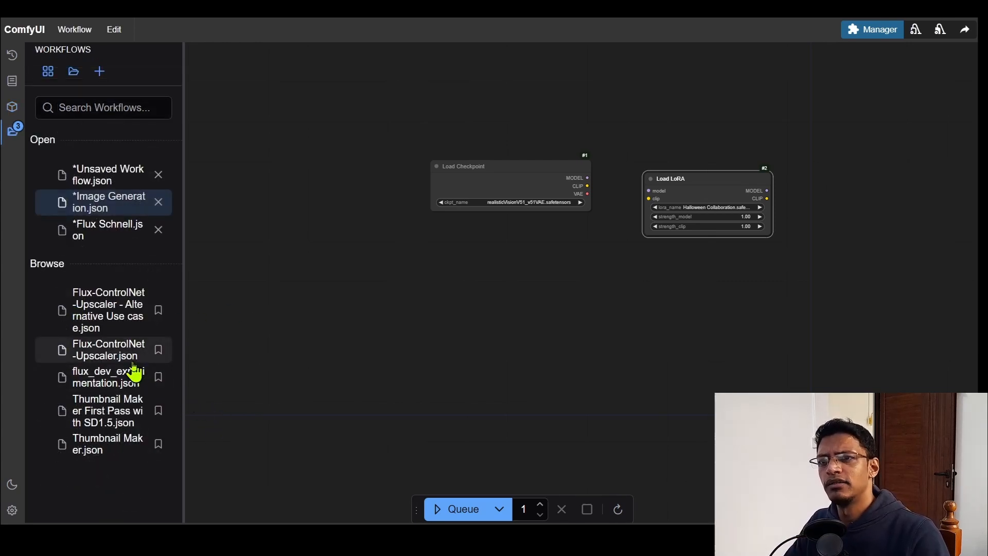
pyautogui.moveTo(49, 71)
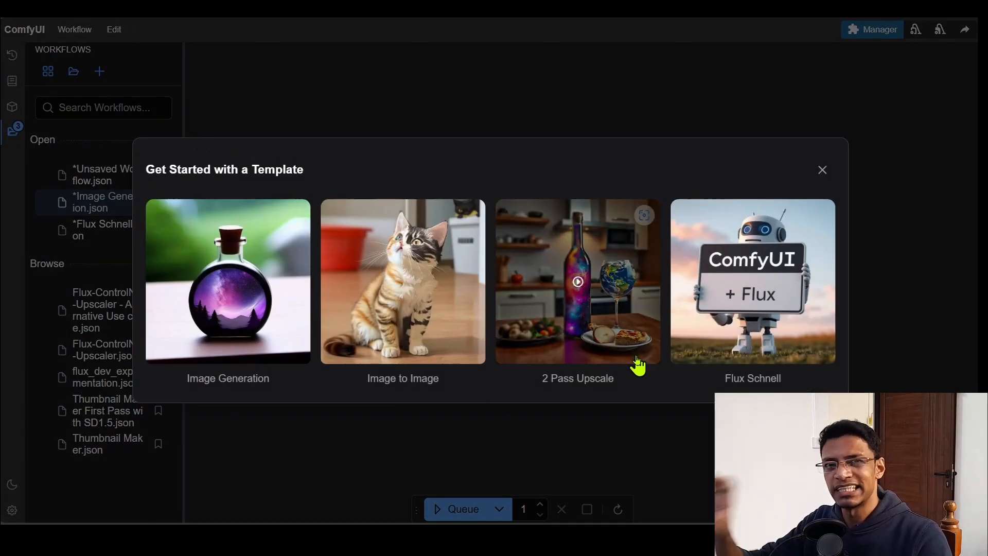
pyautogui.moveTo(855, 183)
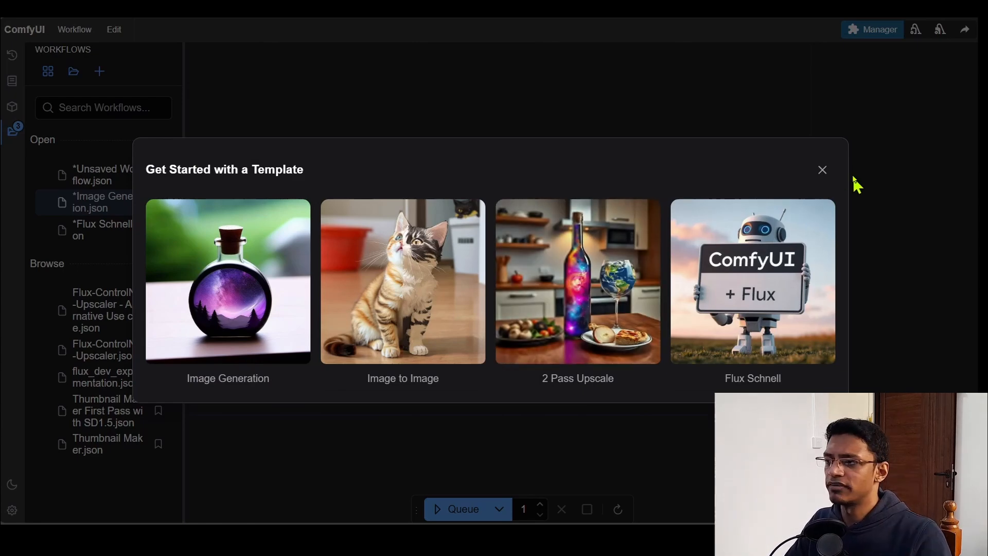
pyautogui.click(74, 29)
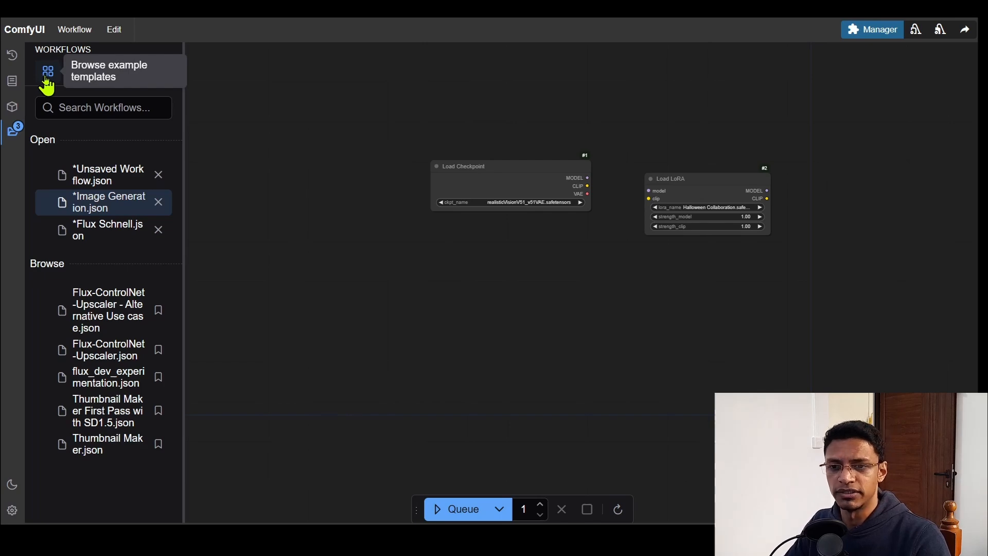
pyautogui.click(11, 509)
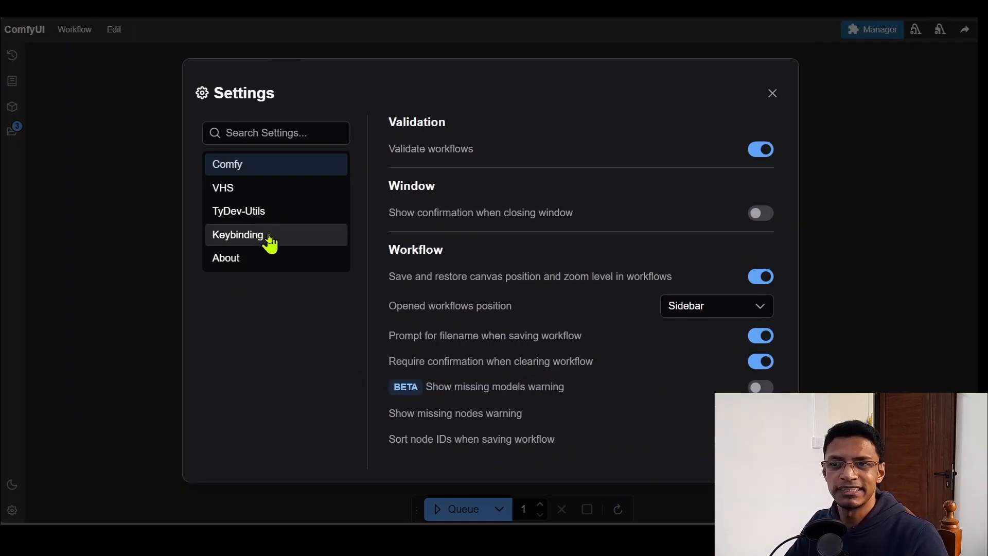
# Assign a custom keyboard shortcut to Comfy.SaveWorkflowAs in Keybinding settings and close Settings.
pyautogui.click(238, 235)
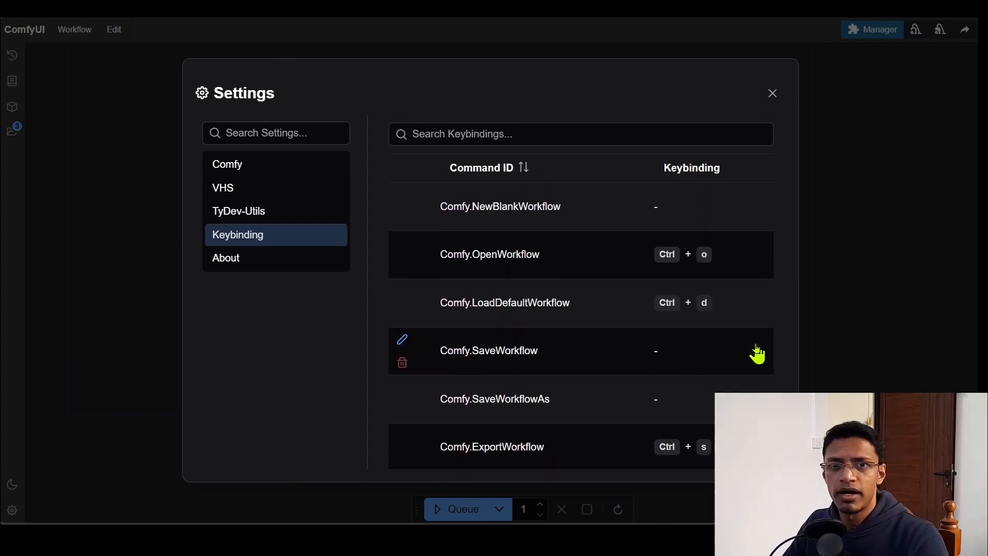
pyautogui.moveTo(796, 352)
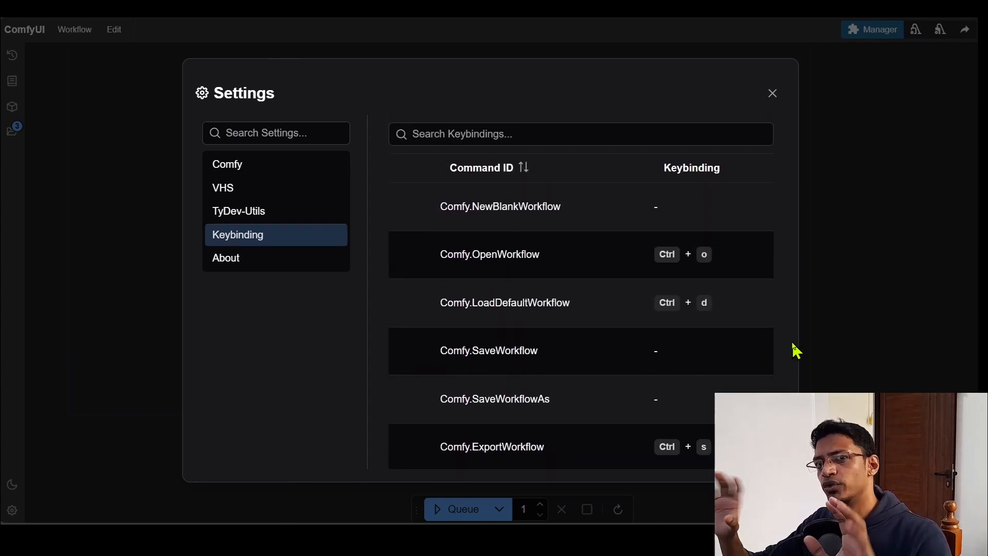
pyautogui.moveTo(484, 371)
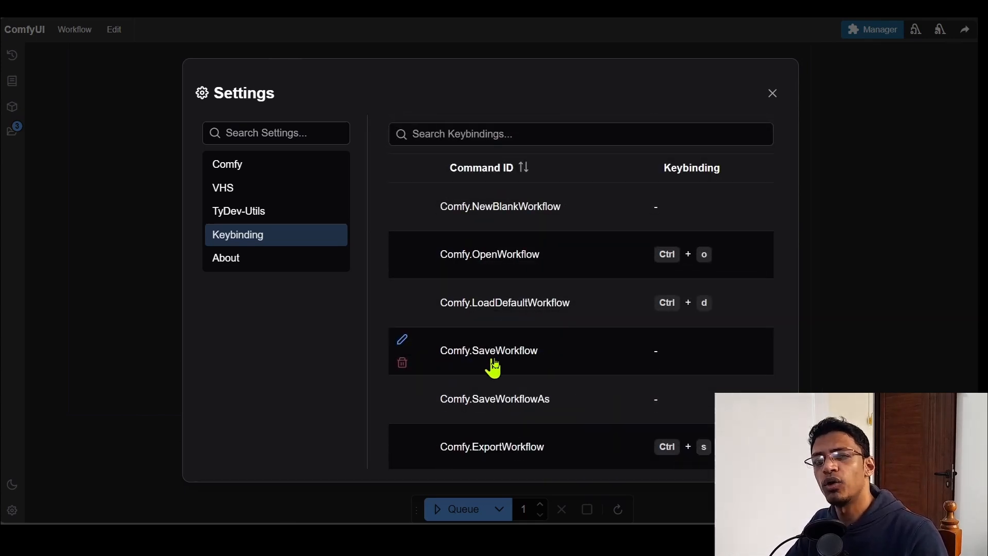
pyautogui.moveTo(532, 355)
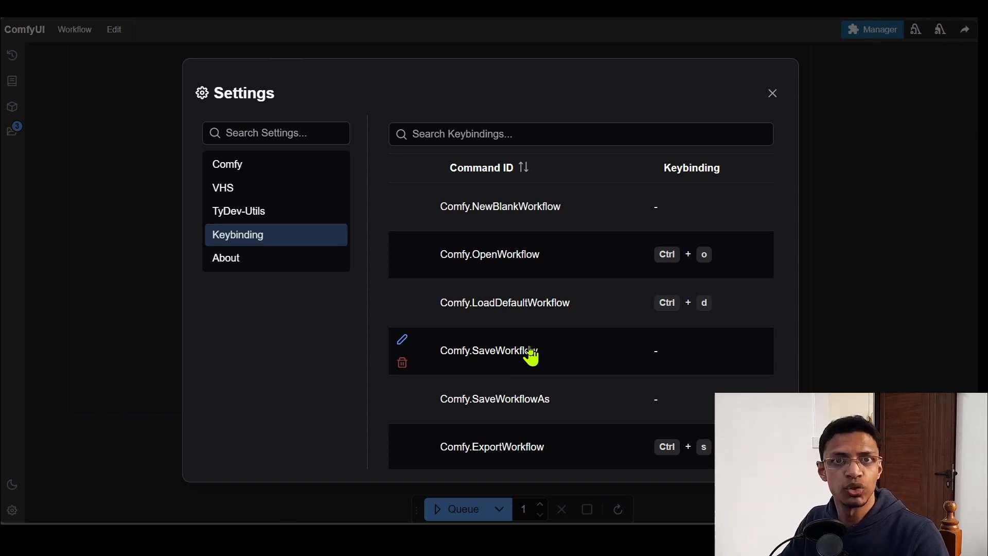
pyautogui.moveTo(431, 346)
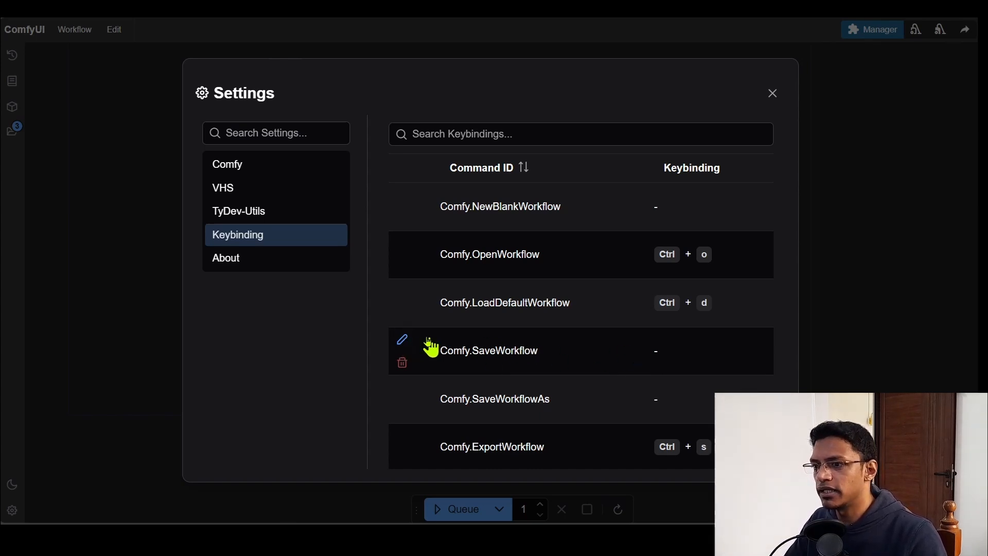
pyautogui.click(403, 339)
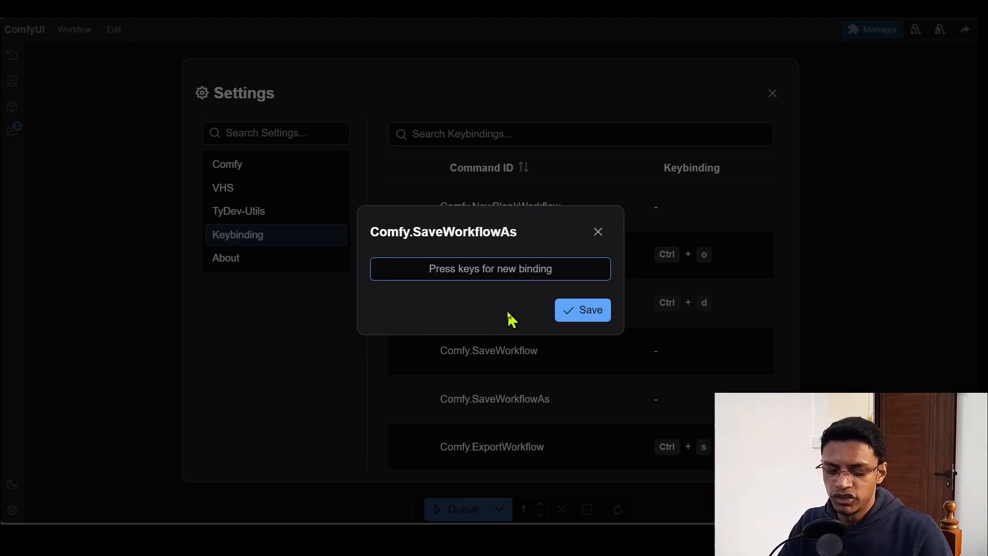
pyautogui.press('ctrl+shift+c')
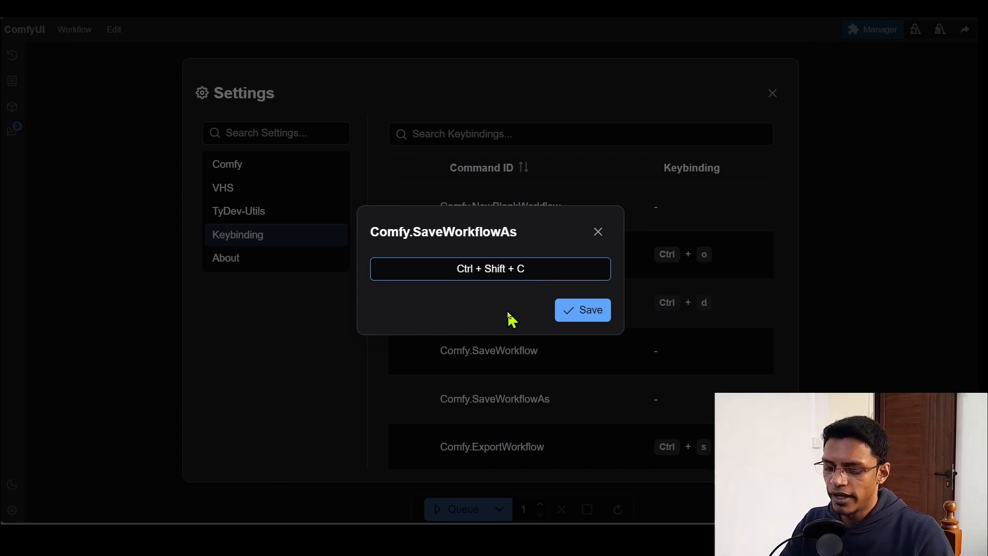
pyautogui.click(583, 310)
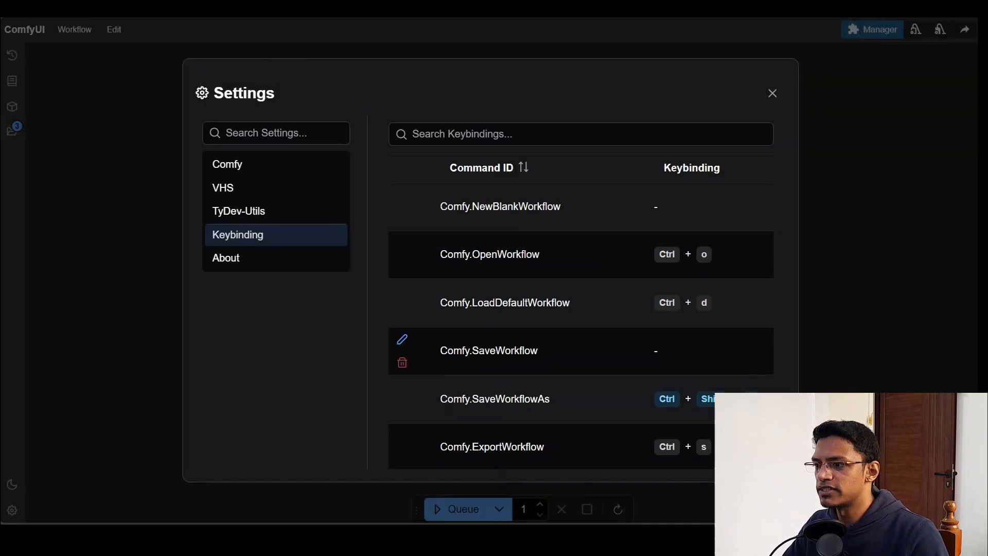
pyautogui.moveTo(472, 415)
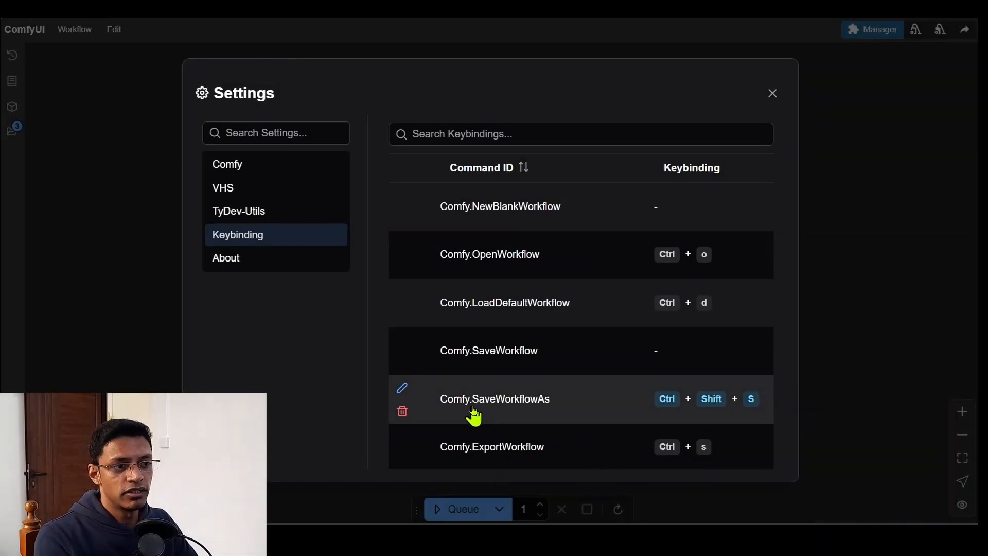
pyautogui.moveTo(507, 416)
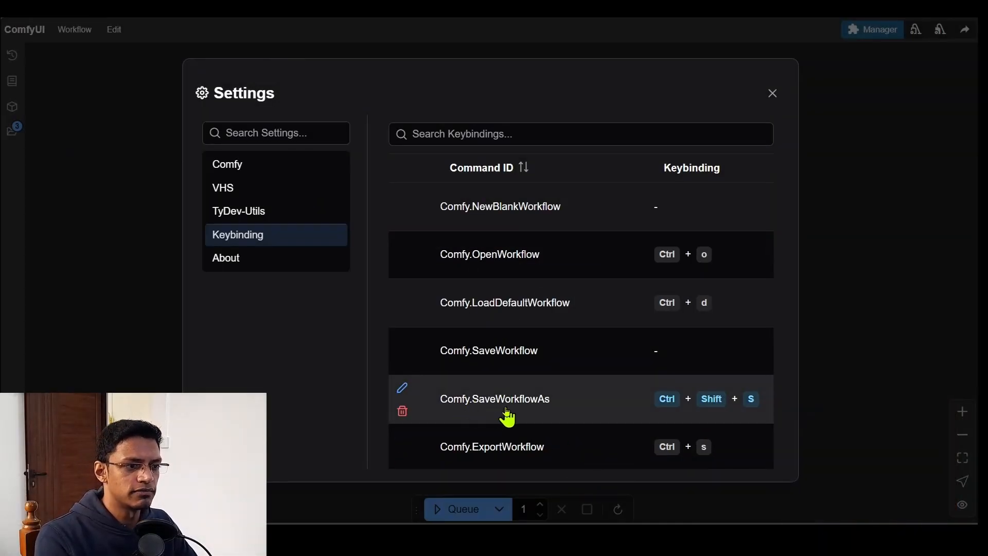
pyautogui.moveTo(773, 113)
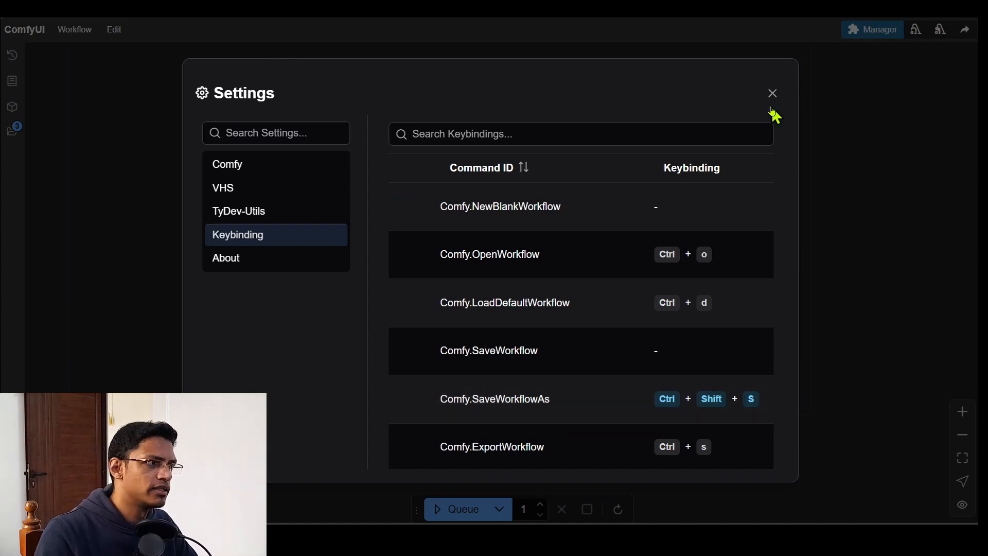
pyautogui.click(772, 94)
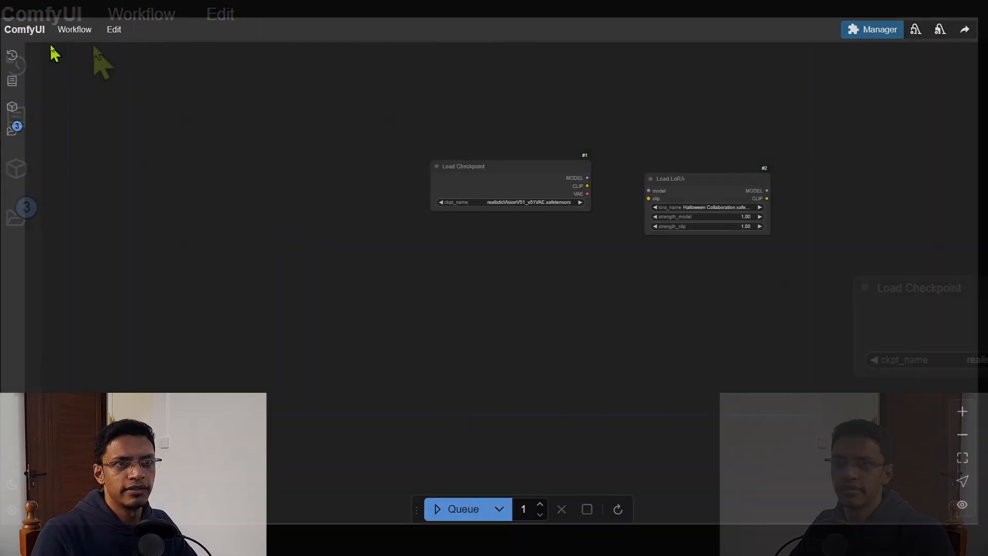
pyautogui.click(141, 13)
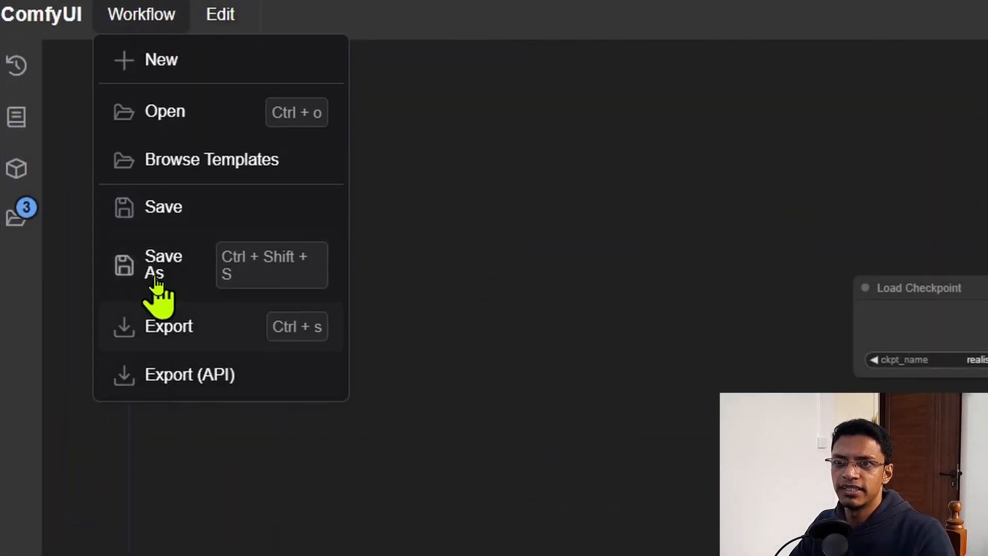
pyautogui.moveTo(176, 290)
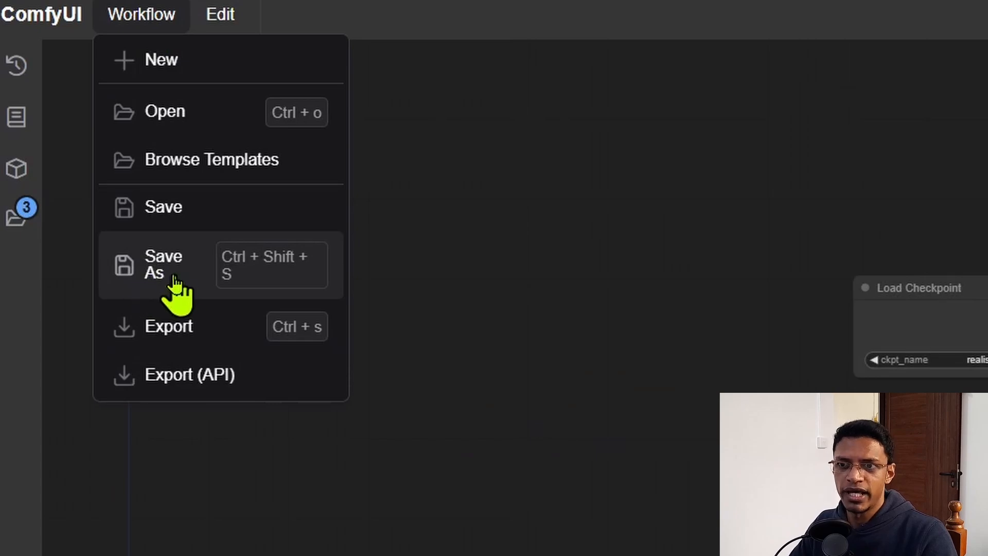
pyautogui.moveTo(265, 296)
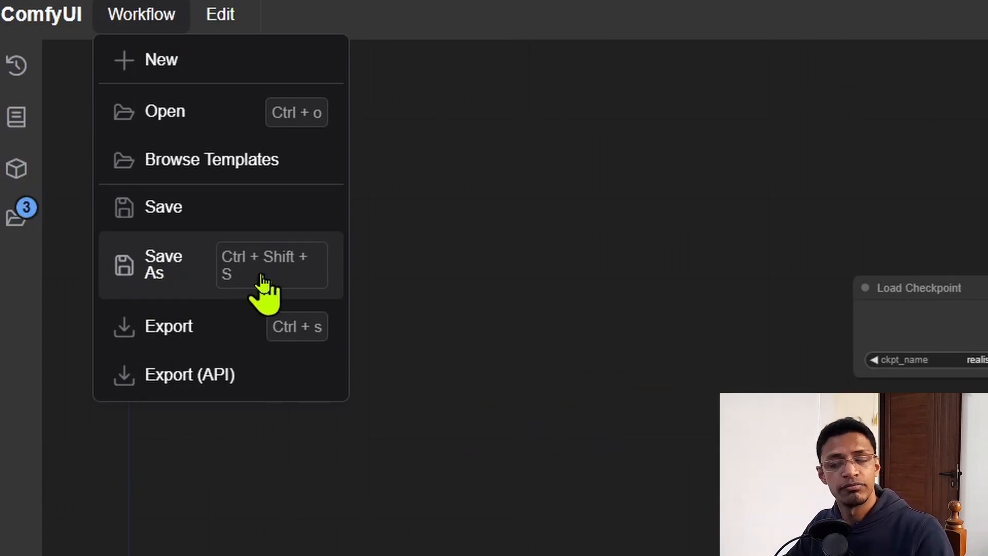
pyautogui.moveTo(183, 293)
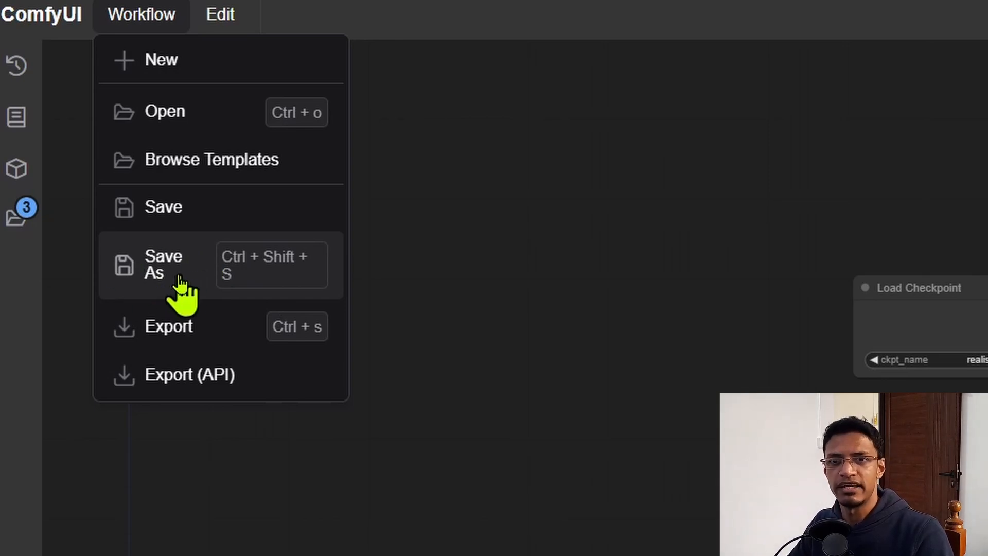
pyautogui.click(564, 293)
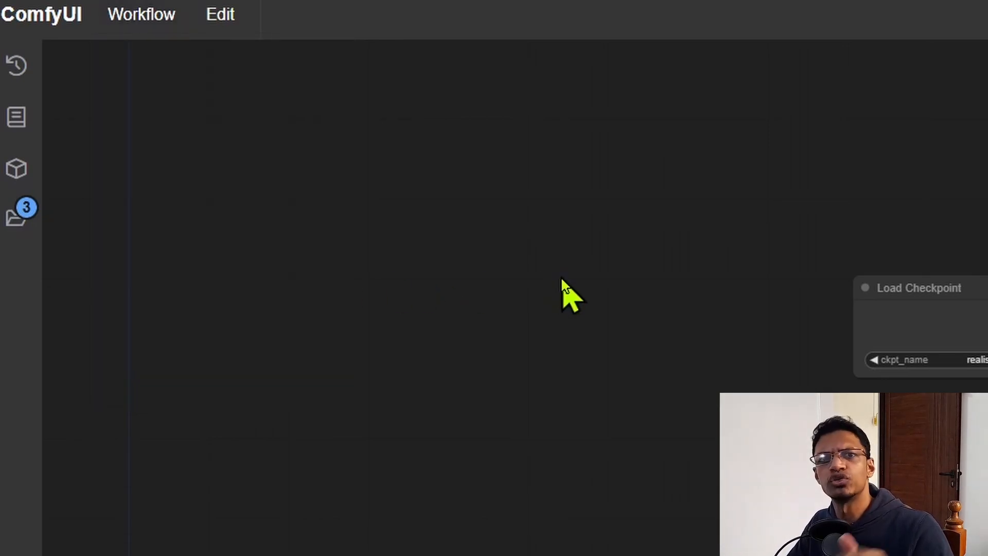
pyautogui.moveTo(471, 391)
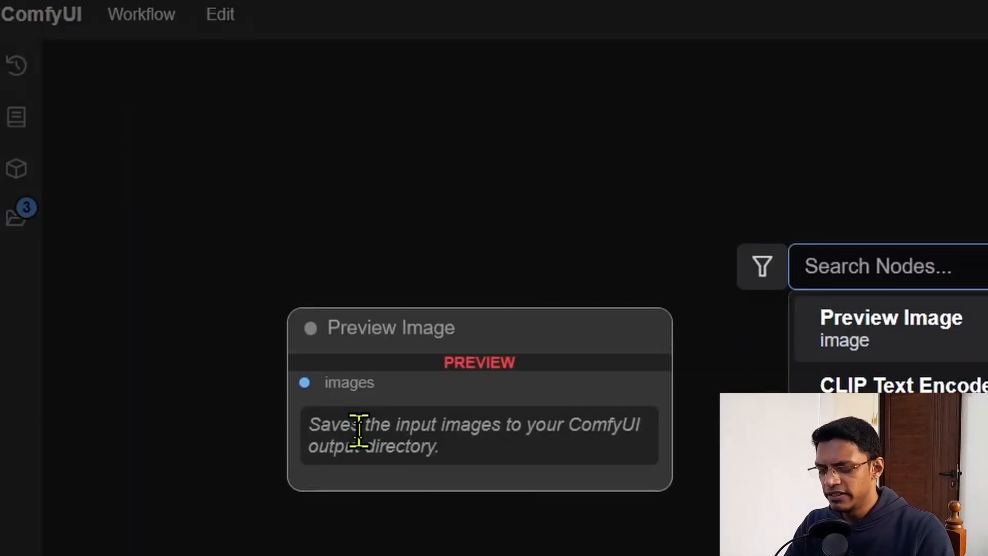
# Search the node dialog for a LoRA save node and add LoraSave to the canvas.
pyautogui.write('lora mer')
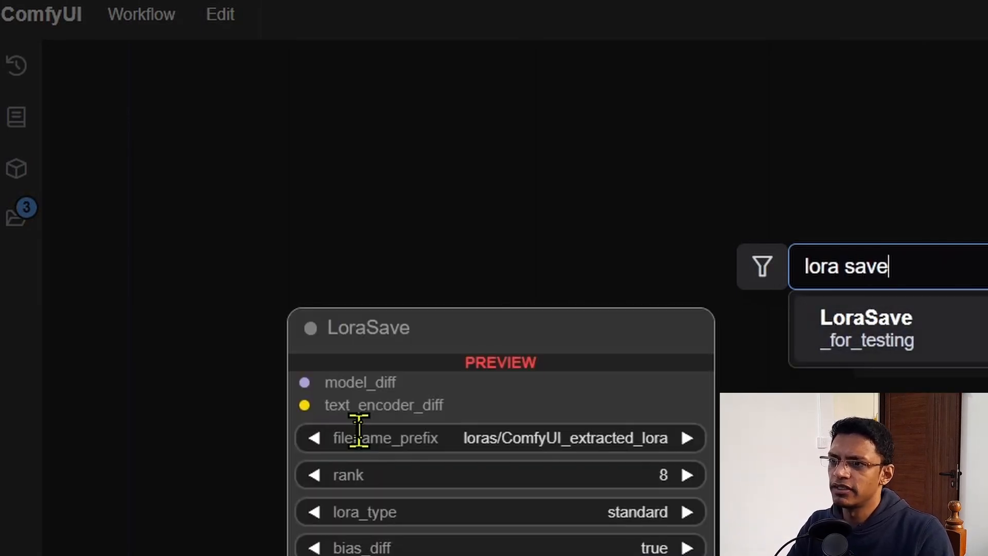
pyautogui.moveTo(920, 346)
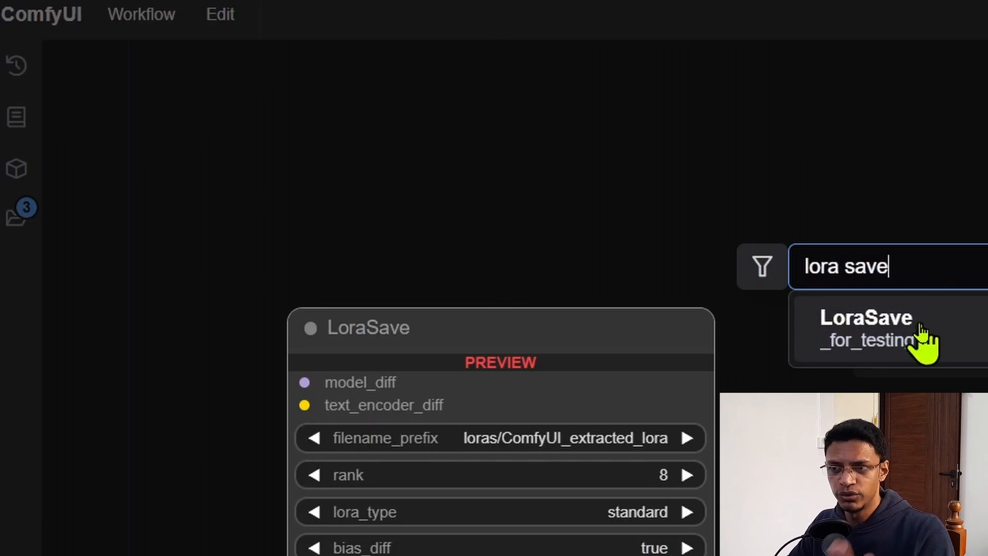
pyautogui.click(865, 327)
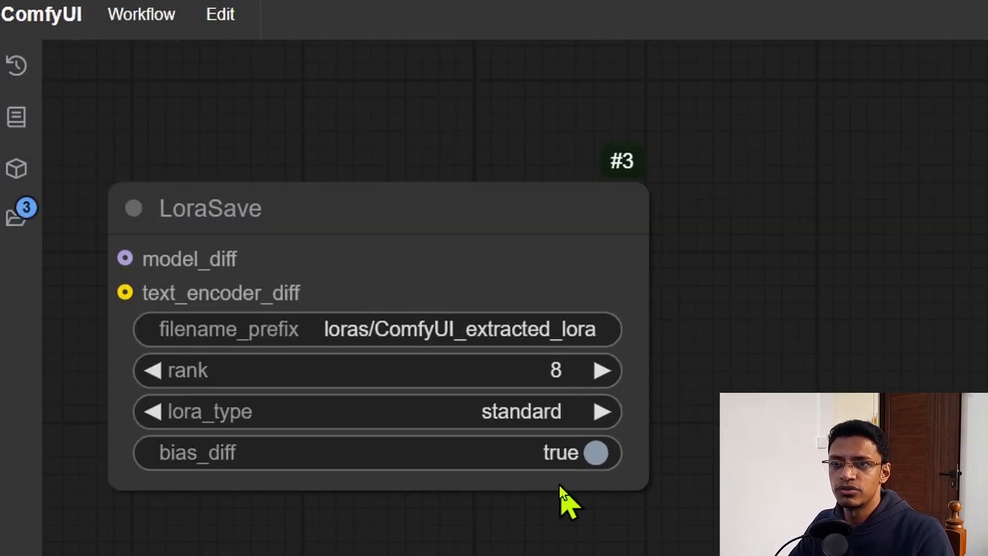